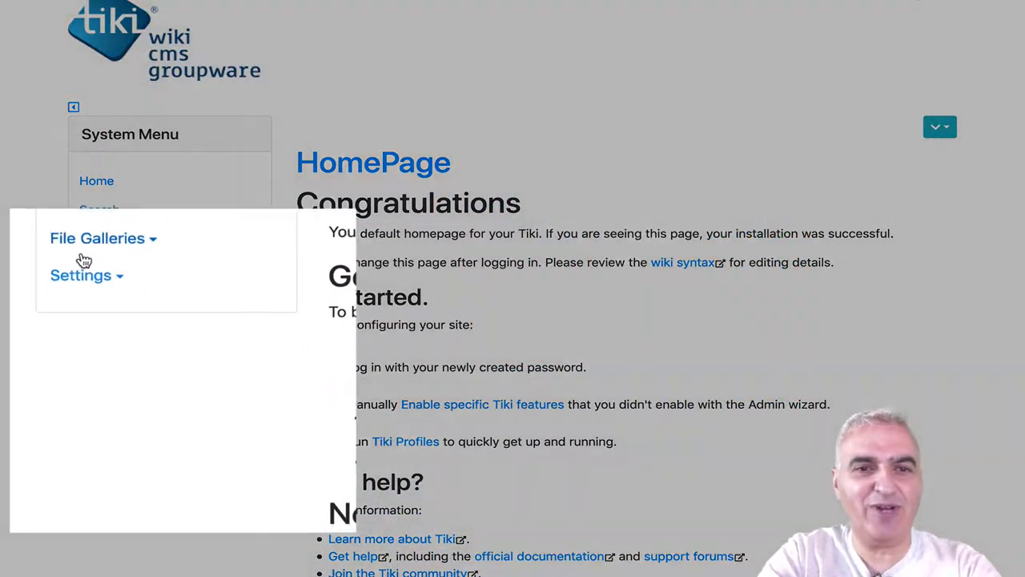
# Step: Reach the administration Control Panels from the Settings menu
pyautogui.click(80, 275)
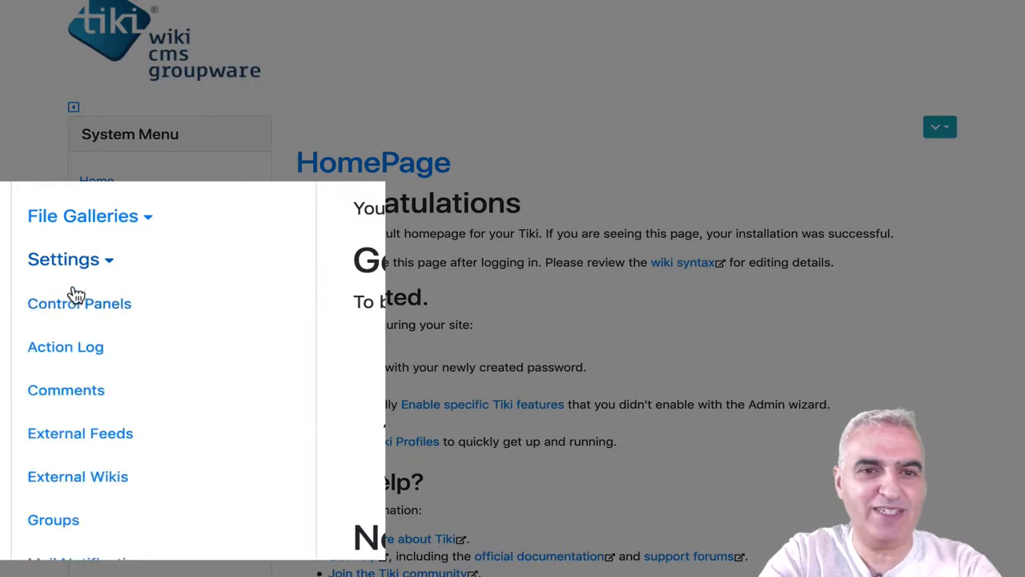
pyautogui.click(80, 302)
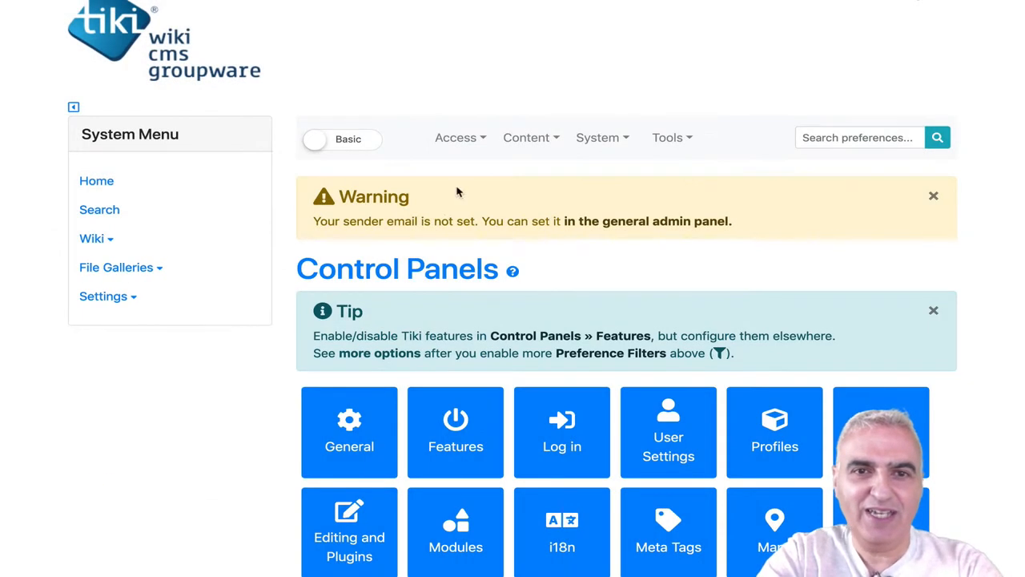
pyautogui.moveTo(308, 143)
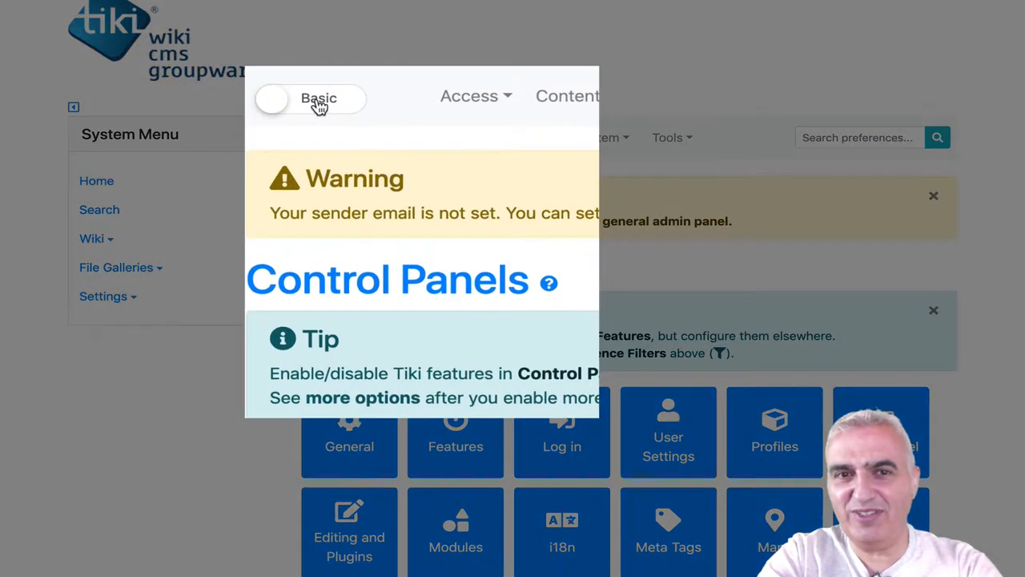
# Step: Switch the preference filter to Advanced and save it as my default filter
pyautogui.click(272, 99)
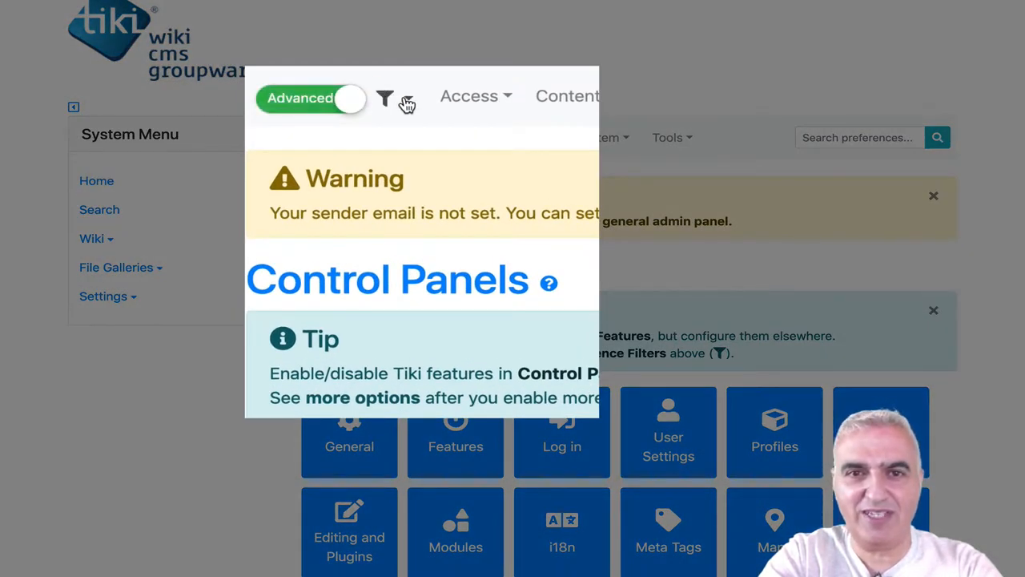
pyautogui.click(393, 96)
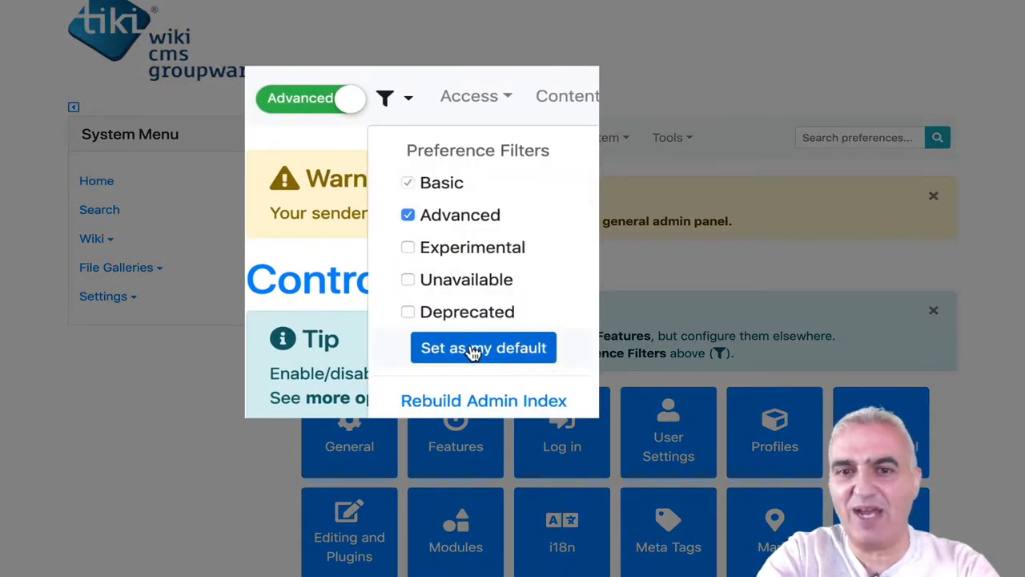
pyautogui.click(484, 348)
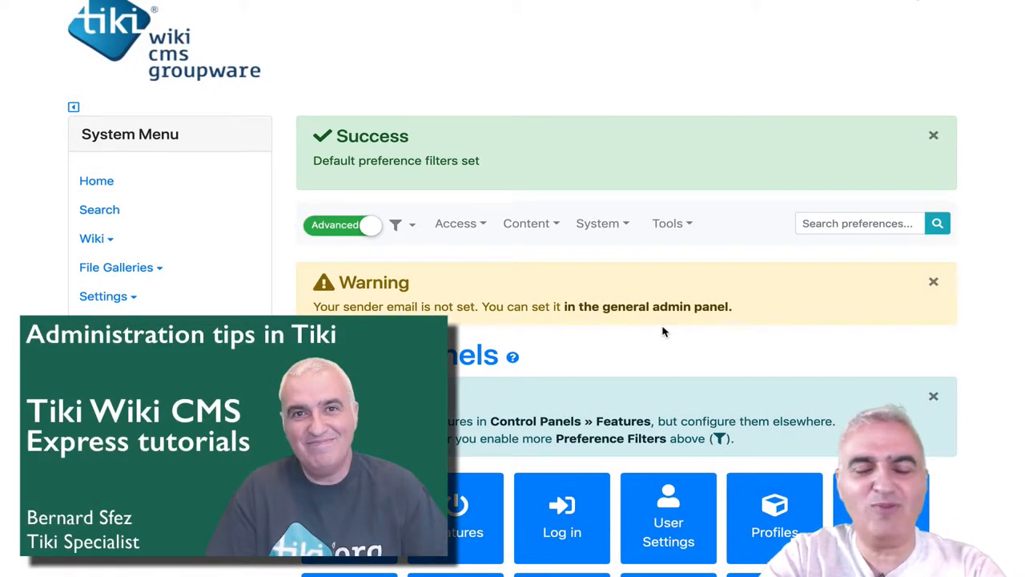
pyautogui.scroll(-3)
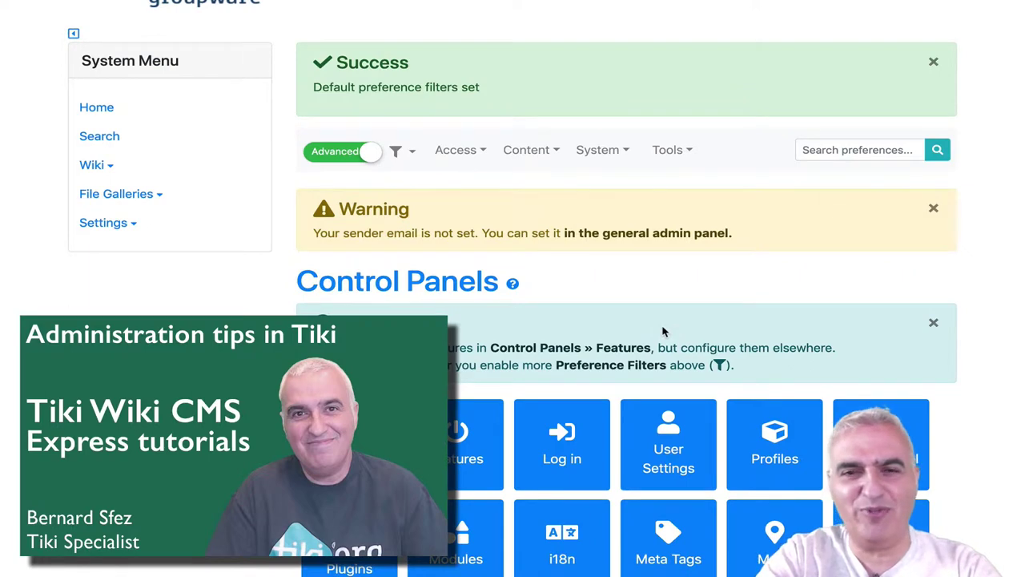
pyautogui.moveTo(686, 304)
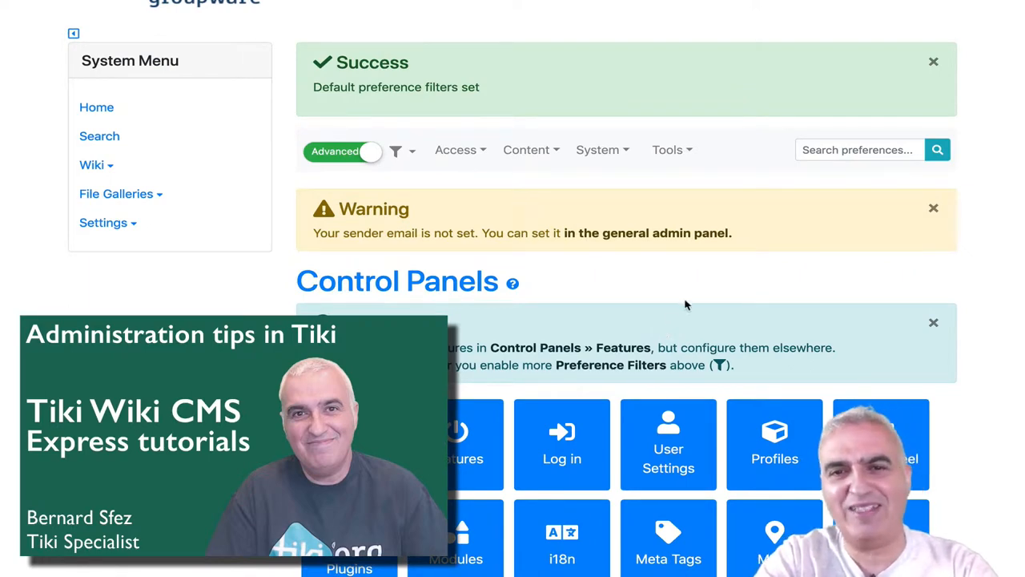
pyautogui.scroll(-3)
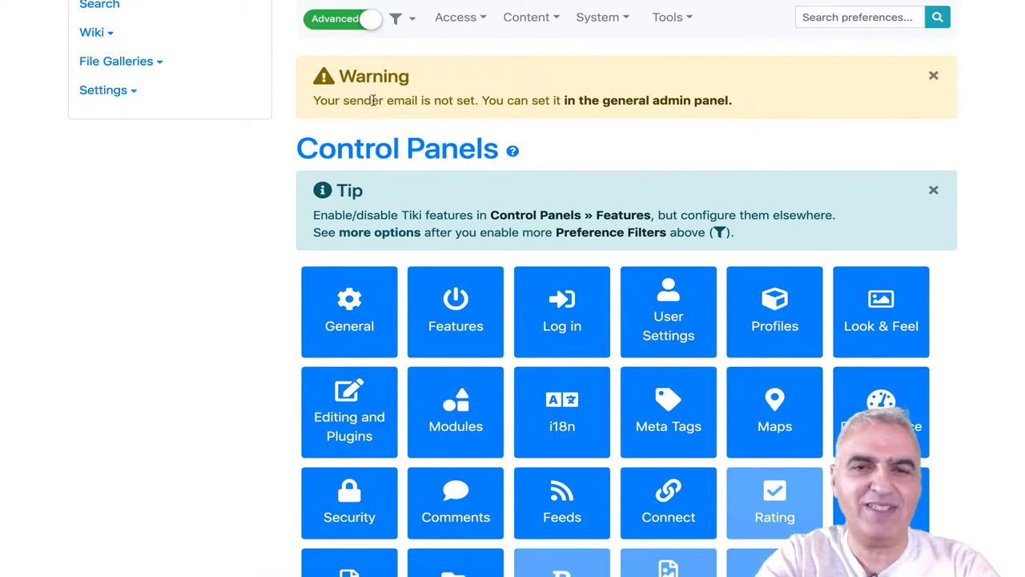
pyautogui.moveTo(461, 186)
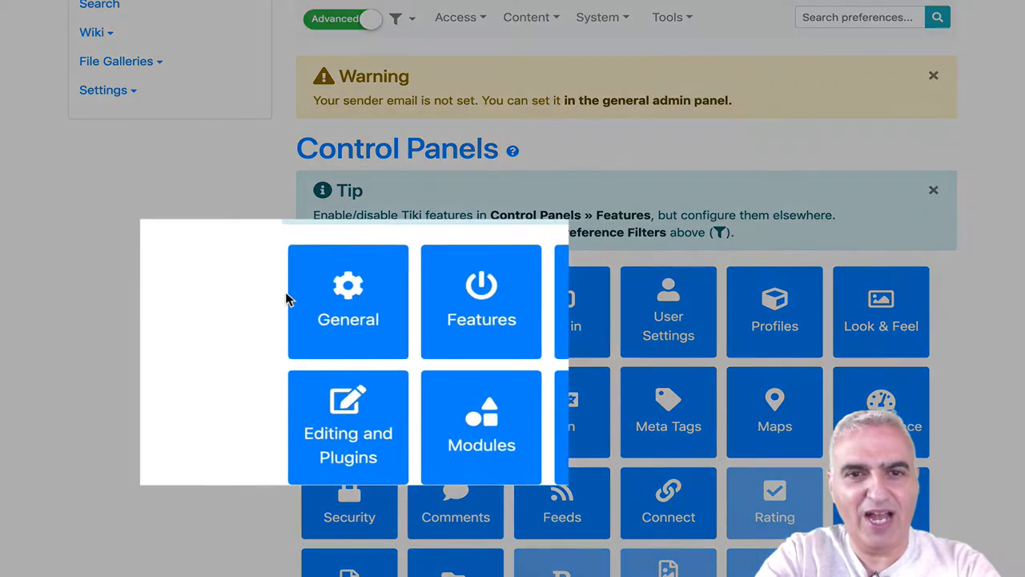
pyautogui.moveTo(348, 291)
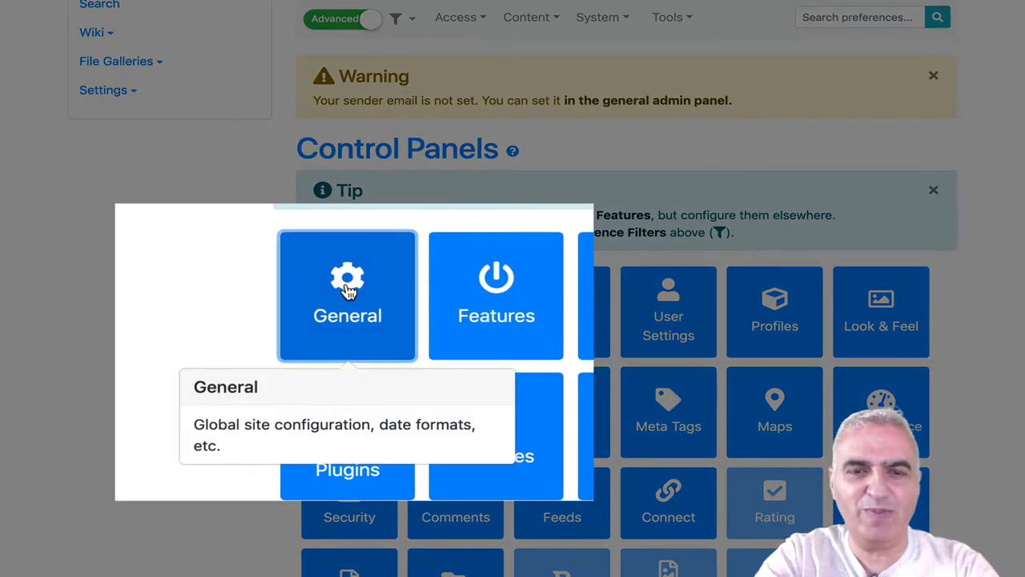
# Step: Enter a sender email address (starting 'me@') in the General panel's Mail section and apply it
pyautogui.click(346, 294)
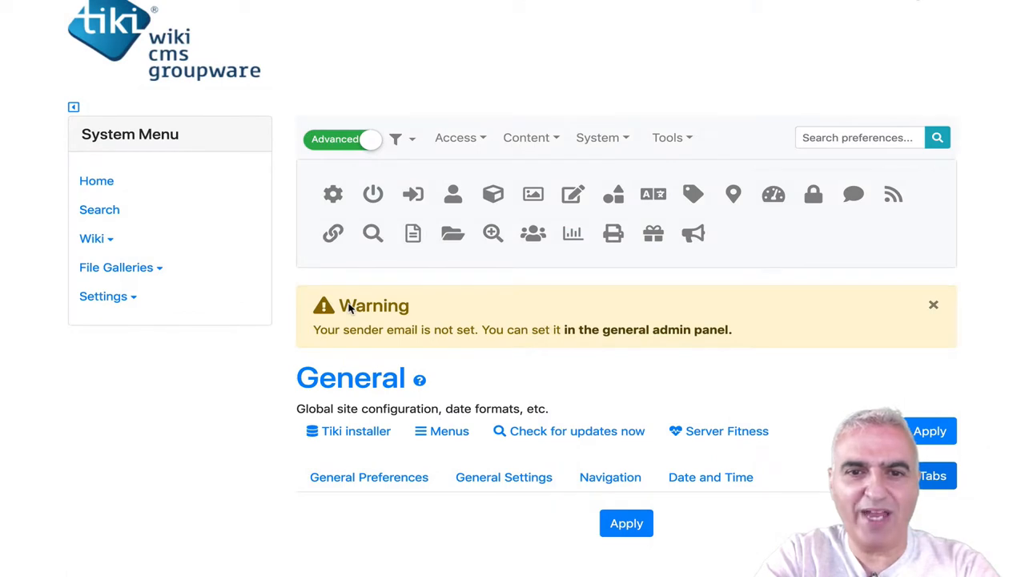
pyautogui.click(368, 477)
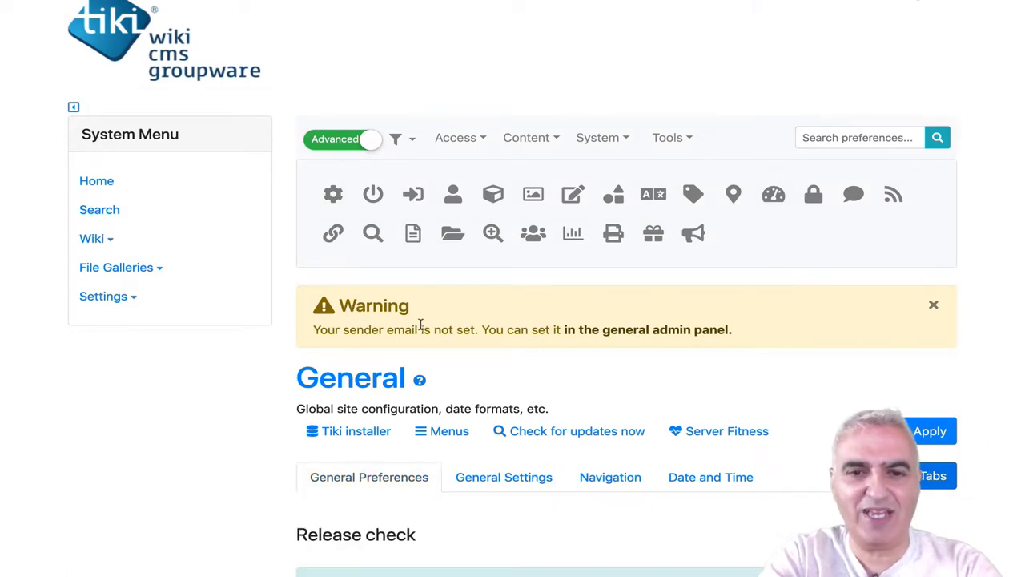
pyautogui.scroll(-3)
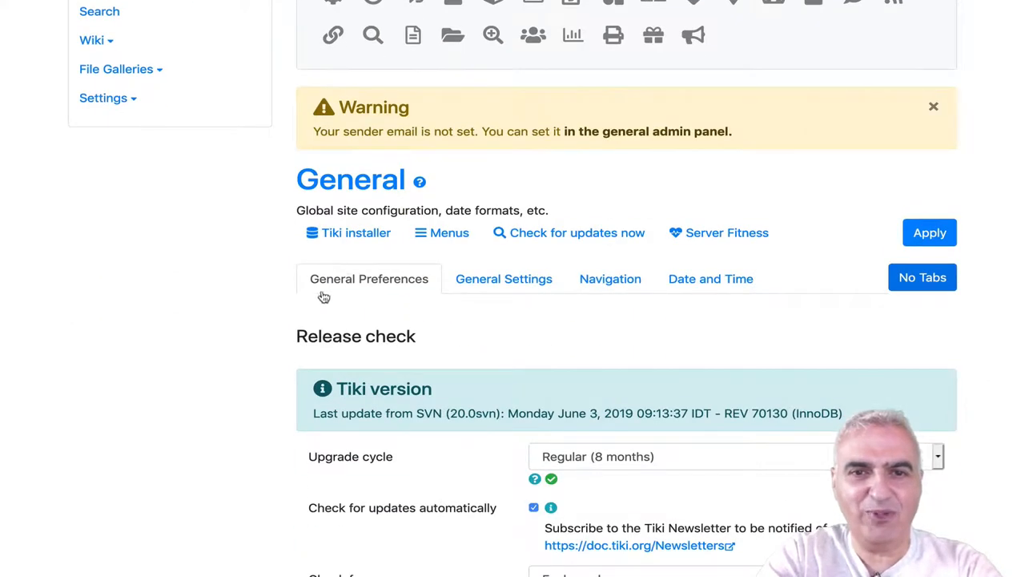
pyautogui.moveTo(417, 290)
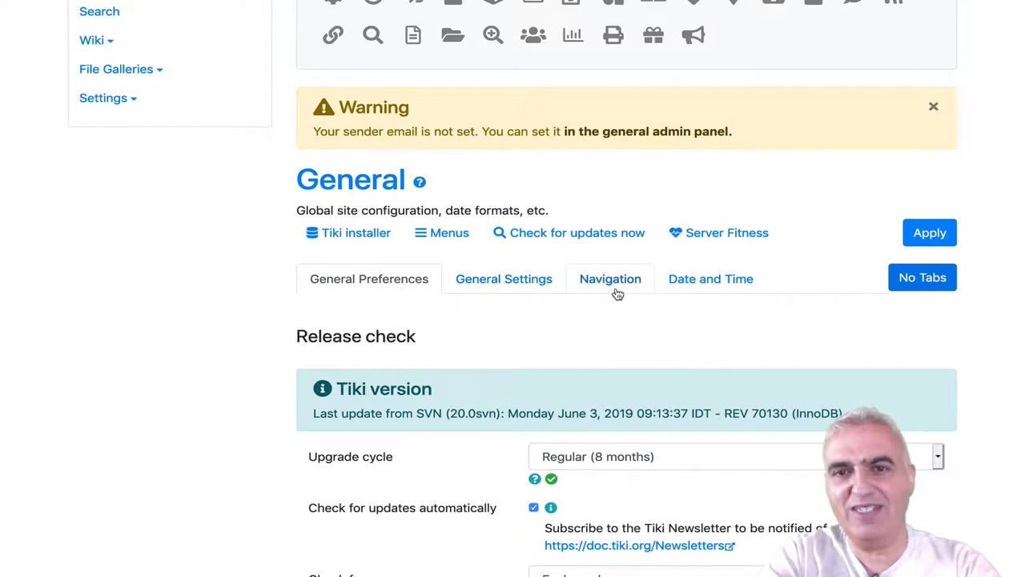
pyautogui.scroll(-3)
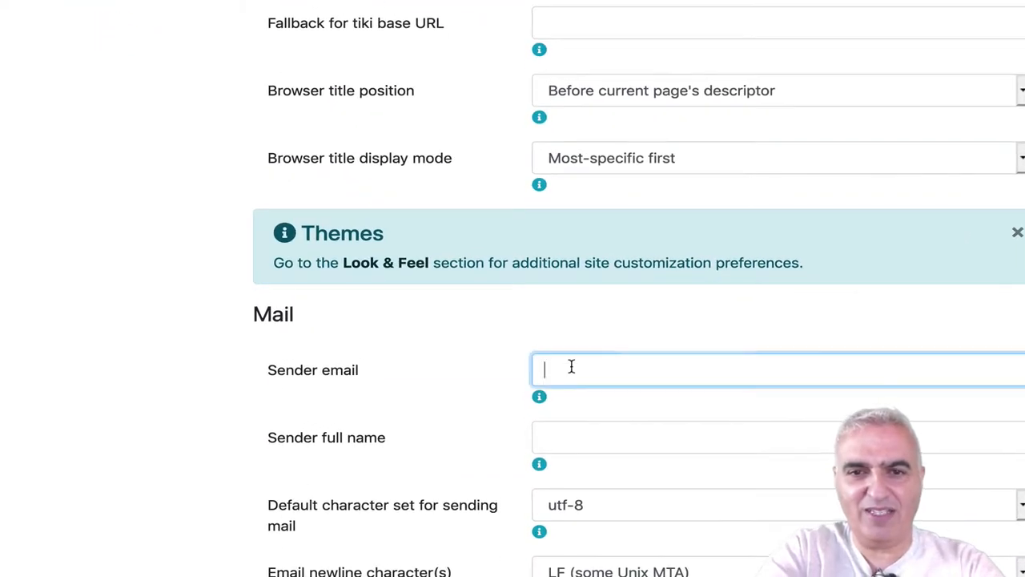
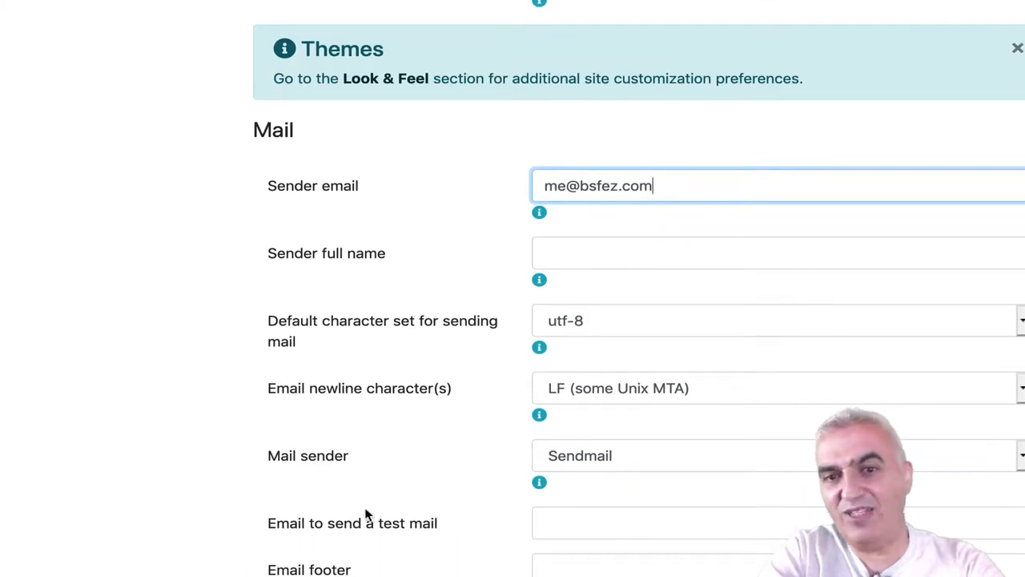
pyautogui.moveTo(539, 279)
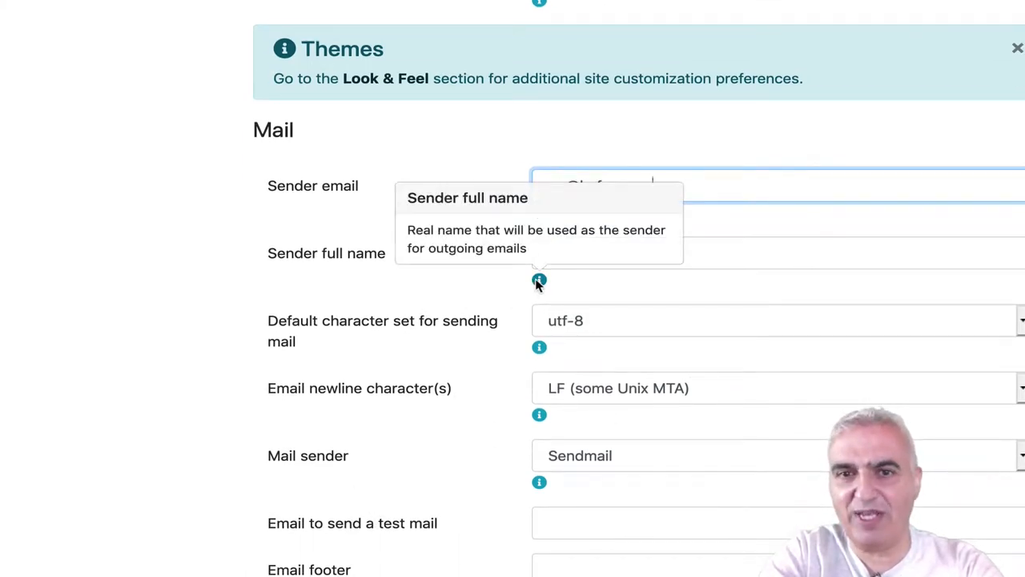
pyautogui.moveTo(538, 416)
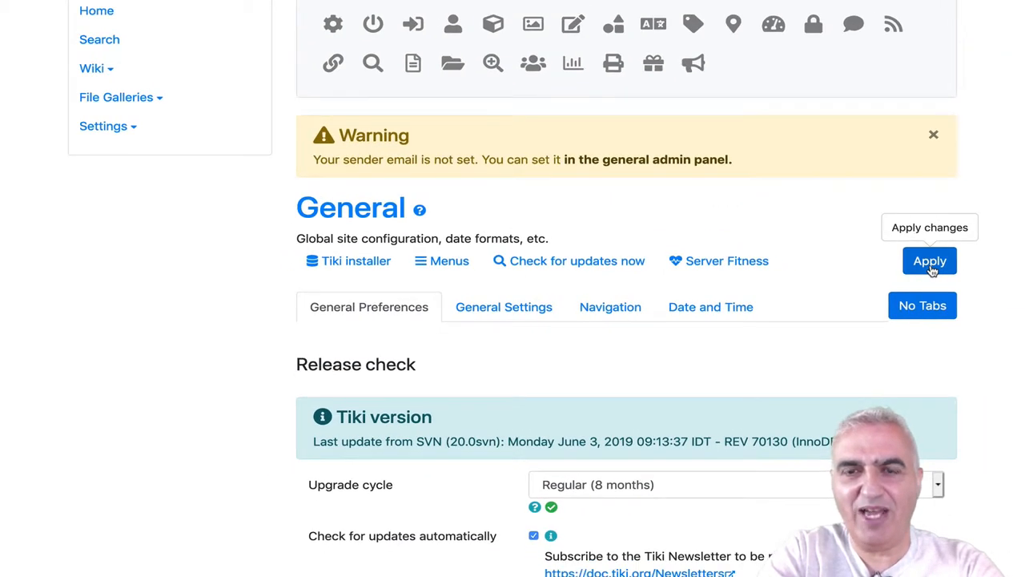
pyautogui.click(929, 260)
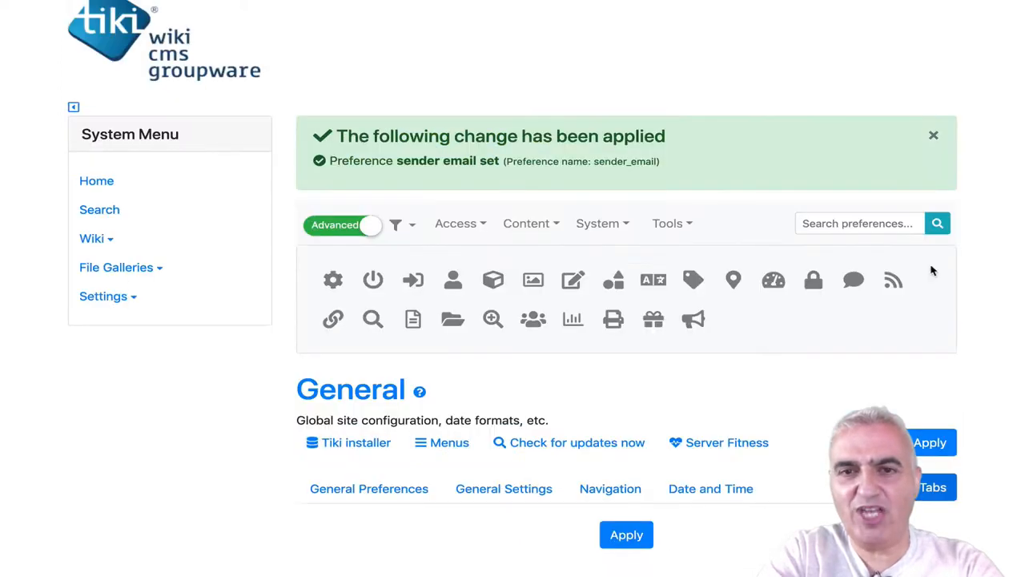
pyautogui.moveTo(359, 111)
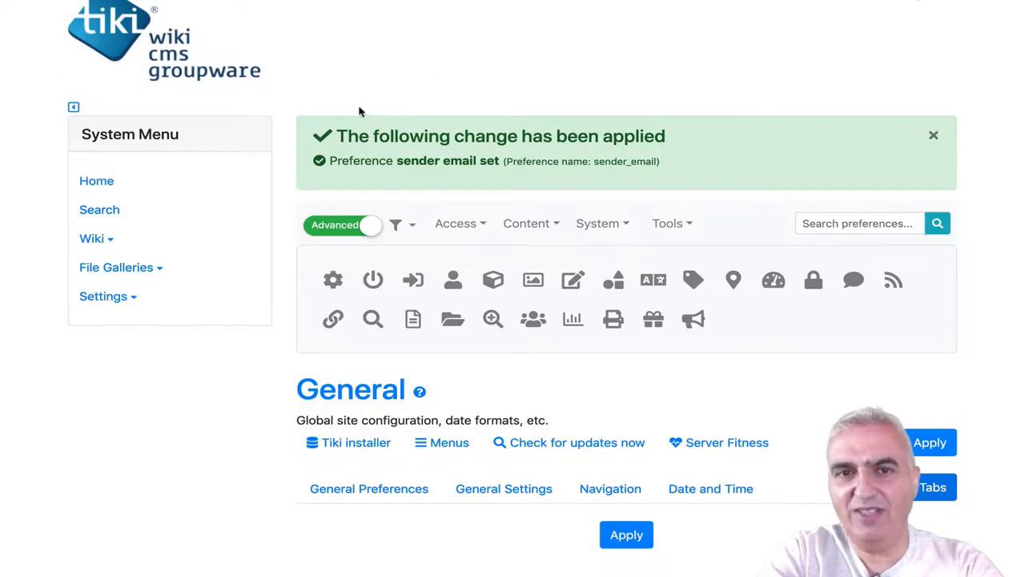
pyautogui.click(368, 488)
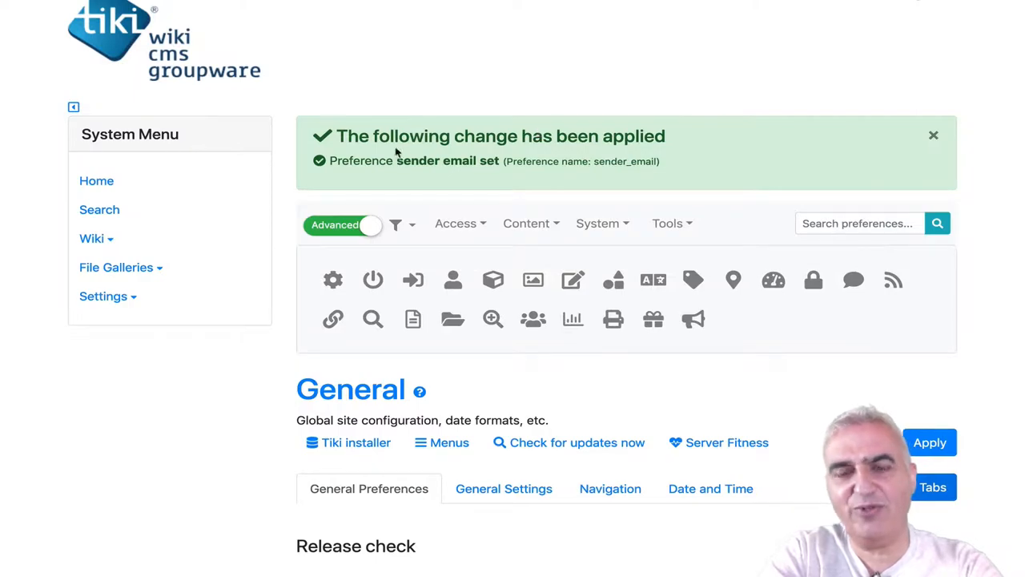
pyautogui.scroll(-3)
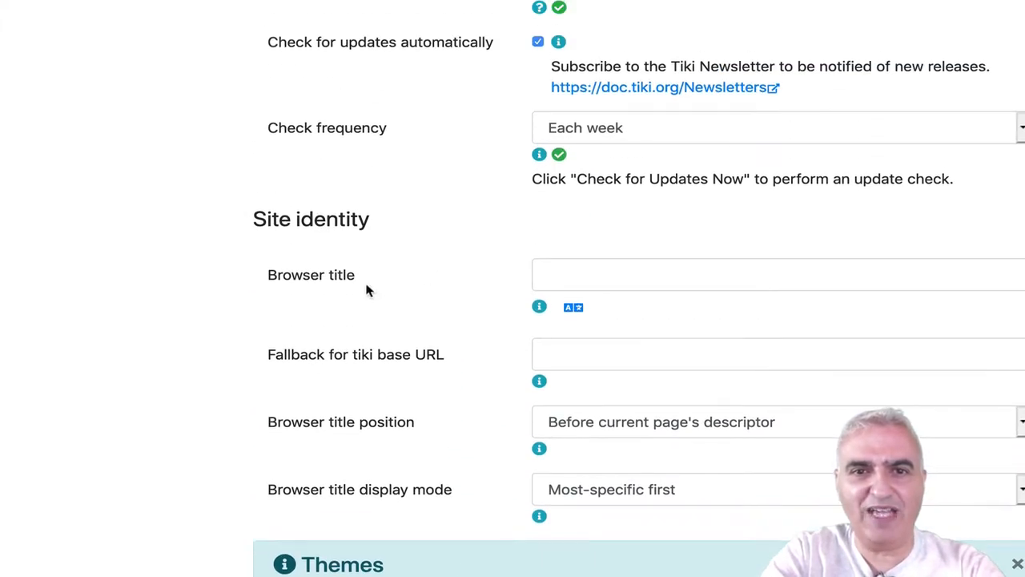
# Step: Set the browser title to 'My pinball website' and apply the change
pyautogui.write('My pinball website')
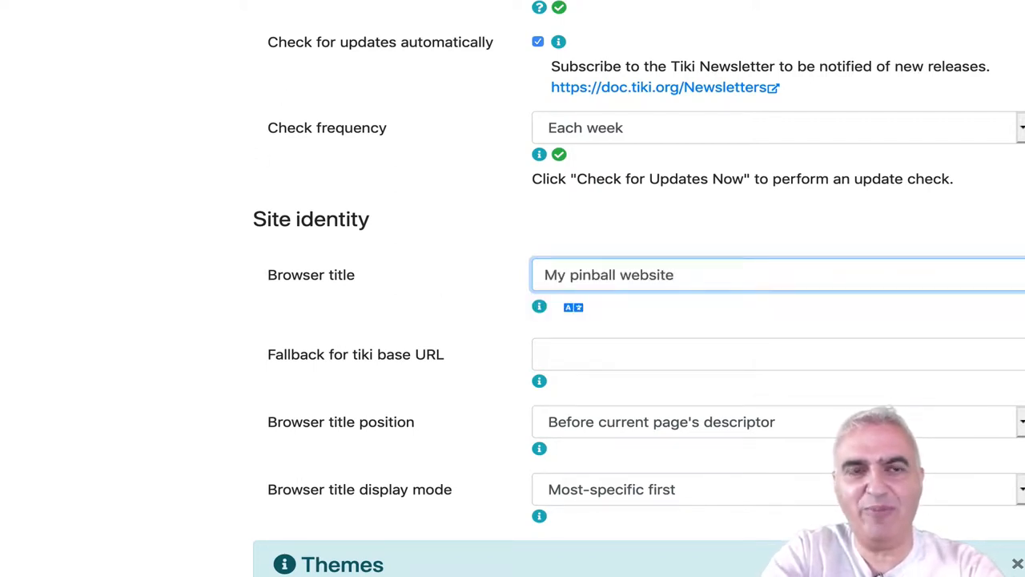
pyautogui.moveTo(386, 264)
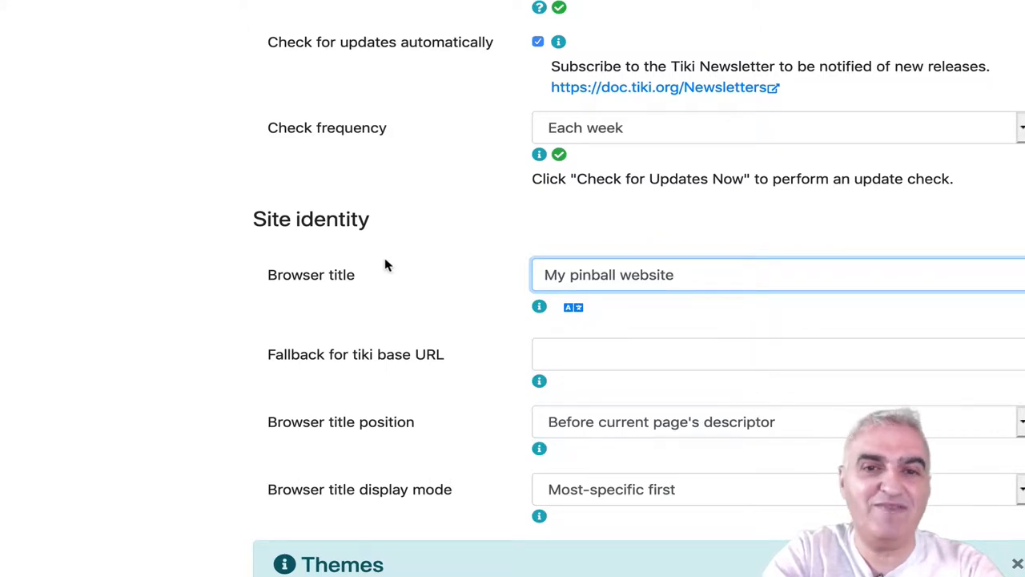
pyautogui.scroll(-3)
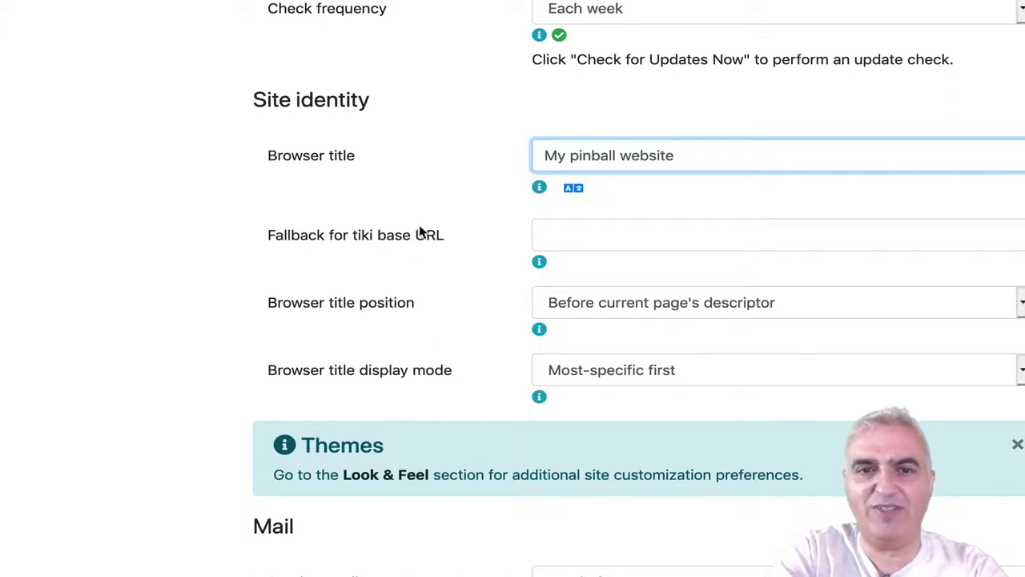
pyautogui.moveTo(379, 271)
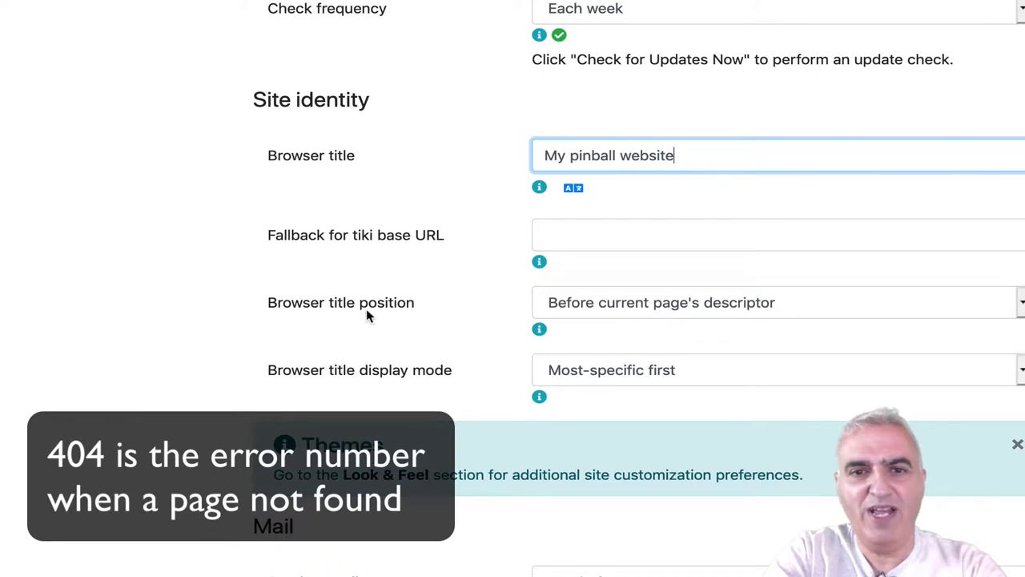
pyautogui.moveTo(455, 375)
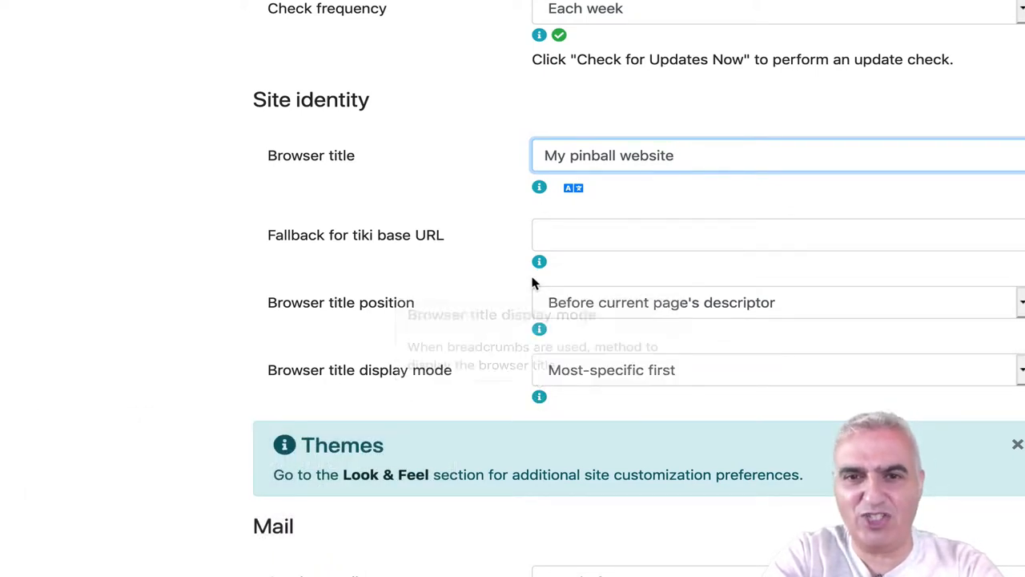
pyautogui.moveTo(474, 340)
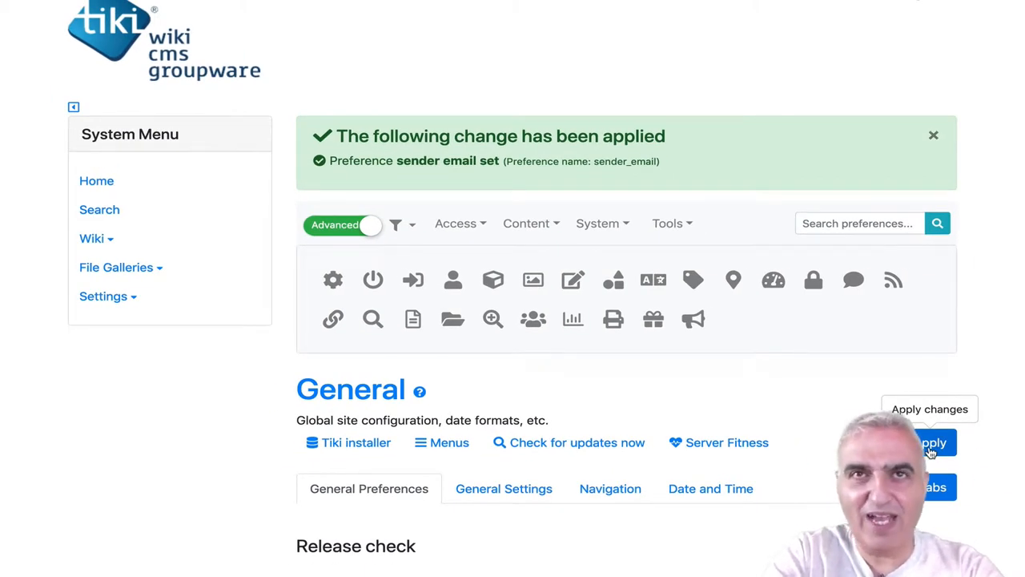
pyautogui.click(935, 442)
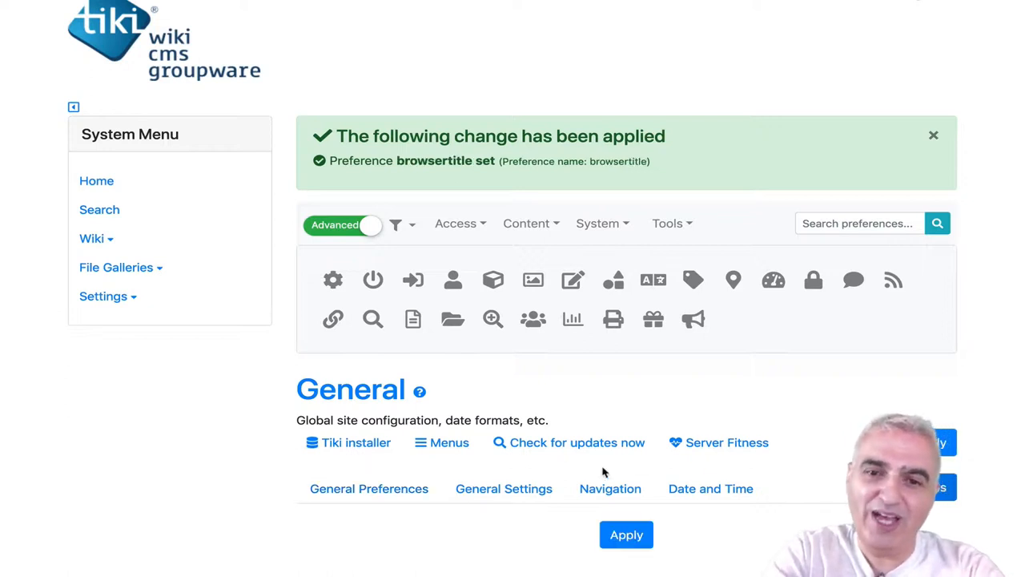
pyautogui.moveTo(718, 437)
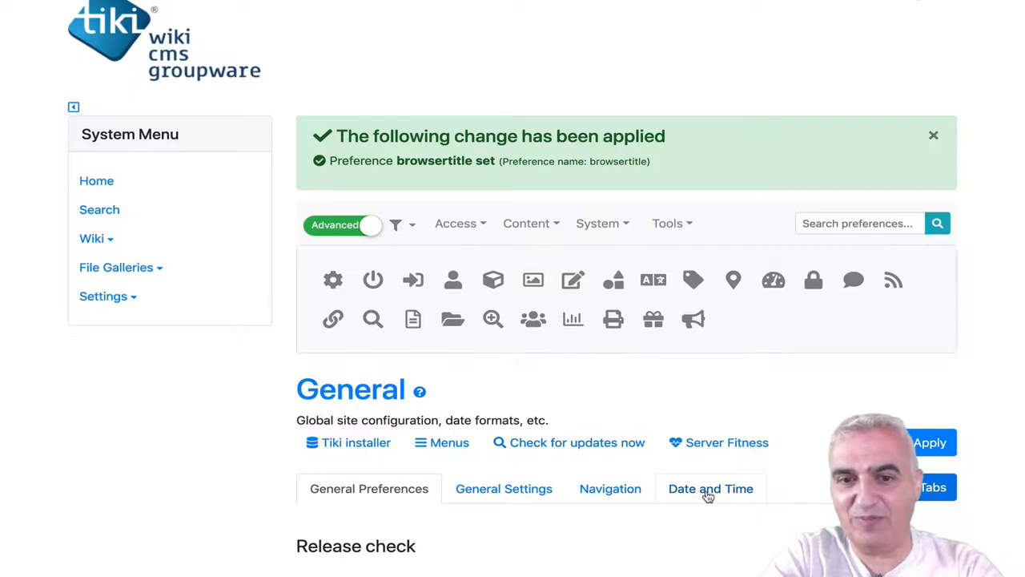
# Step: In the Date and Time settings, choose Day Month Year as the fields display order
pyautogui.click(712, 487)
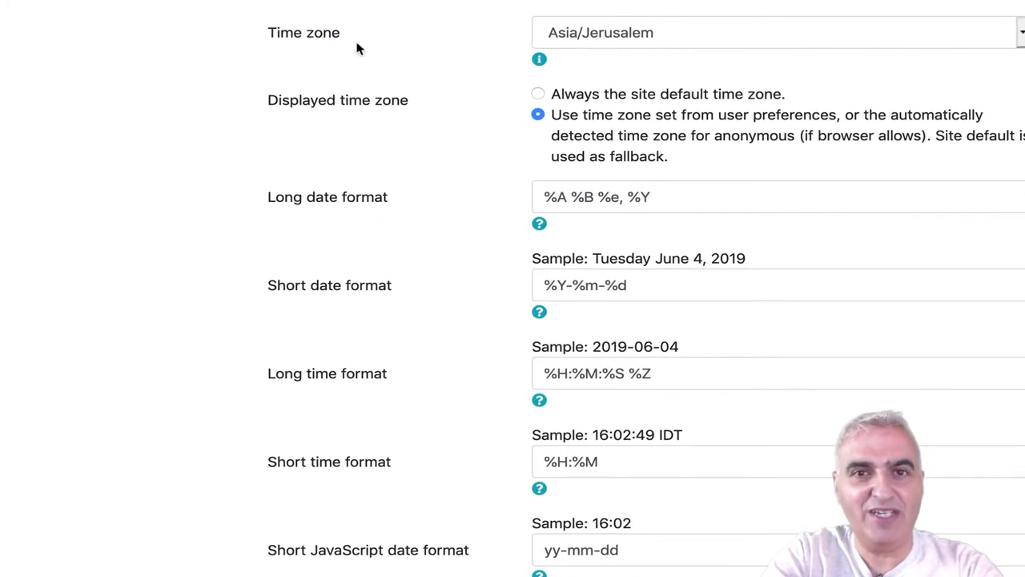
pyautogui.moveTo(359, 14)
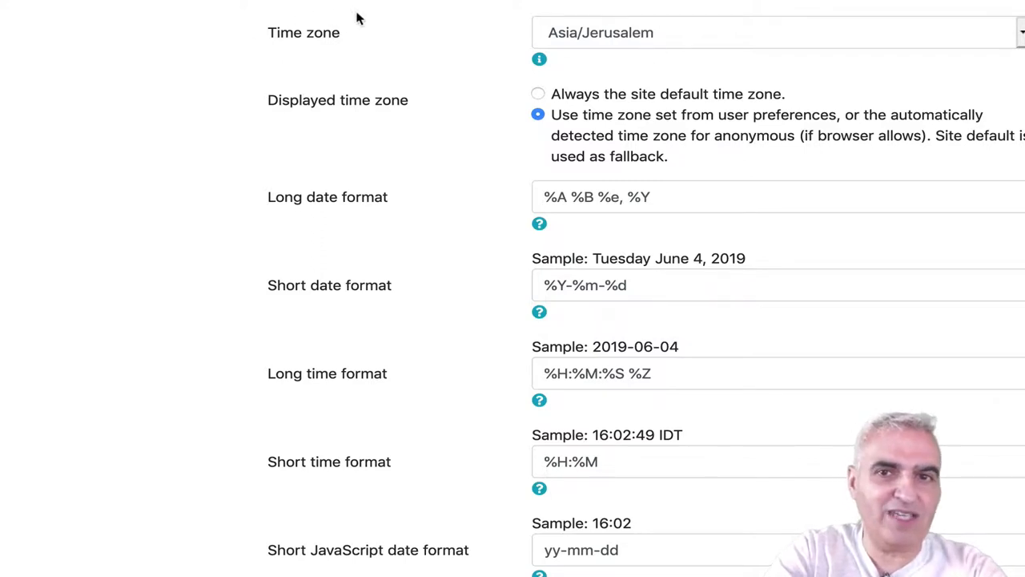
pyautogui.moveTo(481, 74)
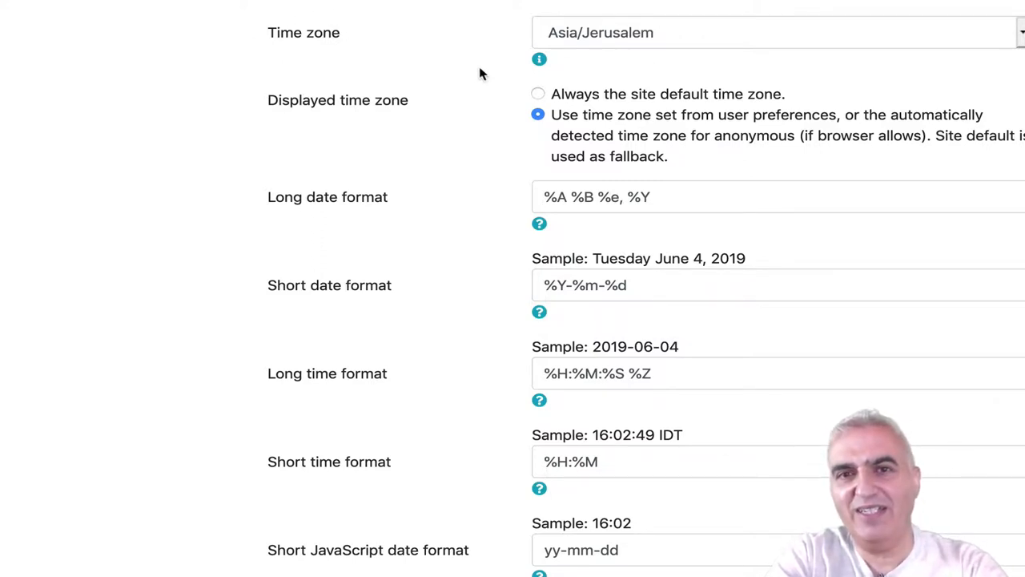
pyautogui.moveTo(495, 63)
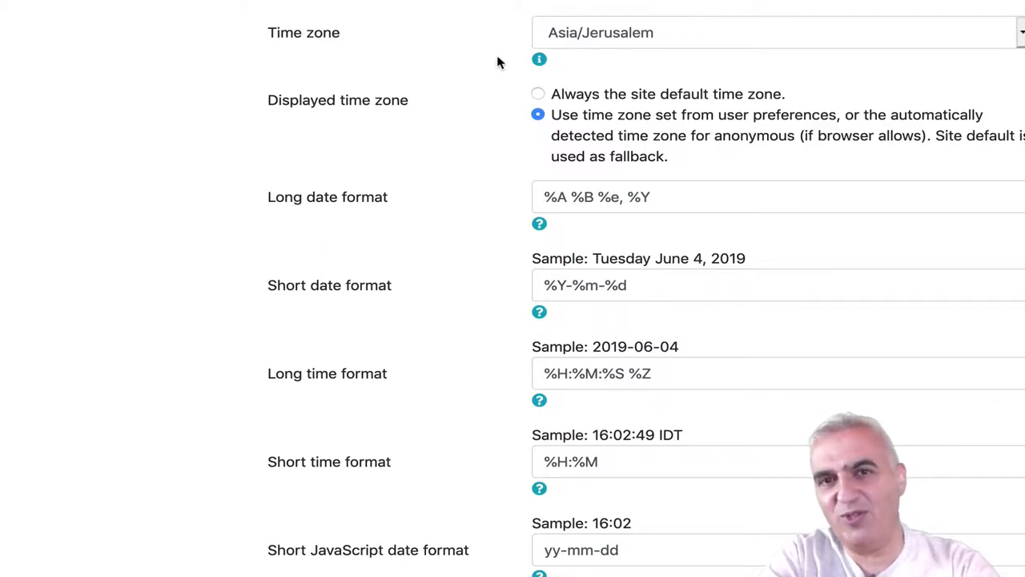
pyautogui.moveTo(413, 131)
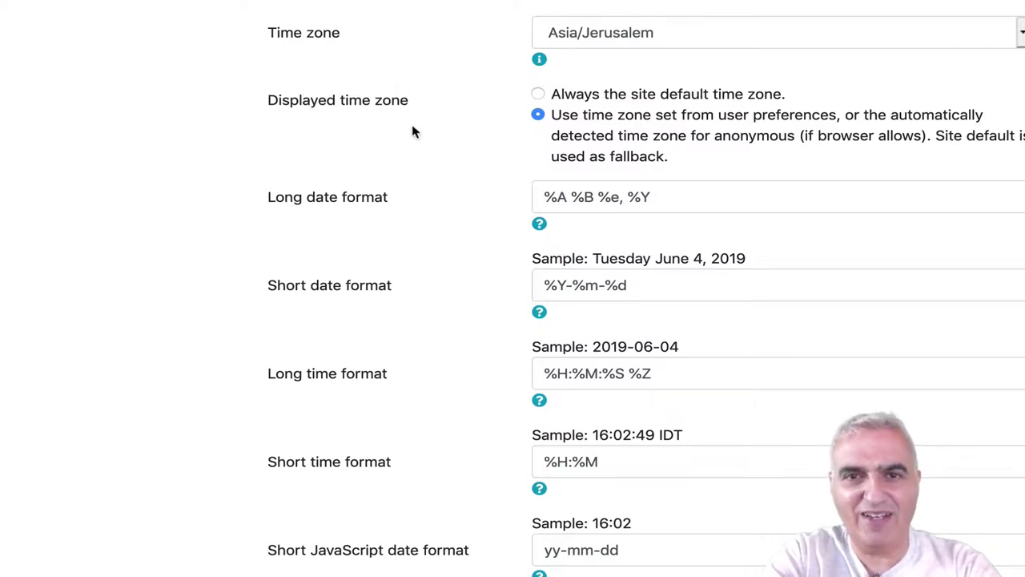
pyautogui.scroll(-3)
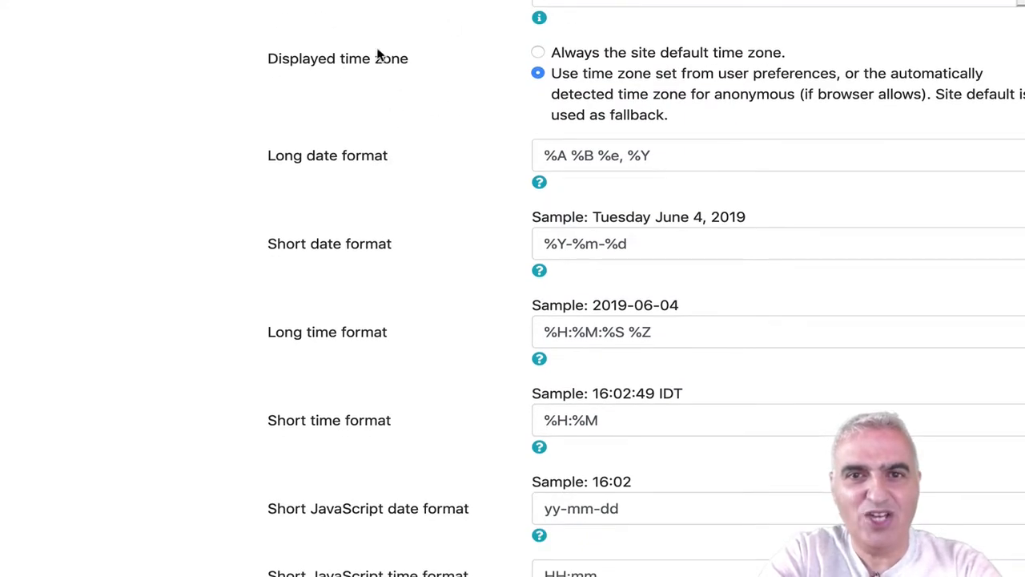
pyautogui.moveTo(599, 195)
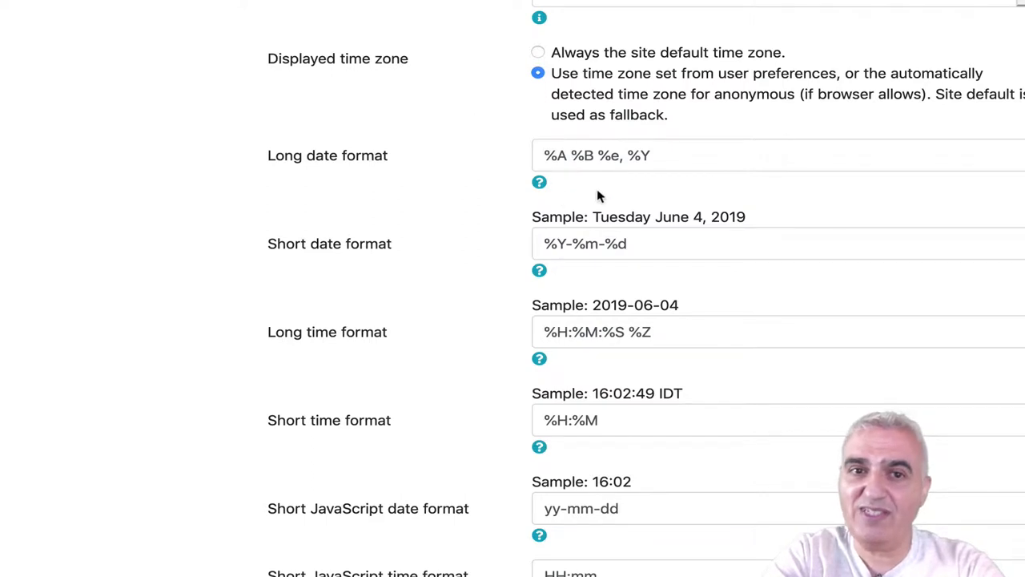
pyautogui.moveTo(481, 157)
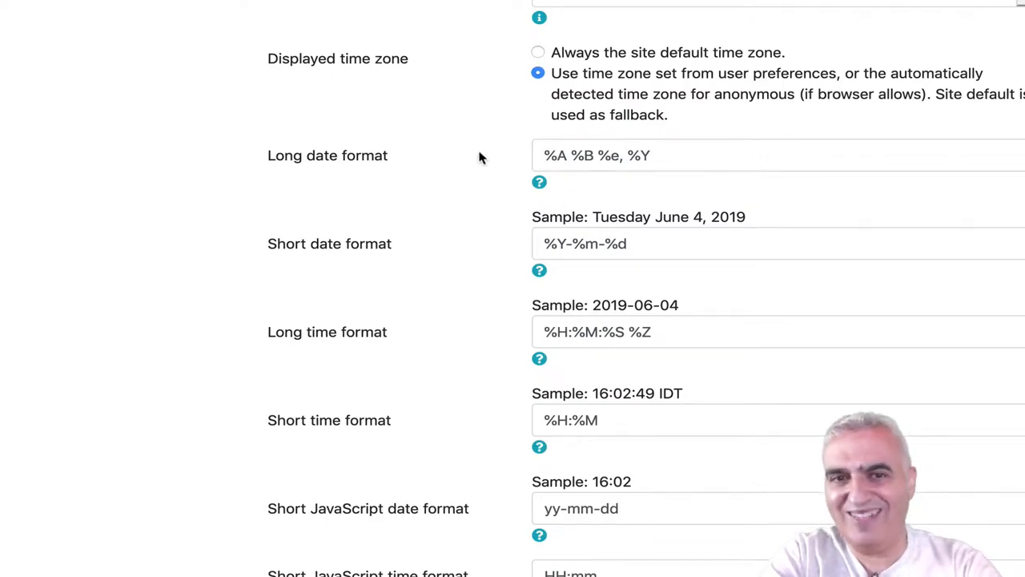
pyautogui.moveTo(376, 271)
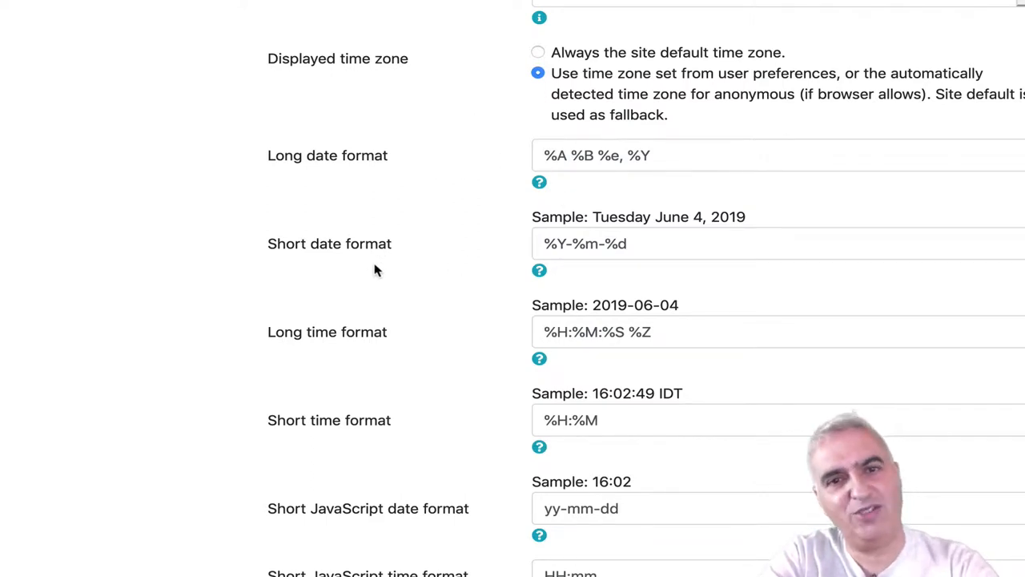
pyautogui.scroll(-3)
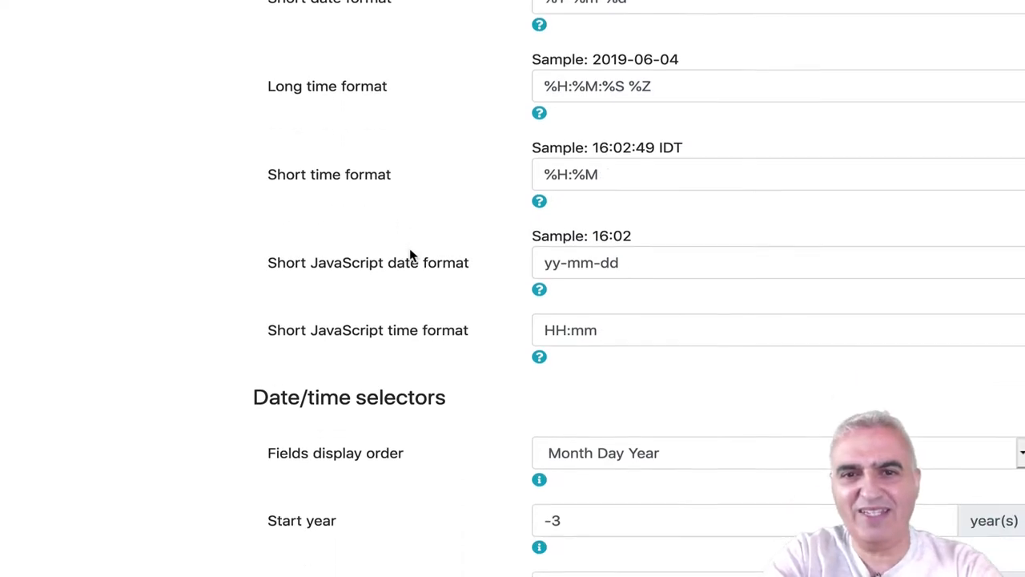
pyautogui.scroll(-3)
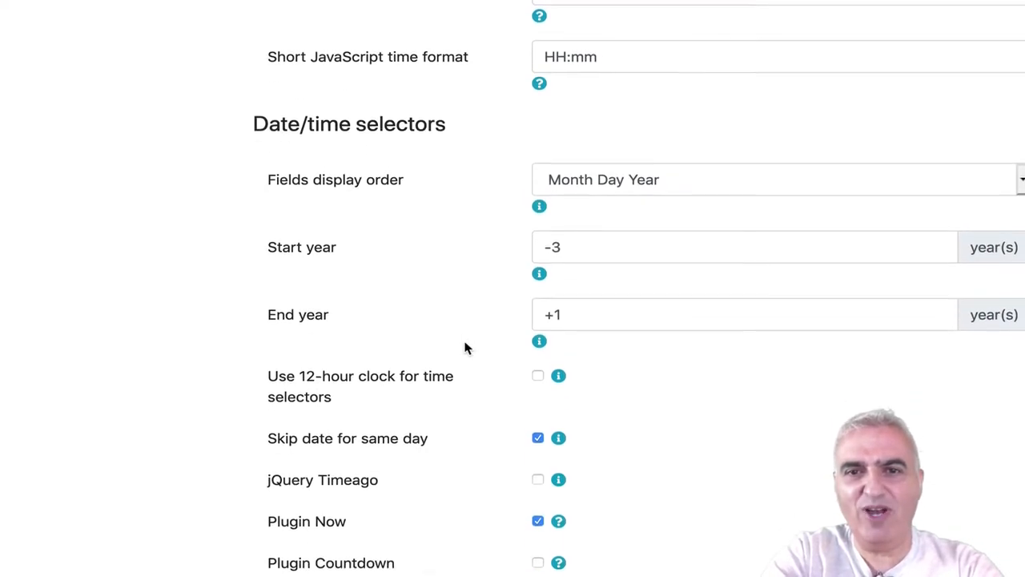
pyautogui.scroll(-3)
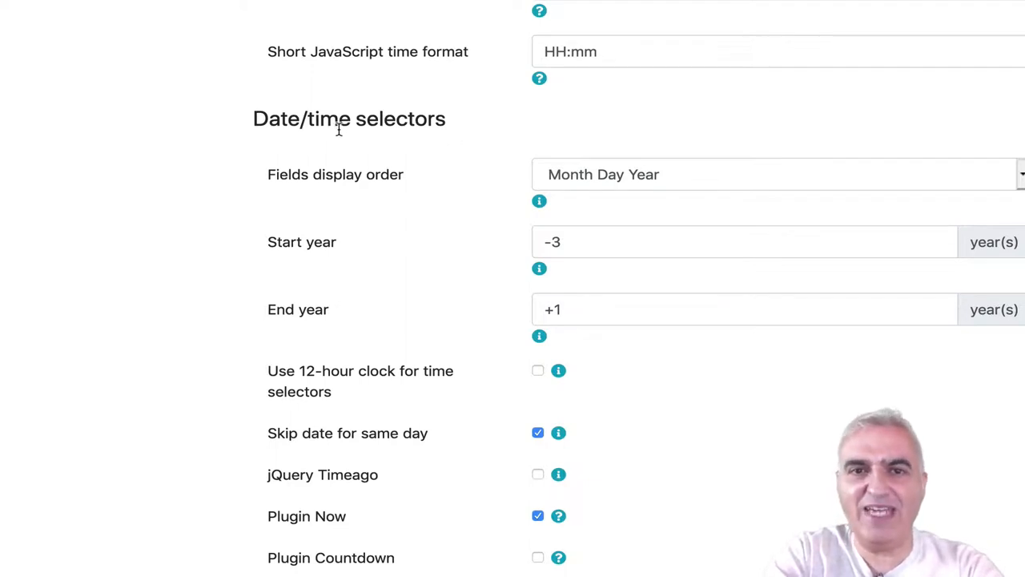
pyautogui.moveTo(660, 188)
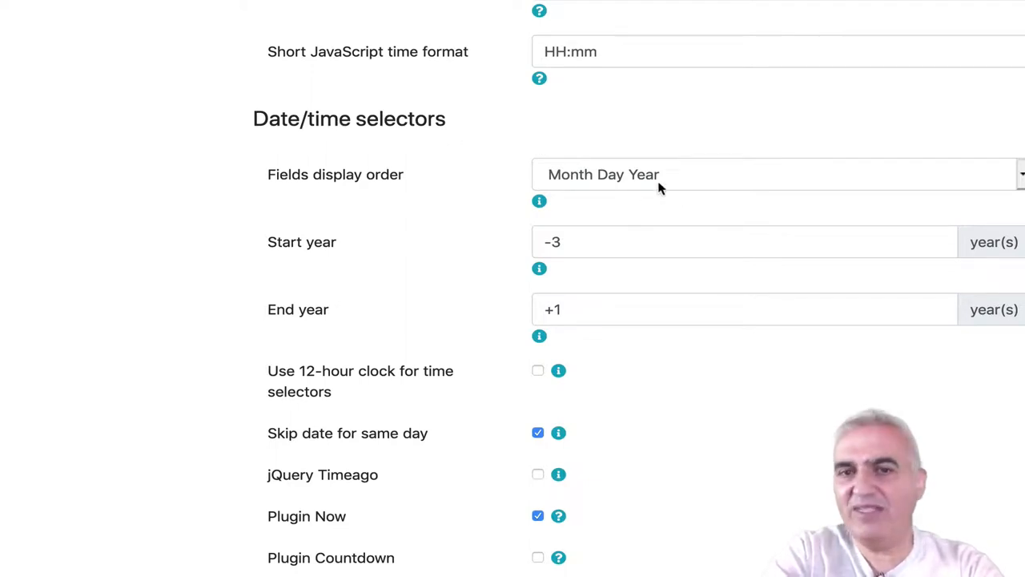
pyautogui.moveTo(601, 205)
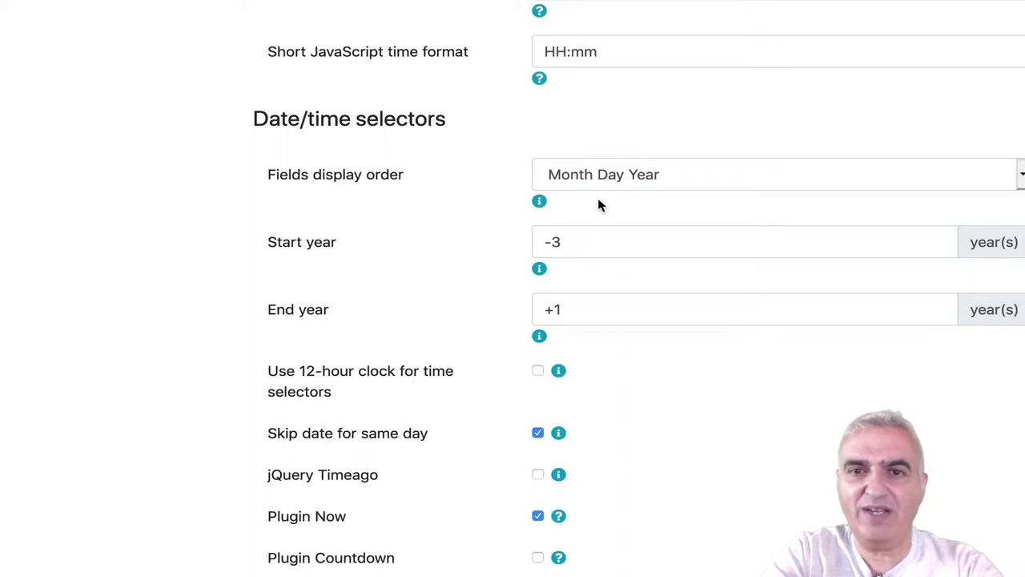
pyautogui.moveTo(562, 172)
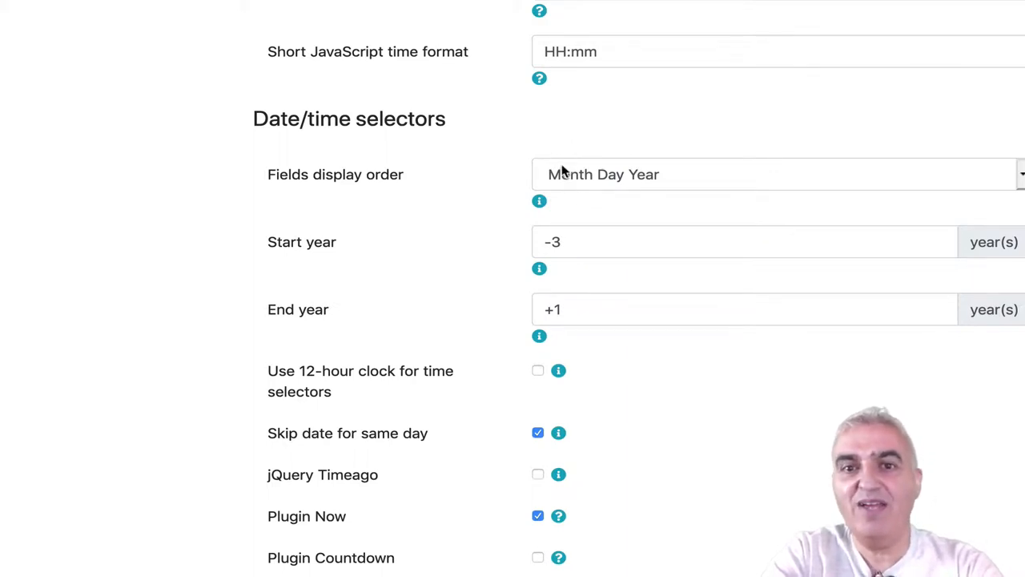
pyautogui.moveTo(671, 183)
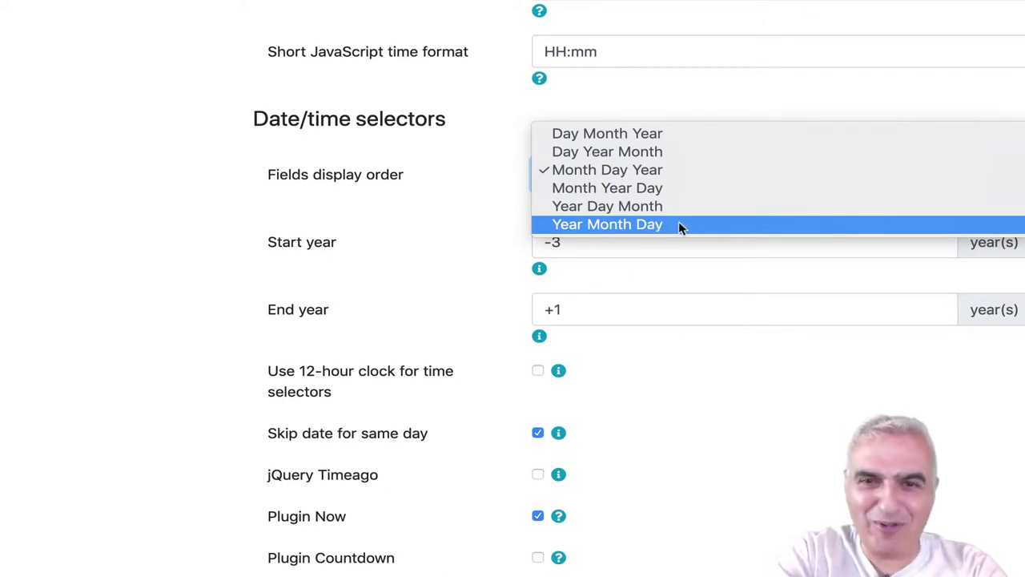
pyautogui.click(609, 133)
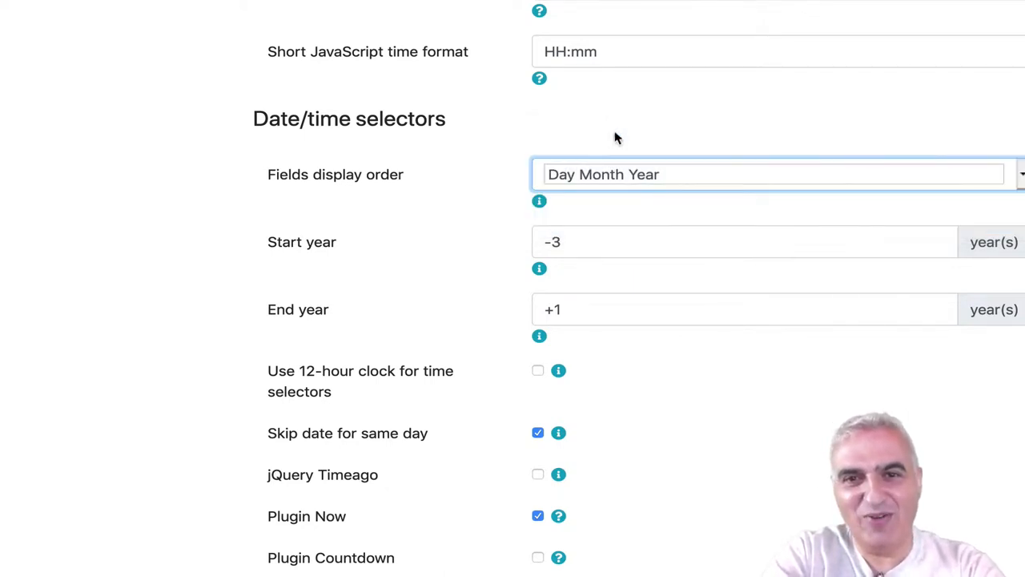
pyautogui.scroll(-3)
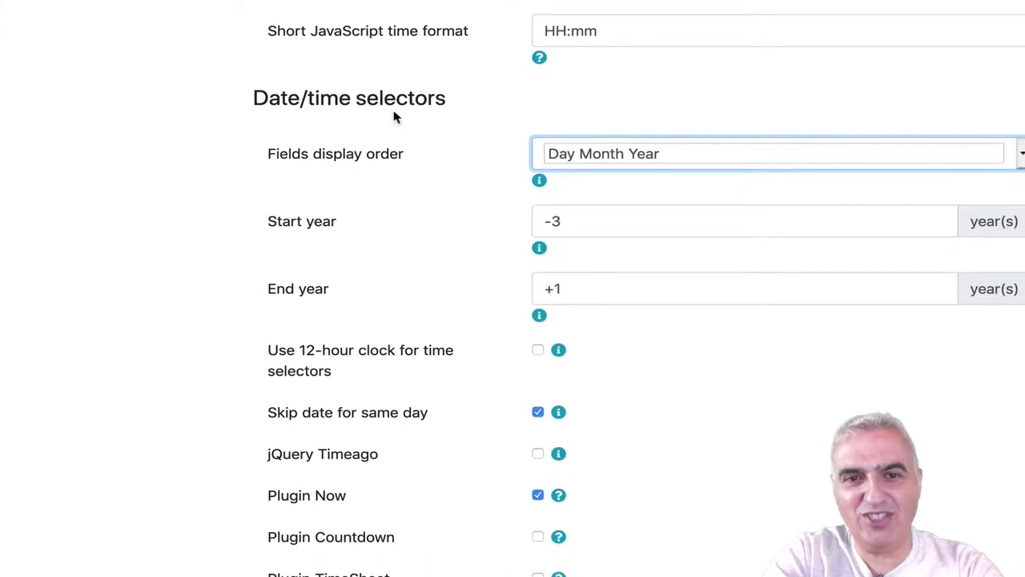
pyautogui.scroll(-3)
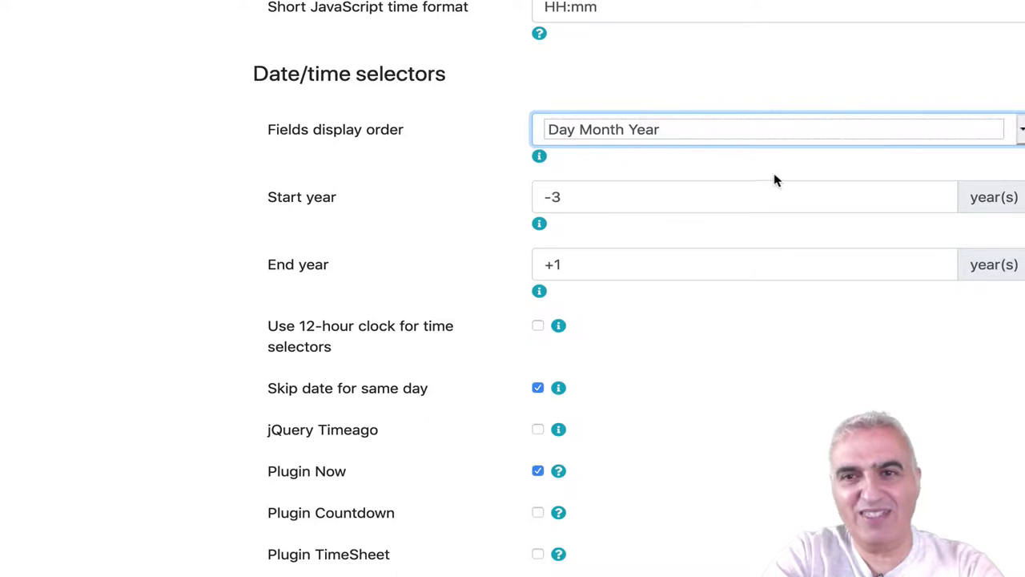
pyautogui.moveTo(405, 231)
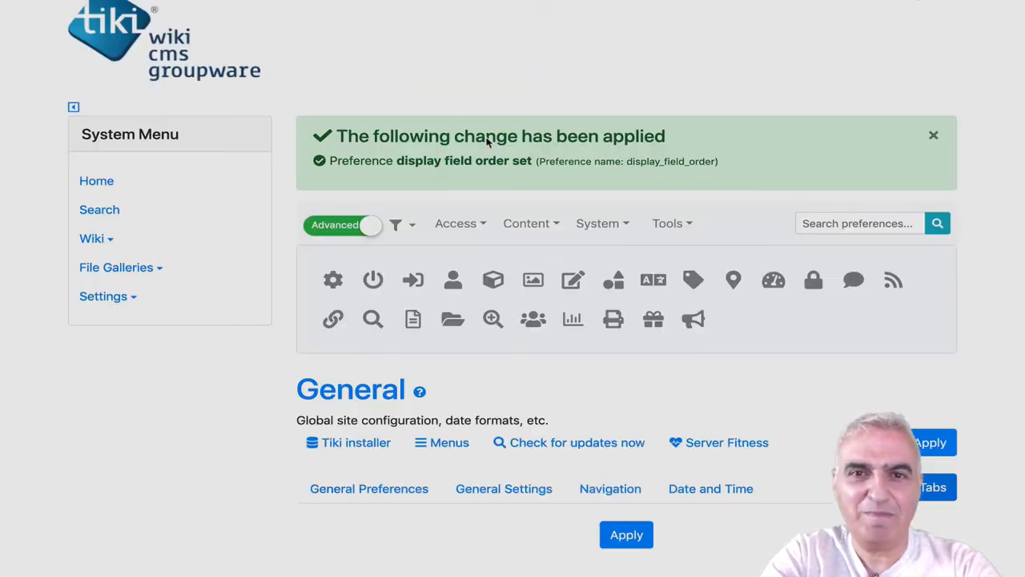
pyautogui.moveTo(750, 173)
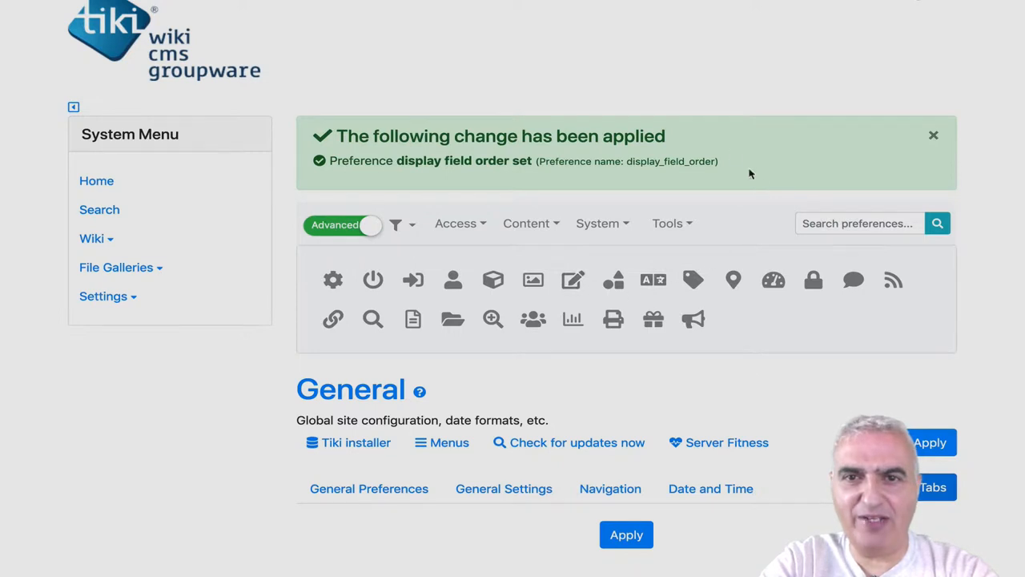
# Step: Return to the Date and Time settings after the field-order change is confirmed
pyautogui.click(712, 489)
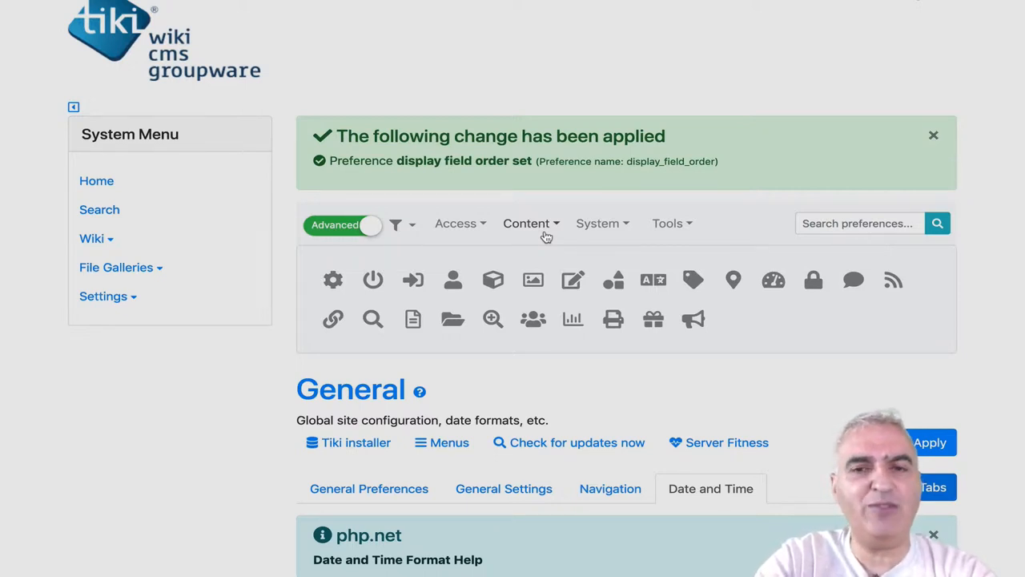
pyautogui.moveTo(532, 275)
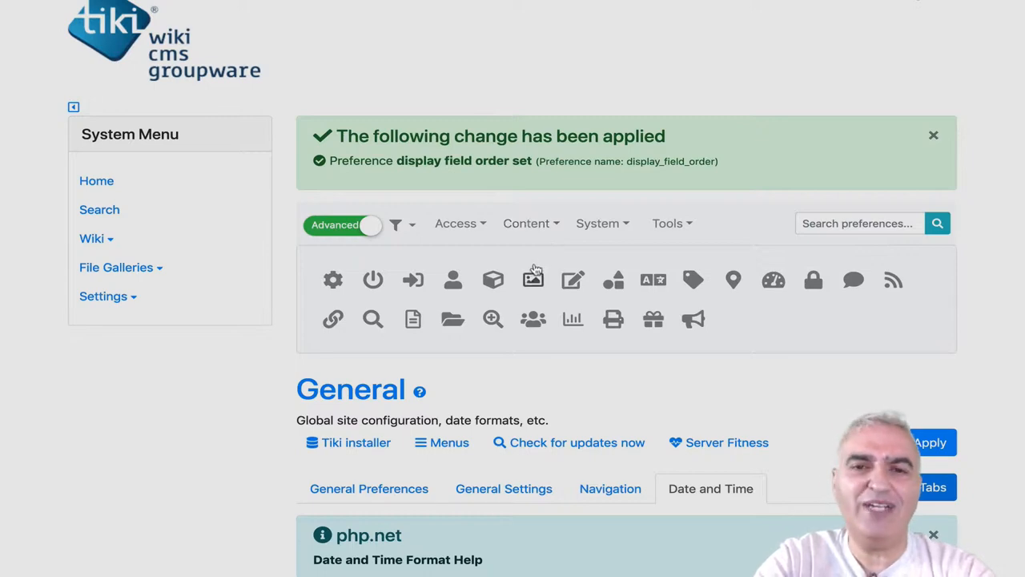
pyautogui.moveTo(532, 279)
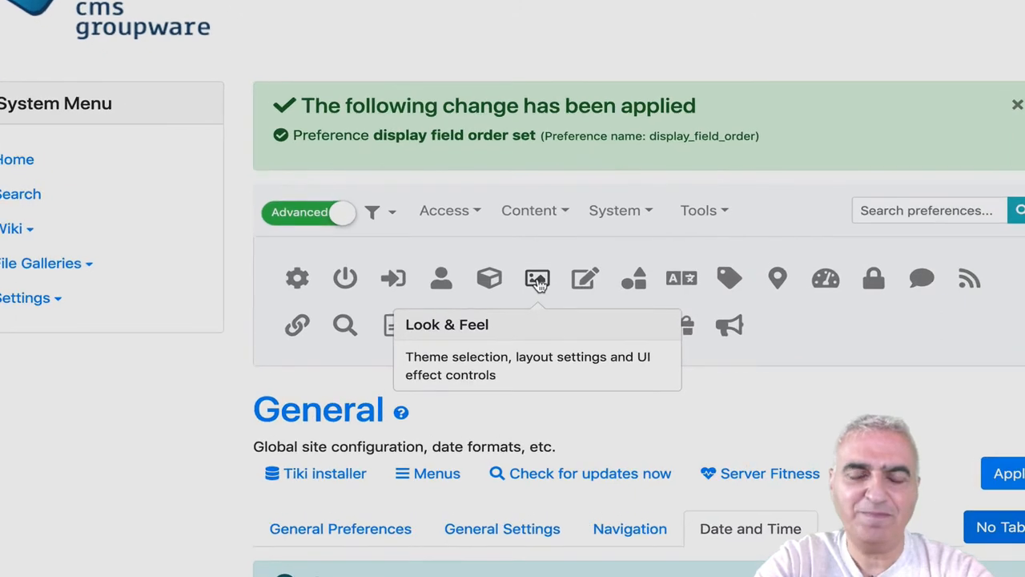
# Step: Preview the Tikipedia and Darkroom themes in Look & Feel's site theme list
pyautogui.click(537, 279)
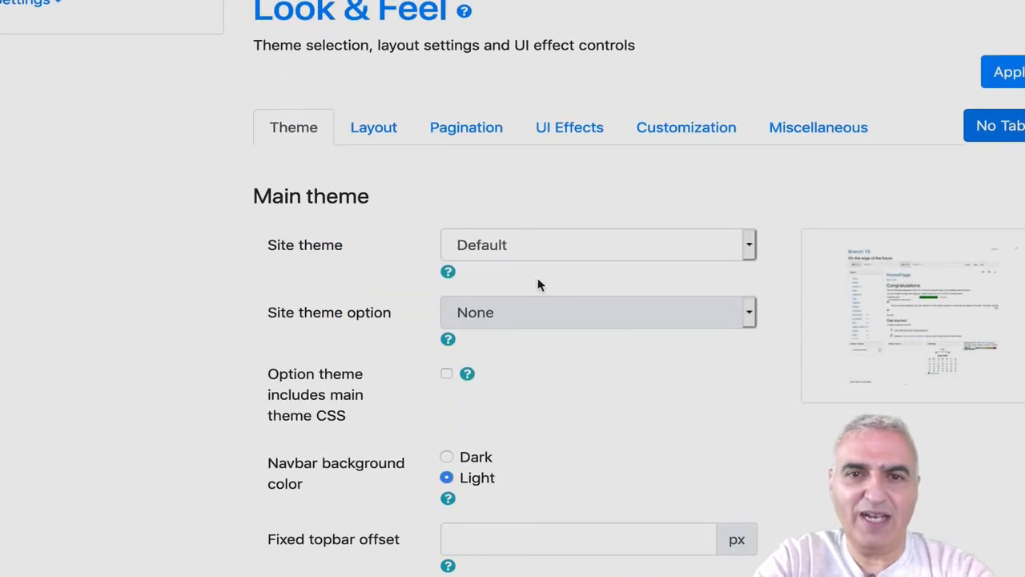
pyautogui.moveTo(301, 122)
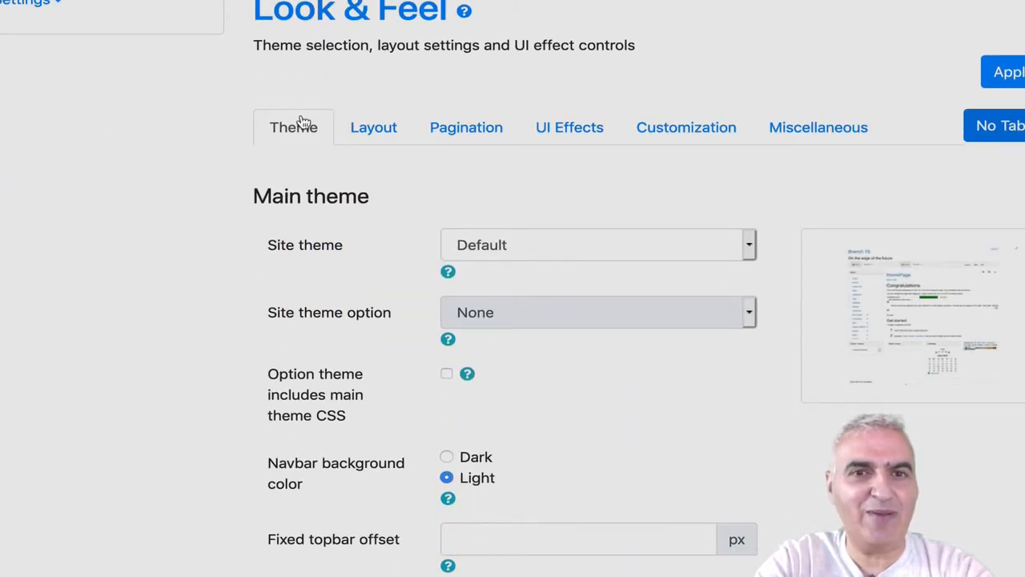
pyautogui.moveTo(301, 243)
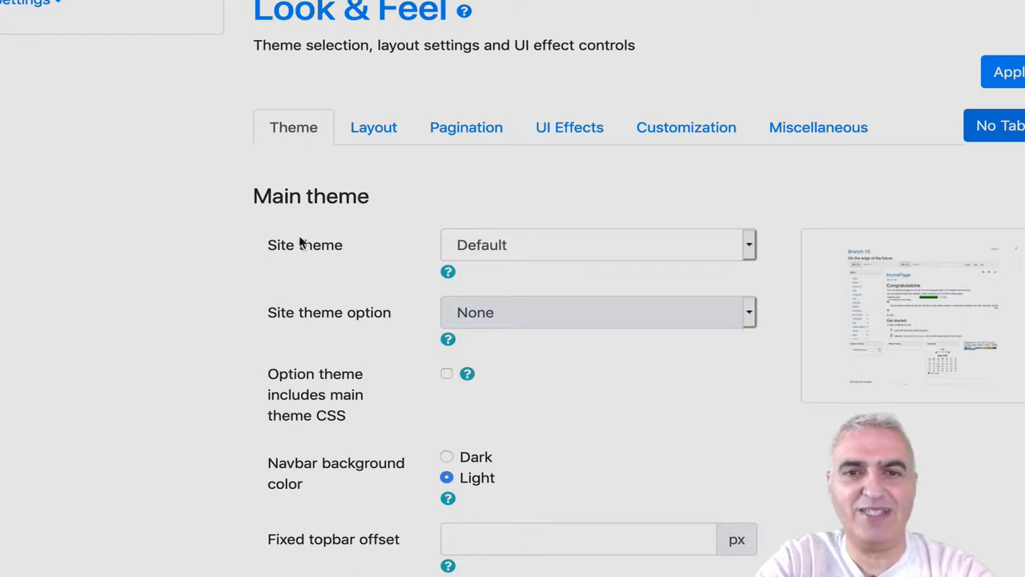
pyautogui.moveTo(296, 285)
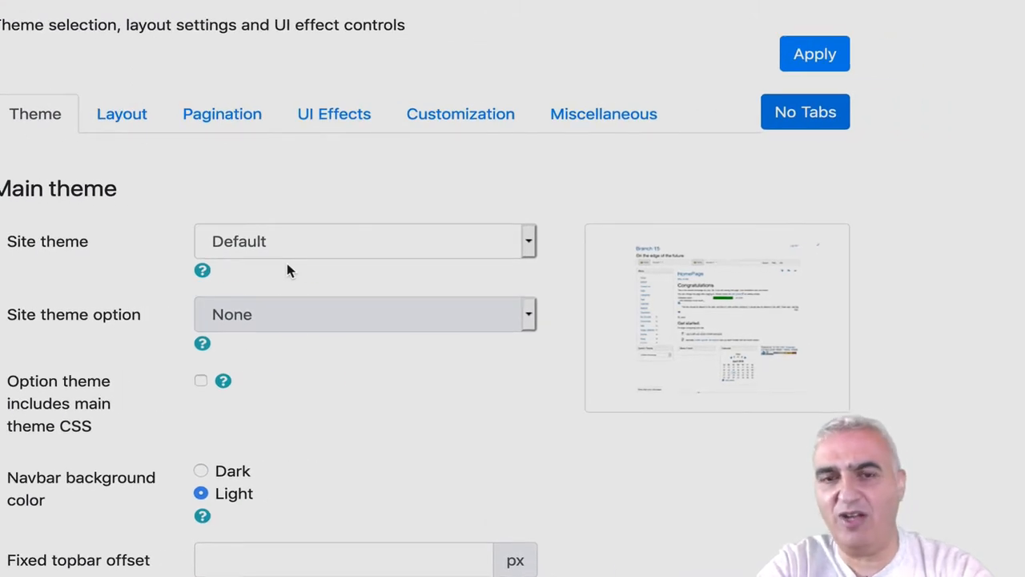
pyautogui.moveTo(281, 250)
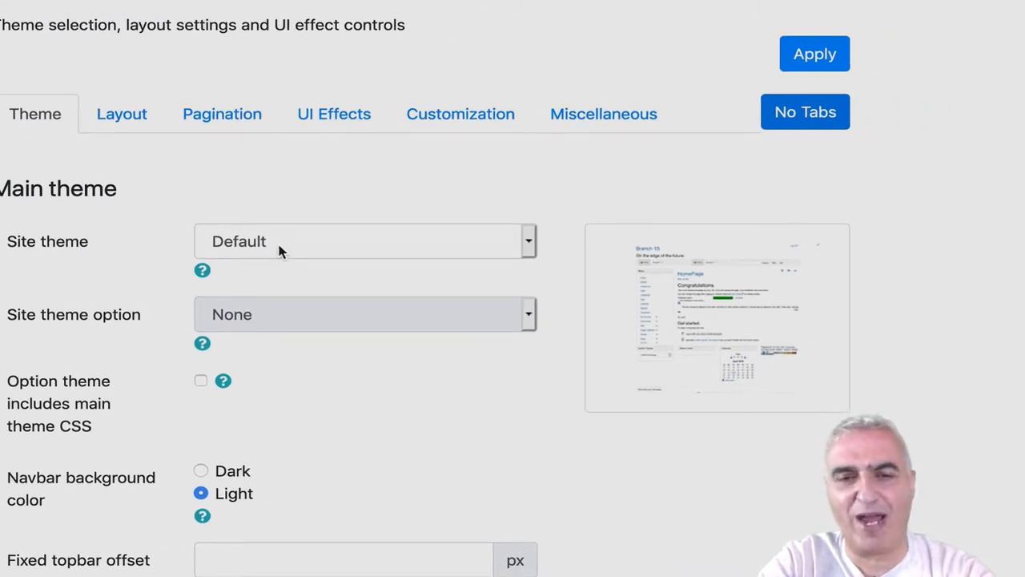
pyautogui.click(365, 240)
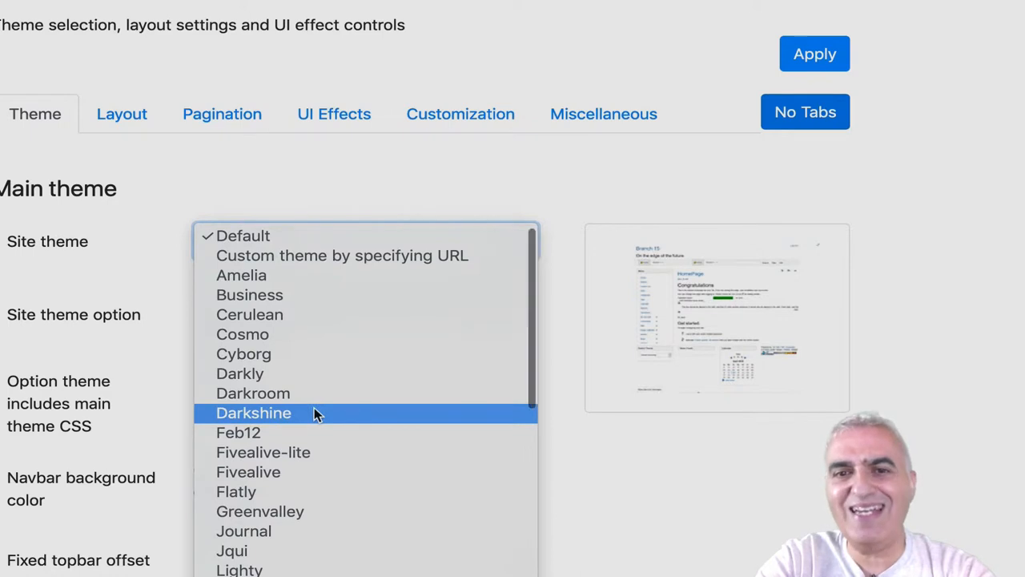
pyautogui.scroll(-3)
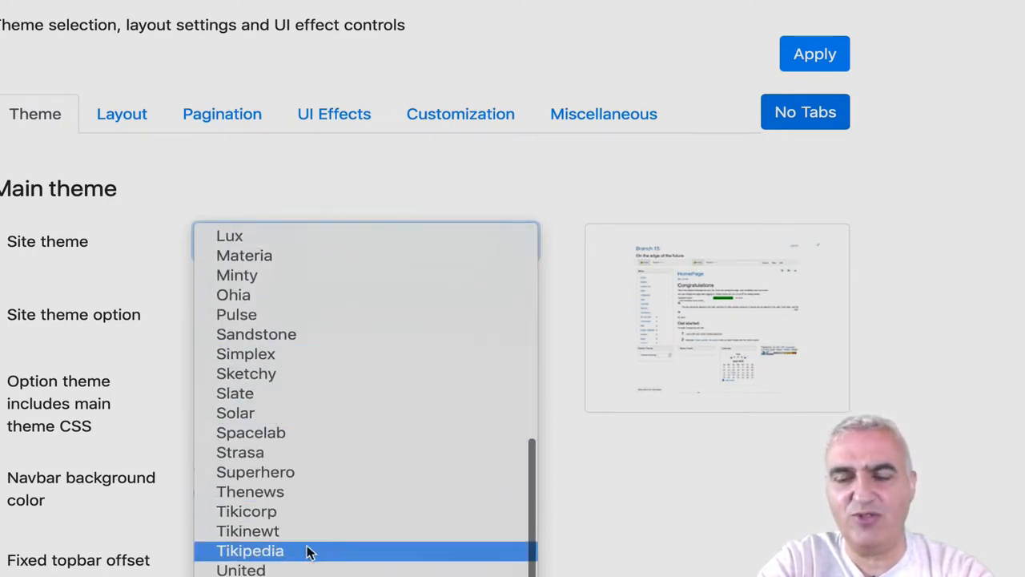
pyautogui.click(250, 548)
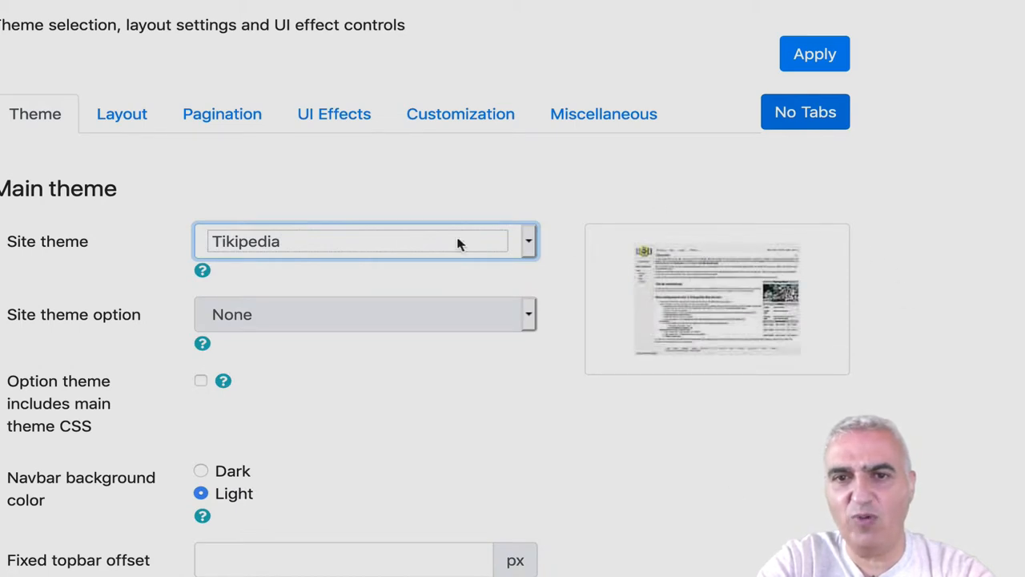
pyautogui.click(367, 241)
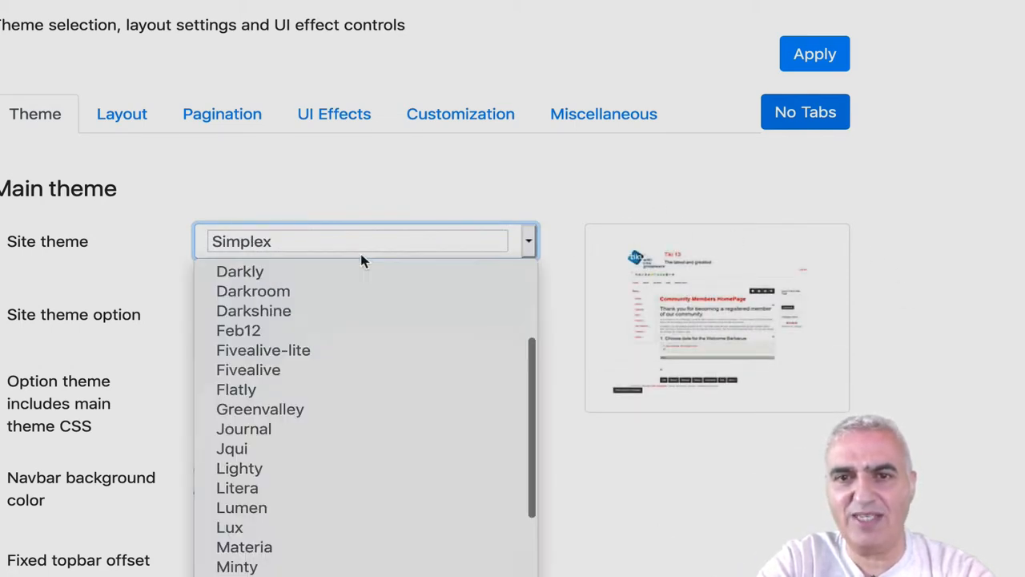
pyautogui.click(253, 291)
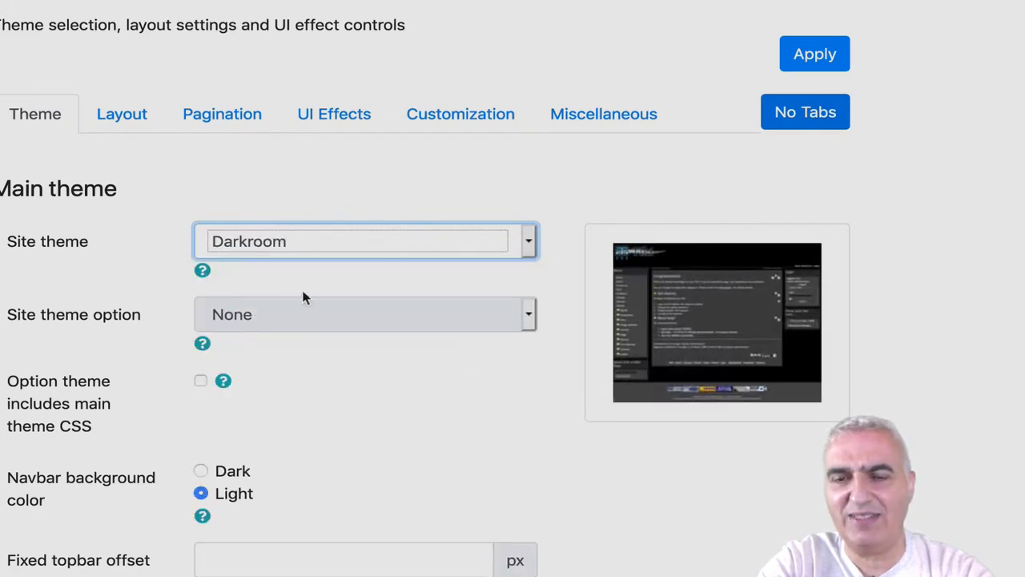
# Step: Preview Cerulean, then settle on Greenvalley as the site theme
pyautogui.click(365, 240)
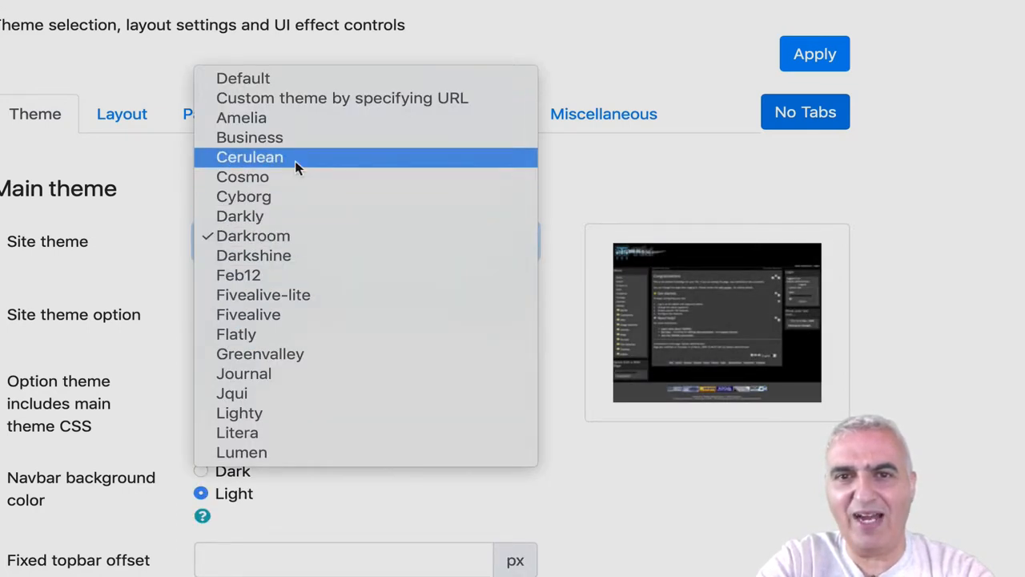
pyautogui.click(250, 157)
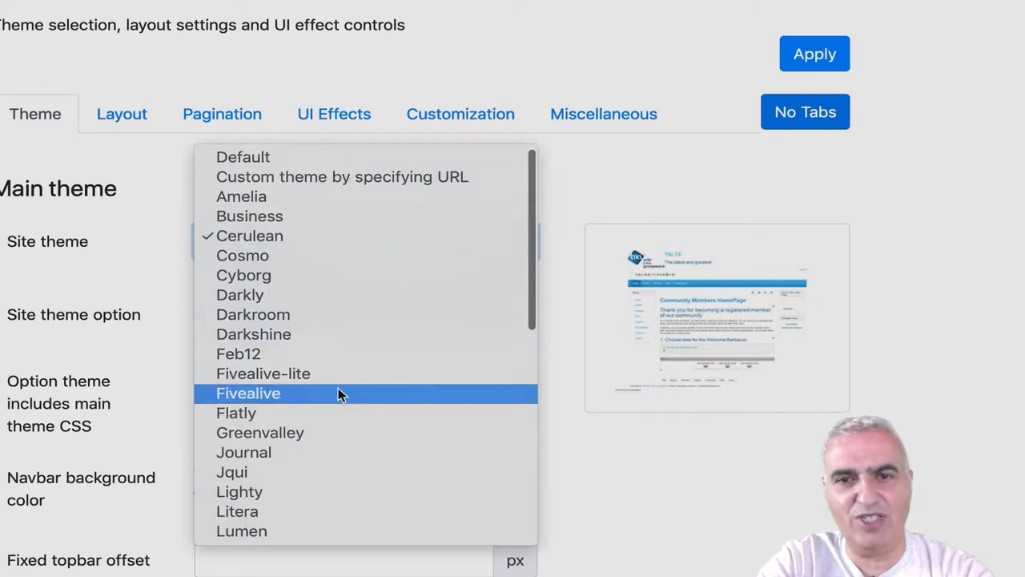
pyautogui.click(259, 432)
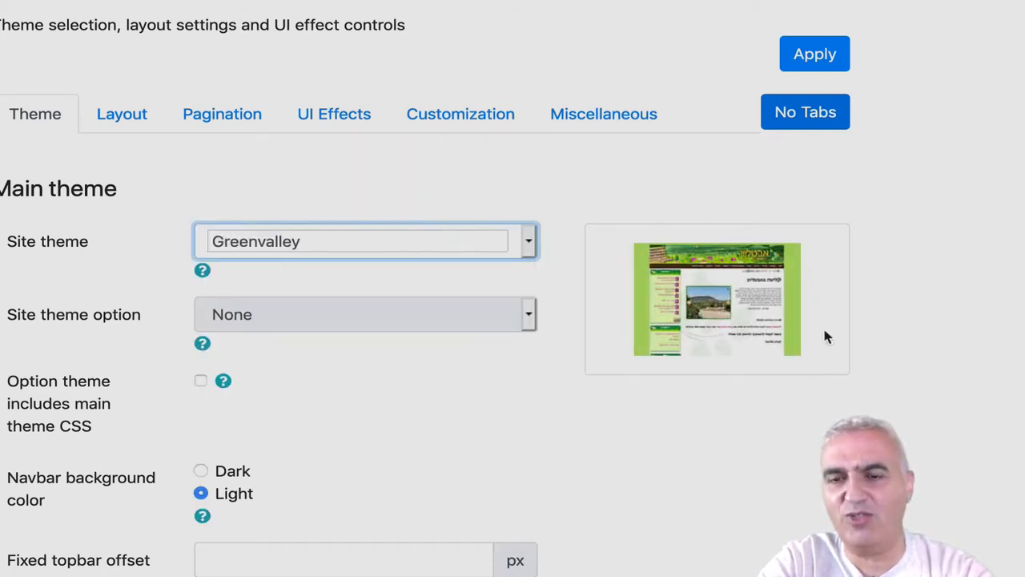
pyautogui.click(365, 241)
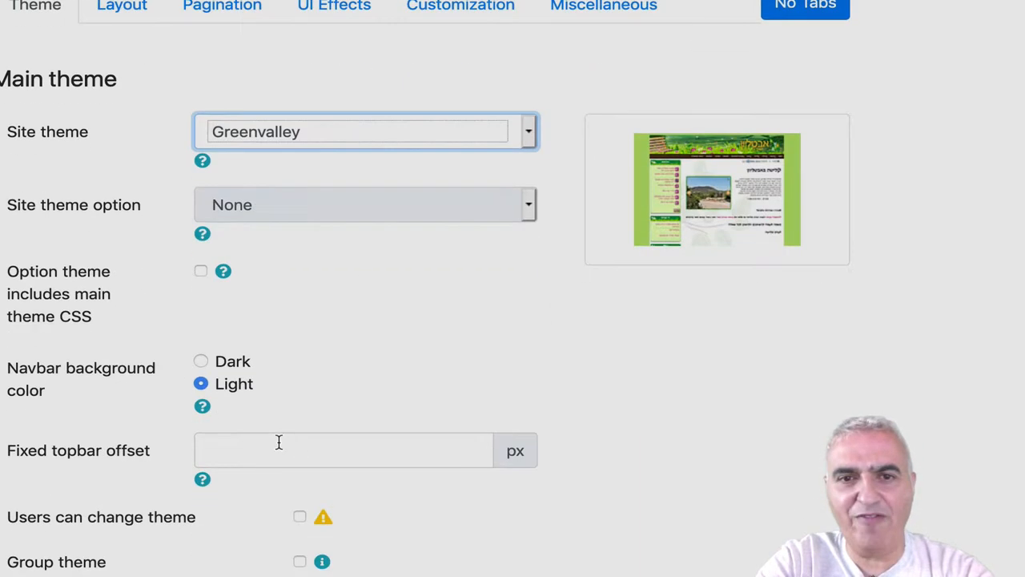
pyautogui.scroll(-3)
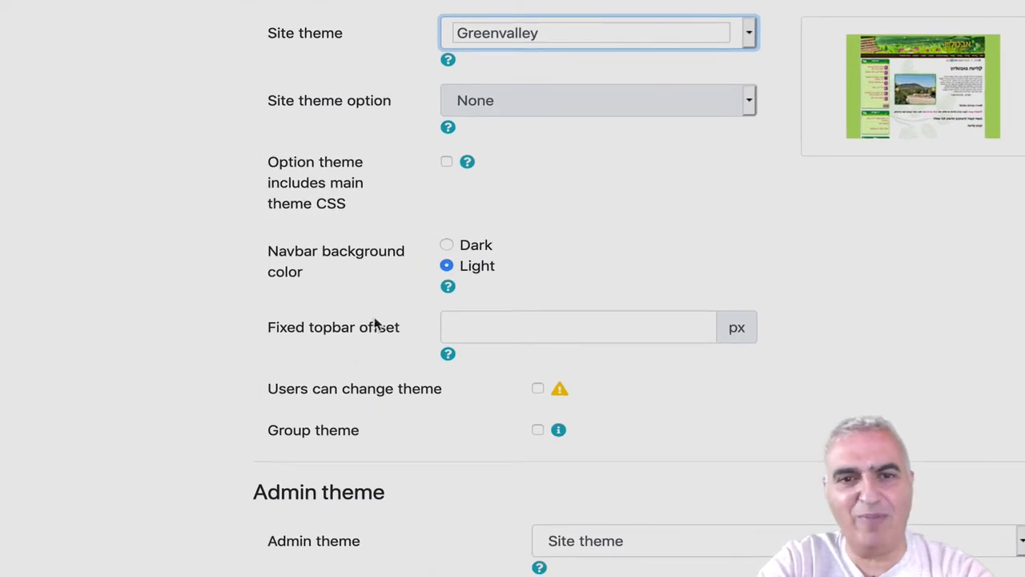
pyautogui.scroll(-3)
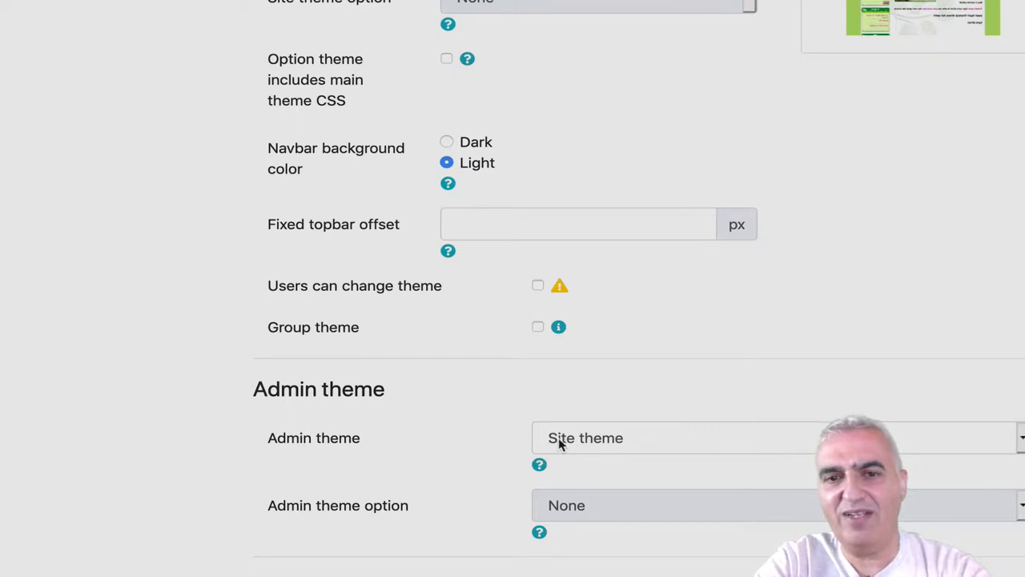
pyautogui.moveTo(490, 439)
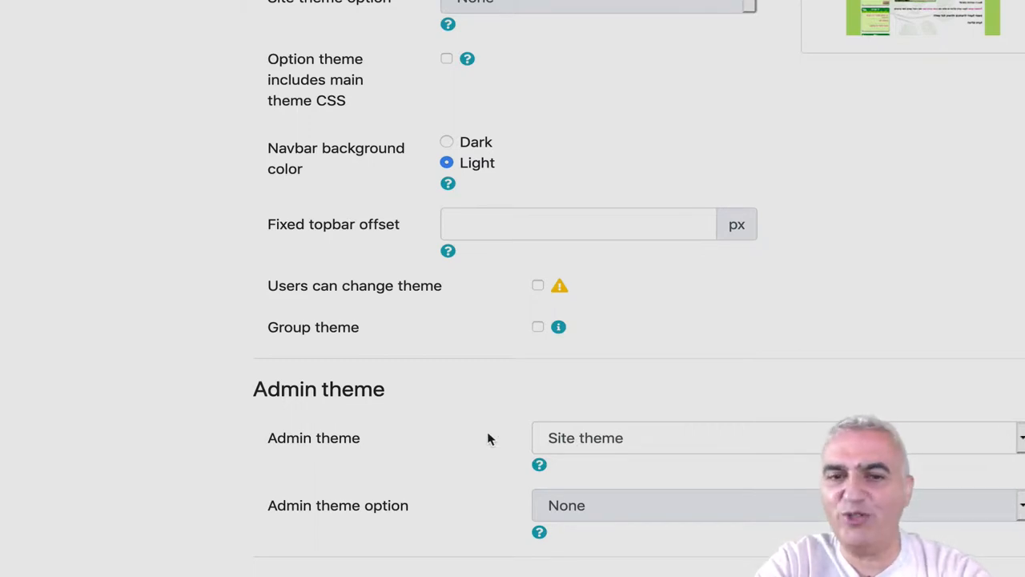
pyautogui.scroll(-3)
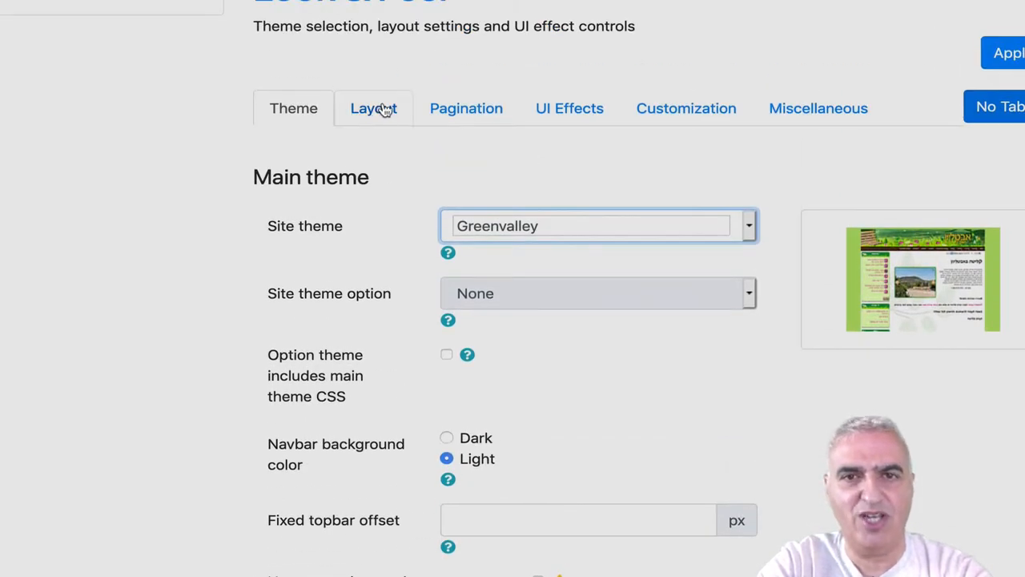
# Step: Review the Layout settings, keeping Single Container as the site layout at 1170px width
pyautogui.click(373, 109)
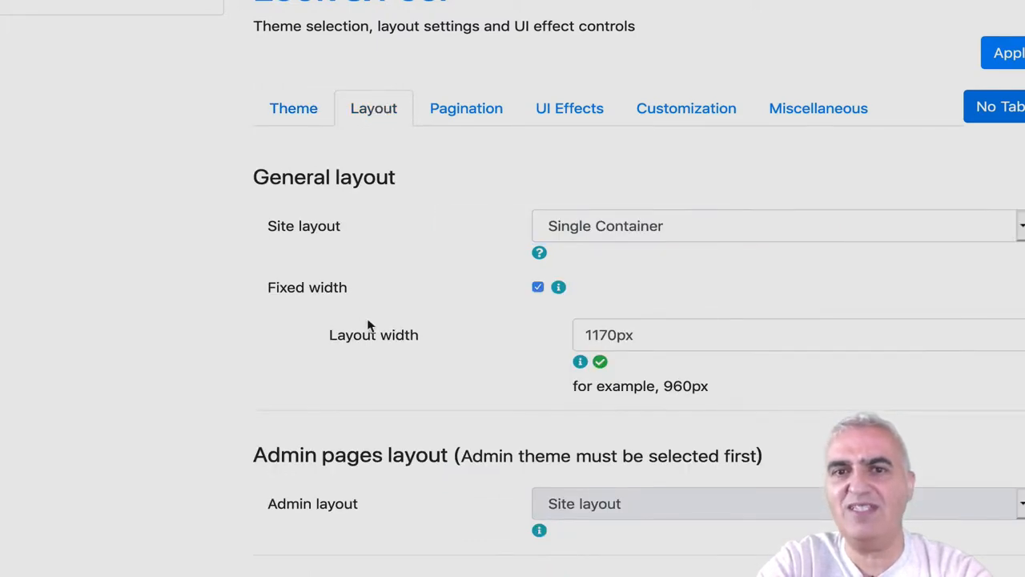
pyautogui.moveTo(662, 232)
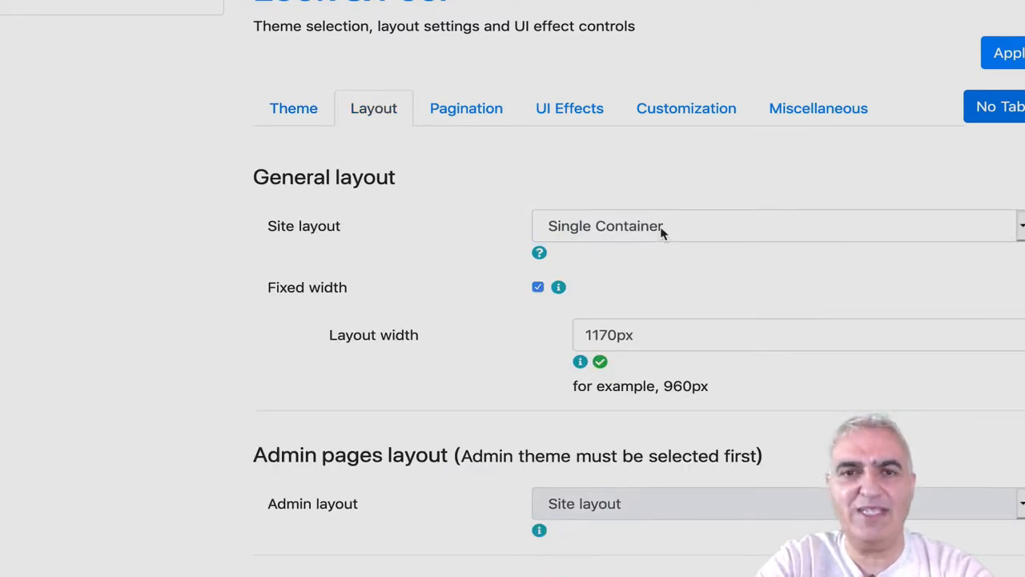
pyautogui.click(777, 224)
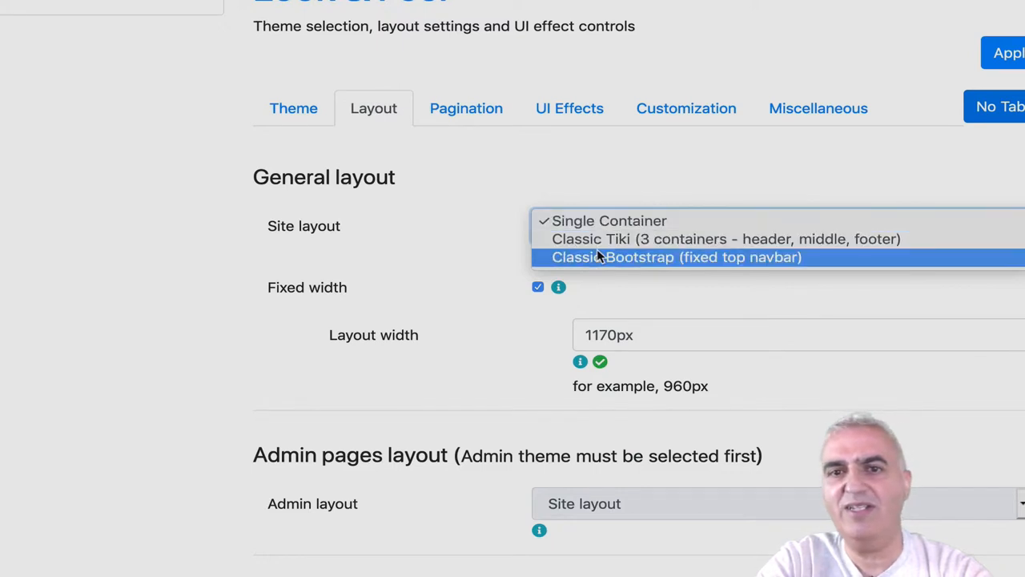
pyautogui.moveTo(640, 239)
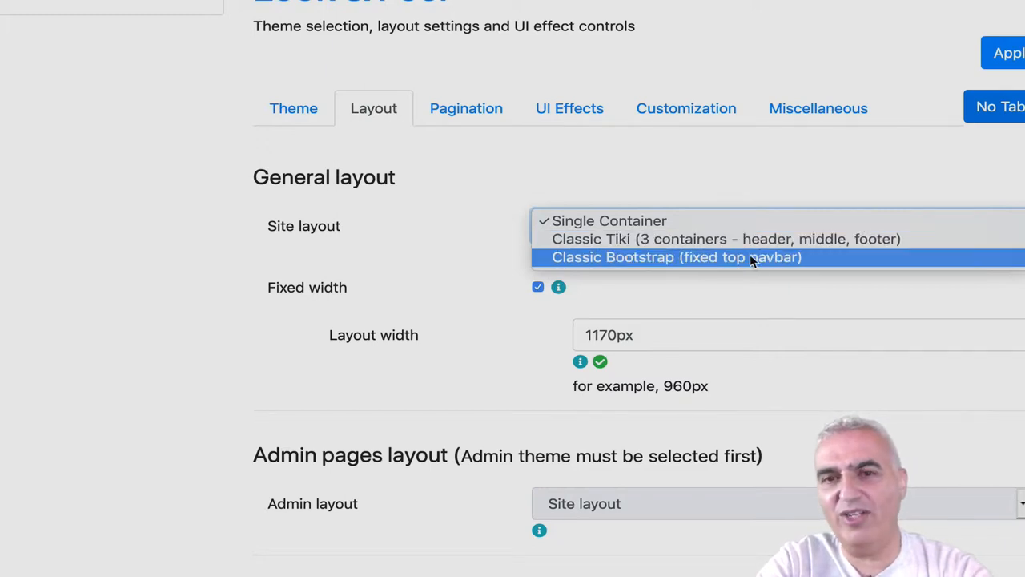
pyautogui.moveTo(721, 269)
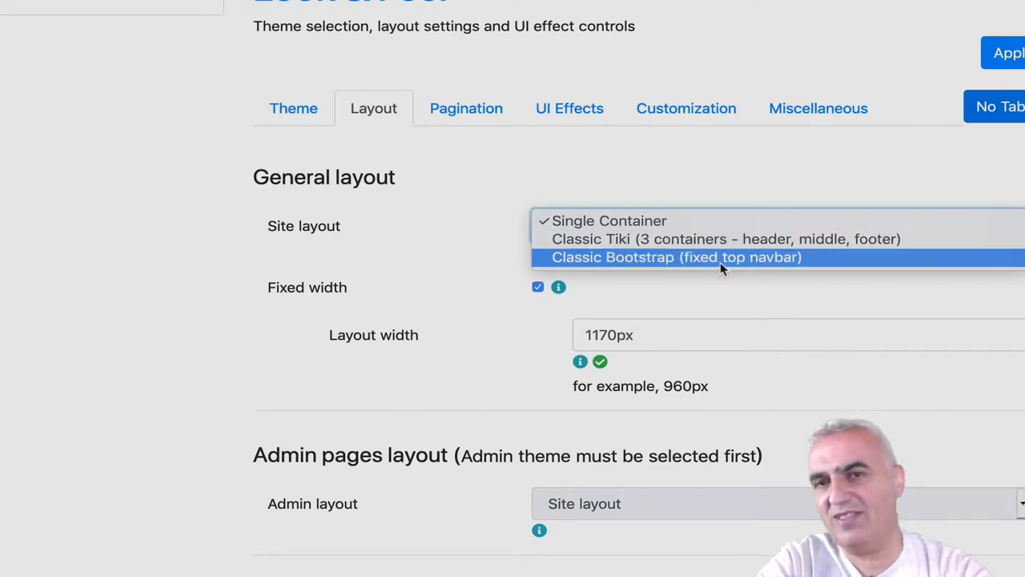
pyautogui.moveTo(702, 262)
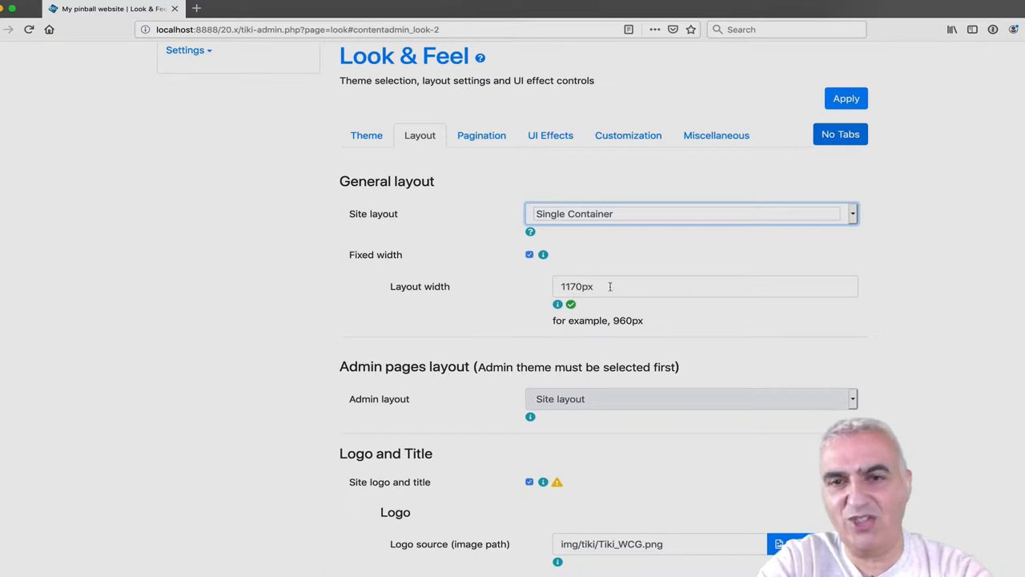
pyautogui.scroll(-3)
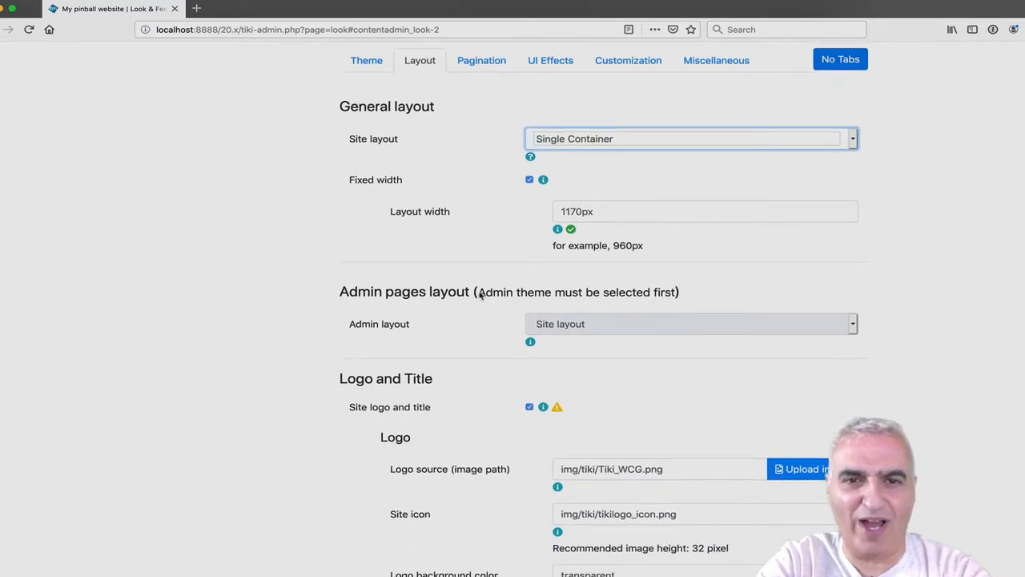
pyautogui.scroll(-3)
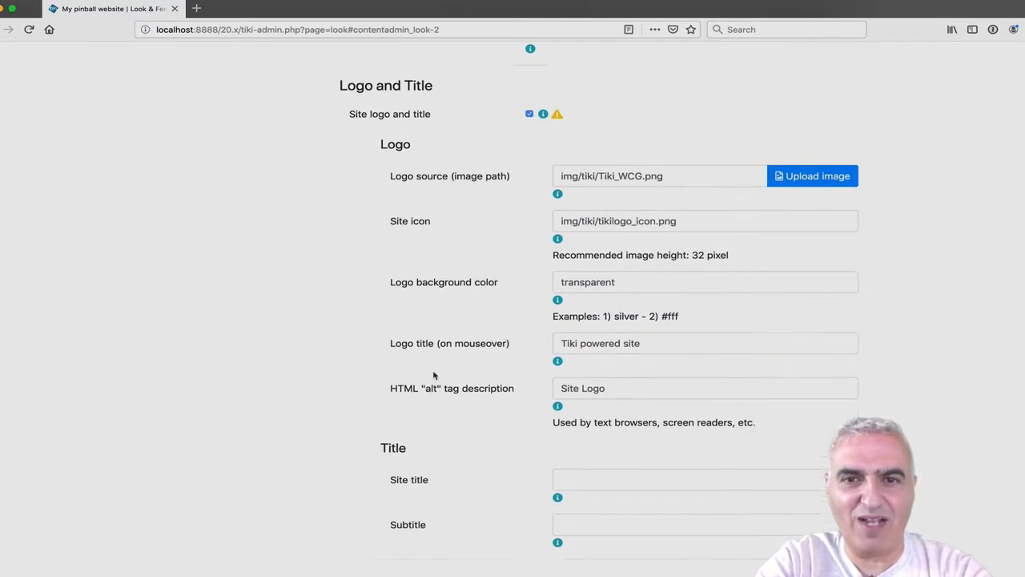
pyautogui.scroll(-3)
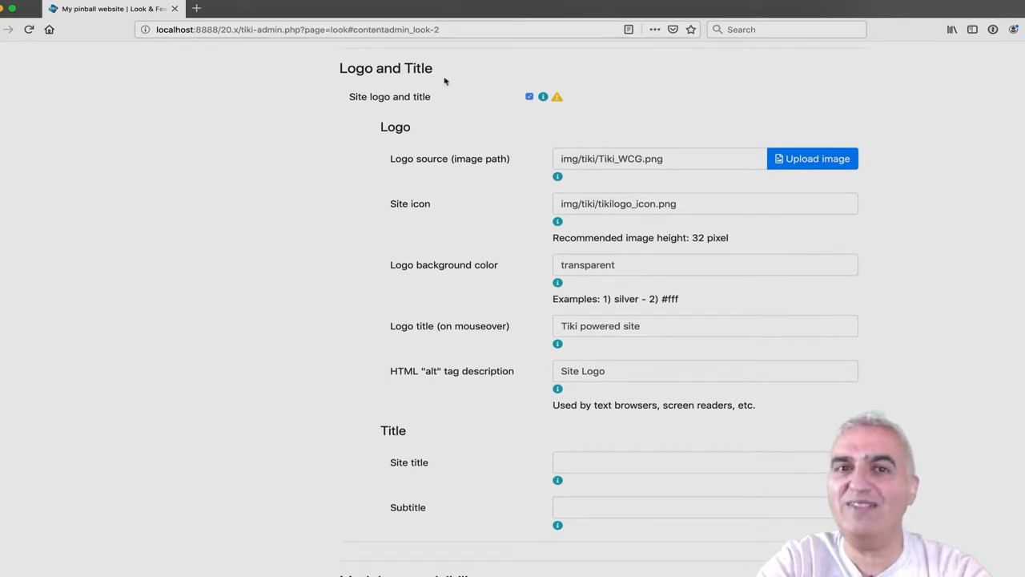
pyautogui.moveTo(494, 418)
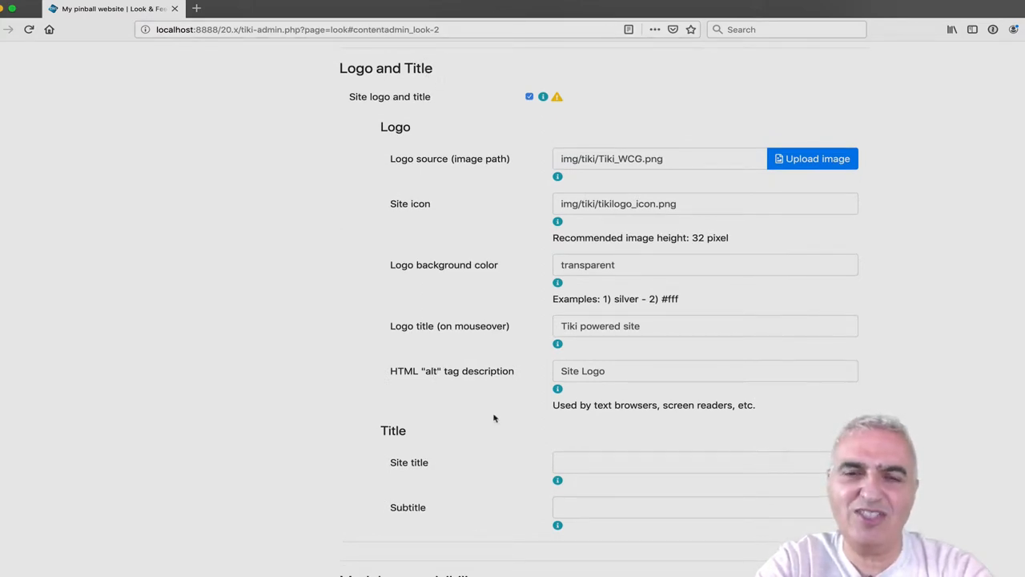
pyautogui.scroll(3)
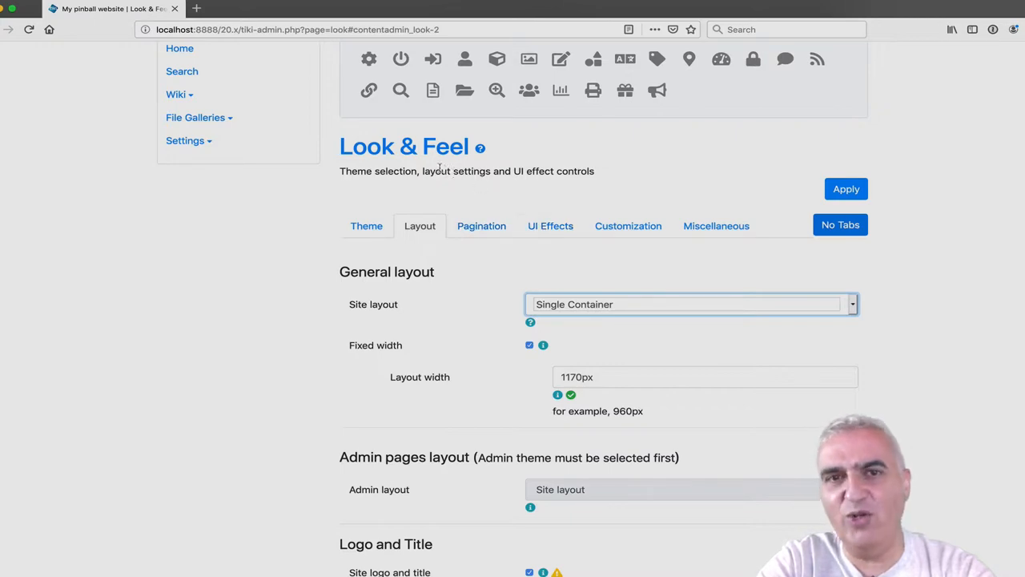
# Step: Review the Customization settings with their empty Custom CSS, HTML head and JavaScript fields
pyautogui.click(628, 225)
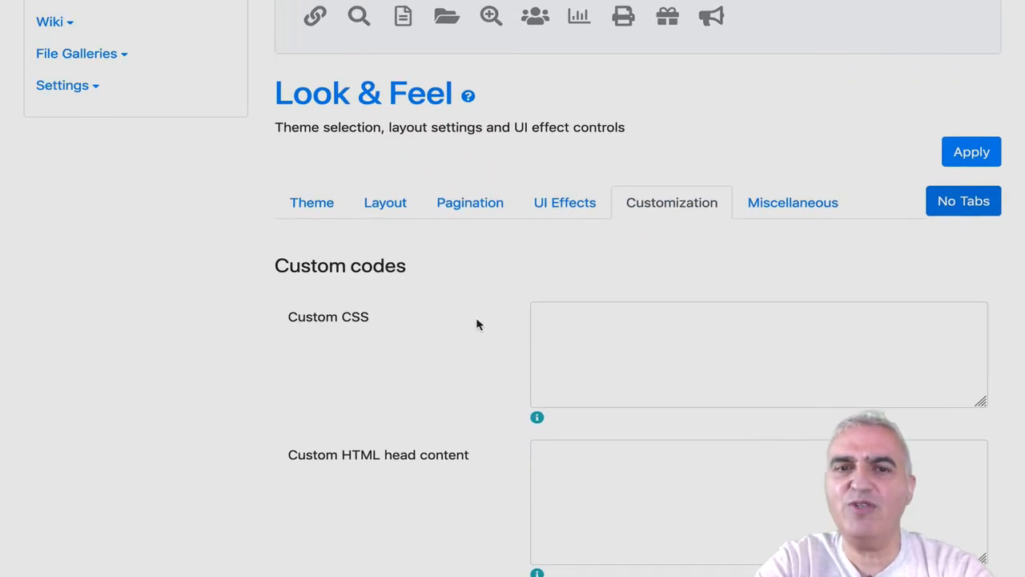
pyautogui.scroll(-3)
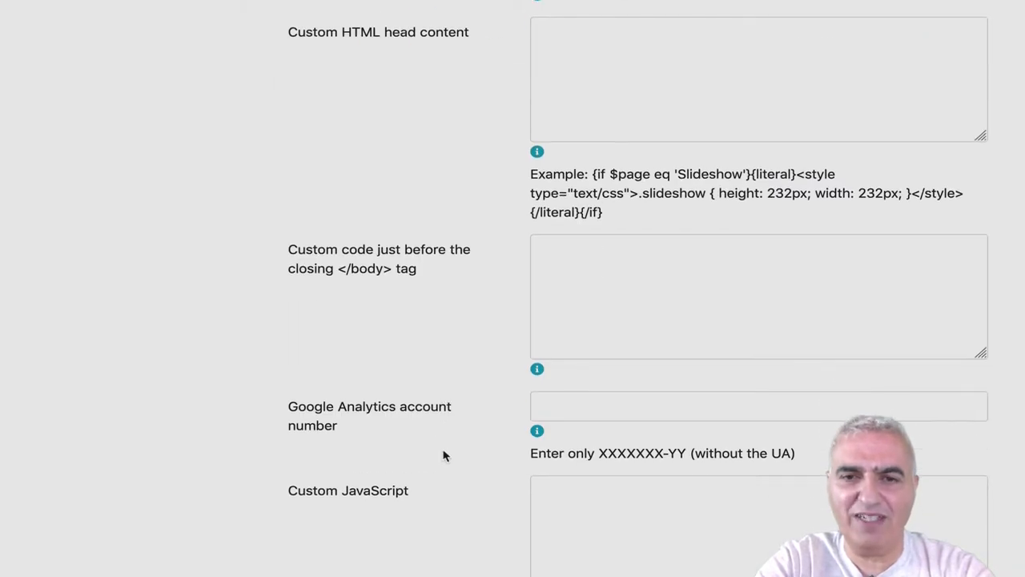
pyautogui.scroll(-3)
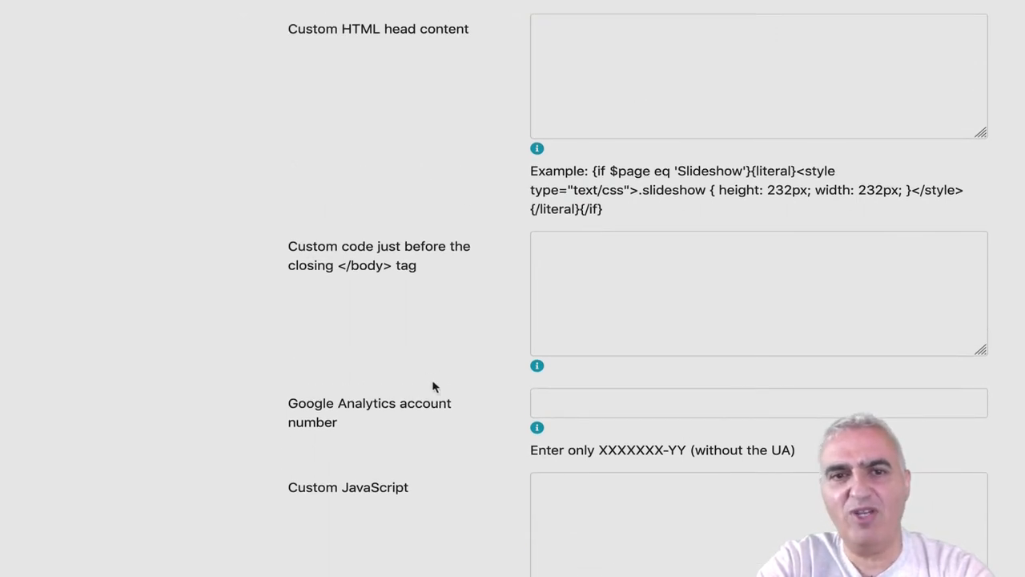
pyautogui.moveTo(410, 291)
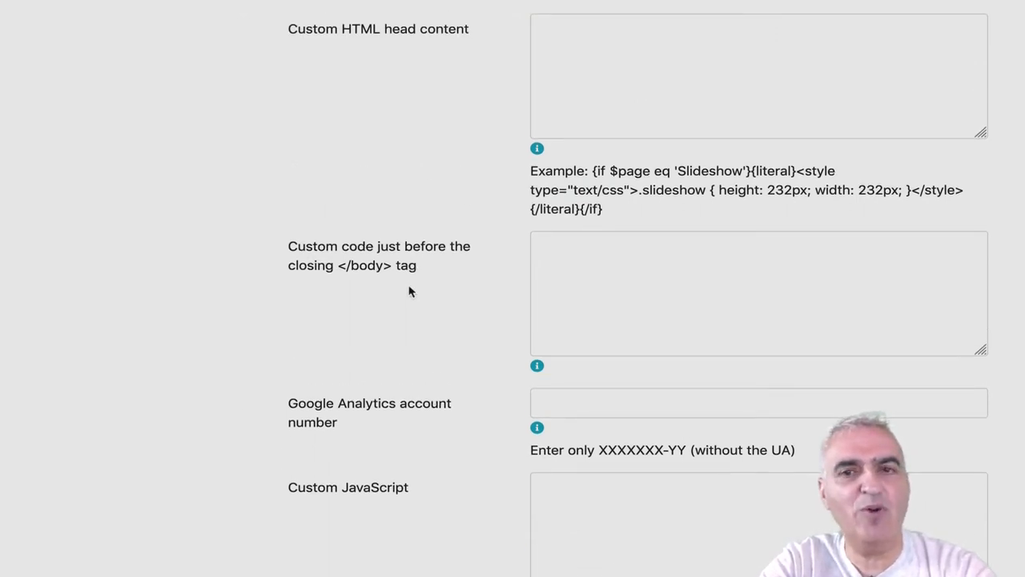
pyautogui.moveTo(407, 443)
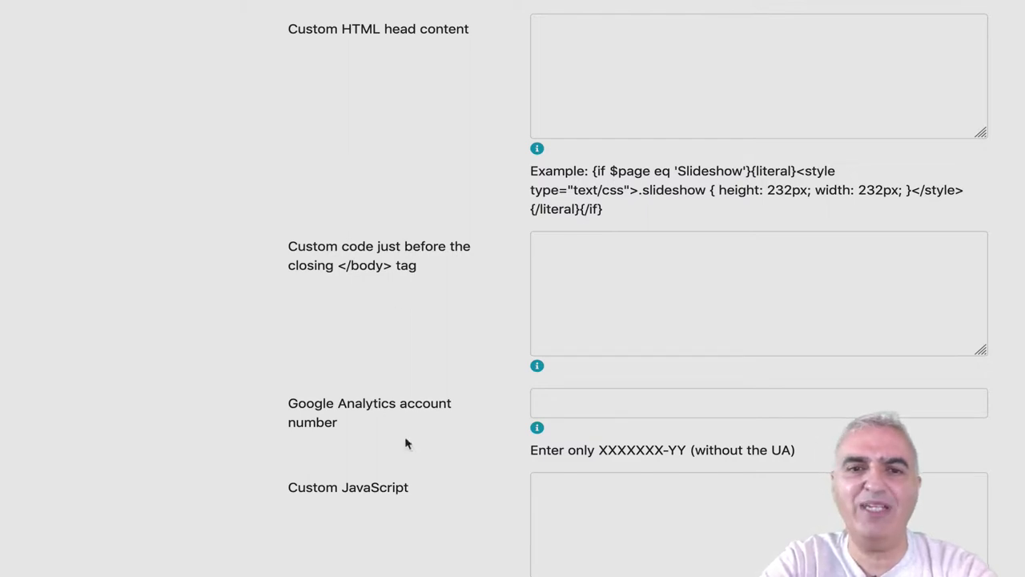
pyautogui.scroll(3)
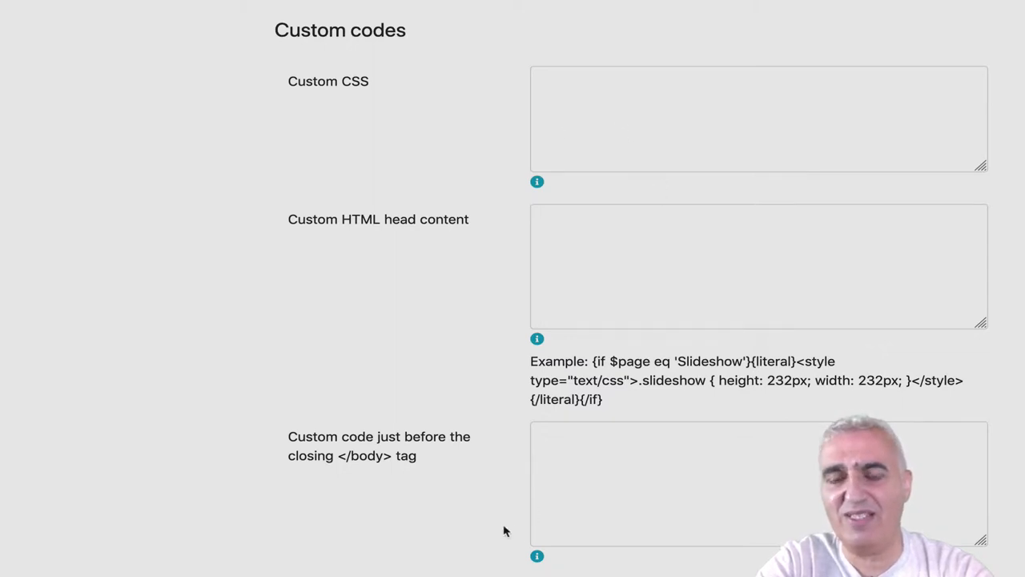
pyautogui.moveTo(400, 480)
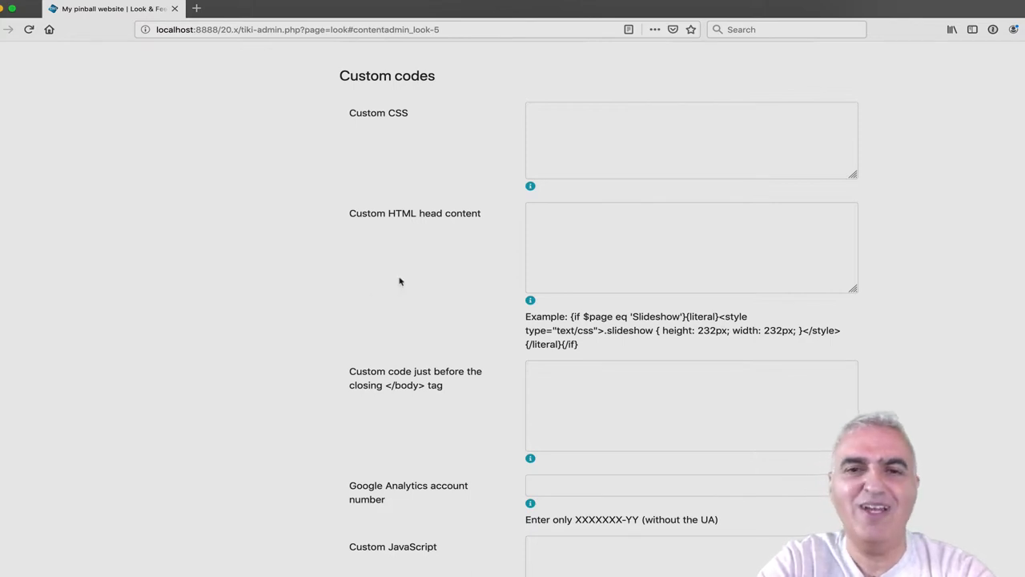
pyautogui.moveTo(403, 276)
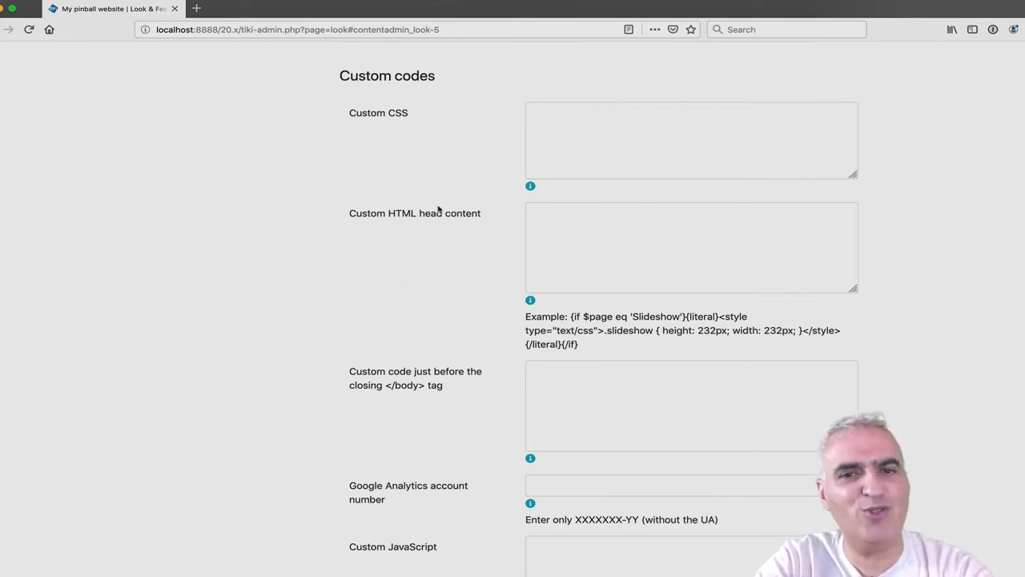
pyautogui.scroll(-3)
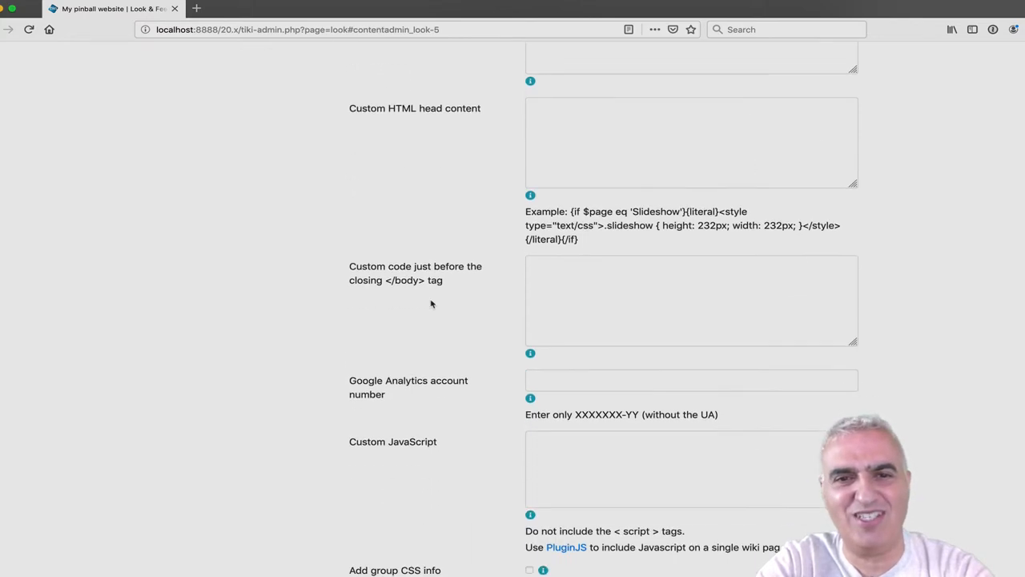
pyautogui.moveTo(439, 370)
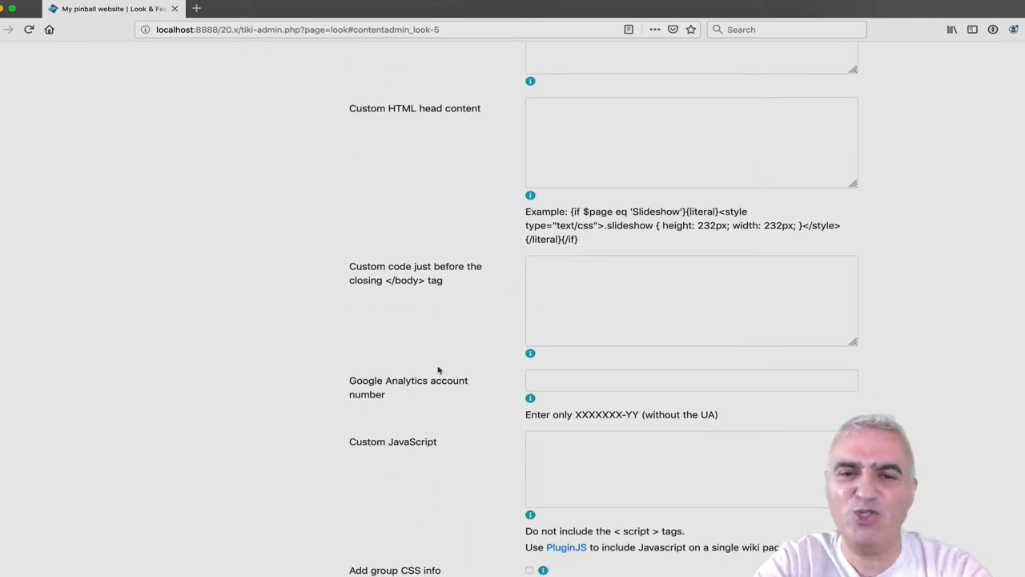
pyautogui.scroll(-3)
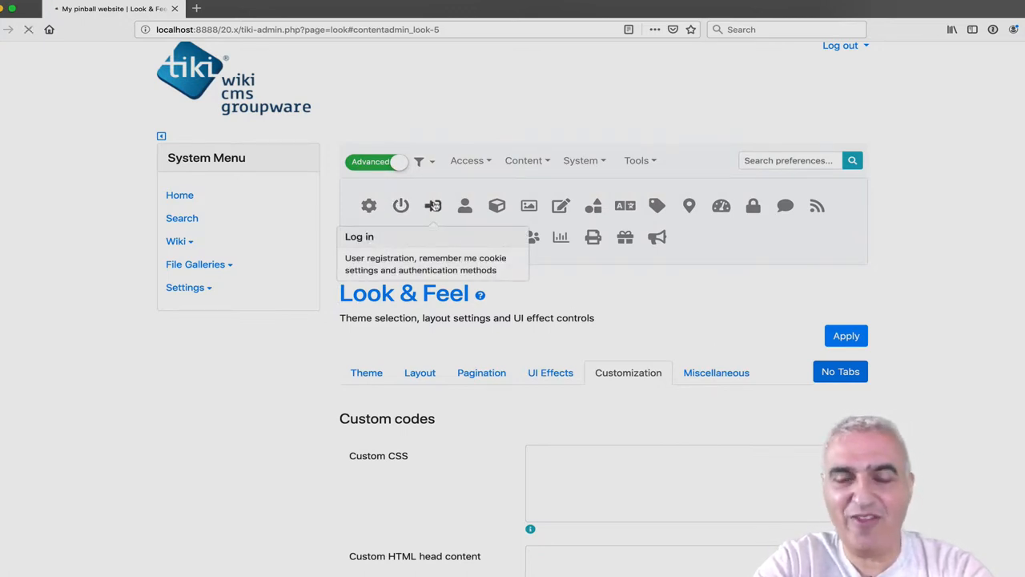
# Step: Bring up the Log in admin panel's Registration & Log in section
pyautogui.click(432, 205)
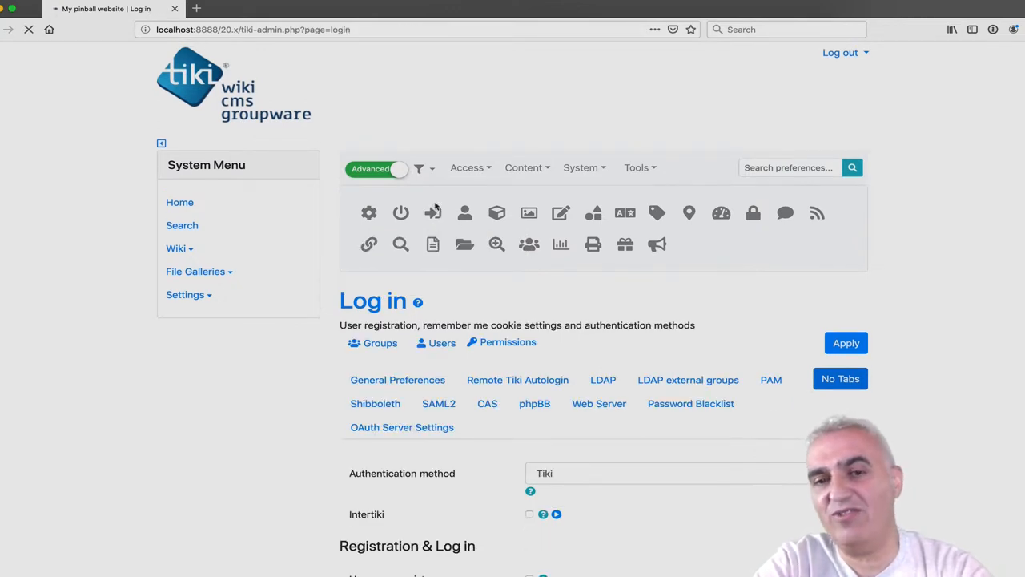
pyautogui.moveTo(768, 312)
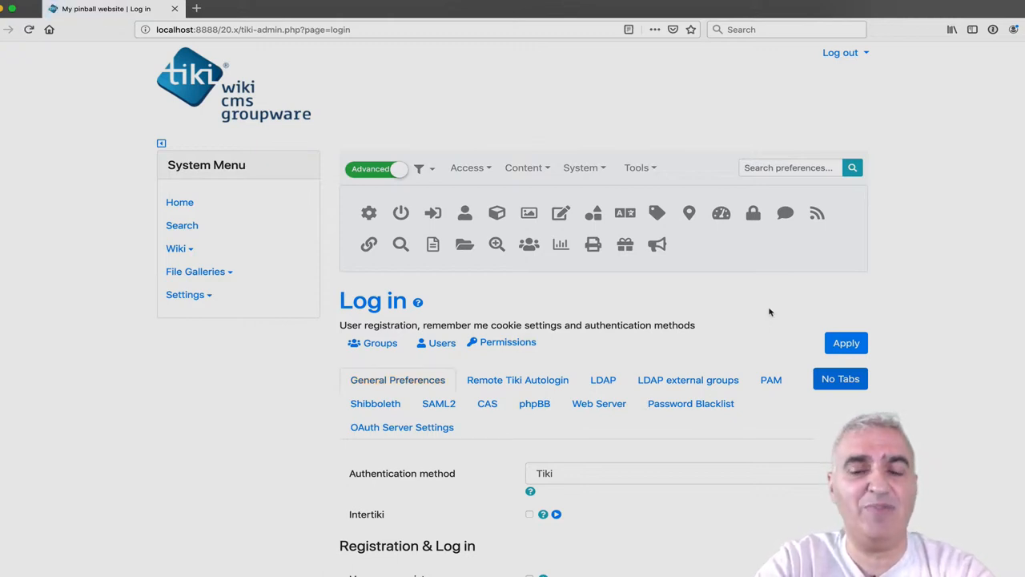
pyautogui.scroll(-3)
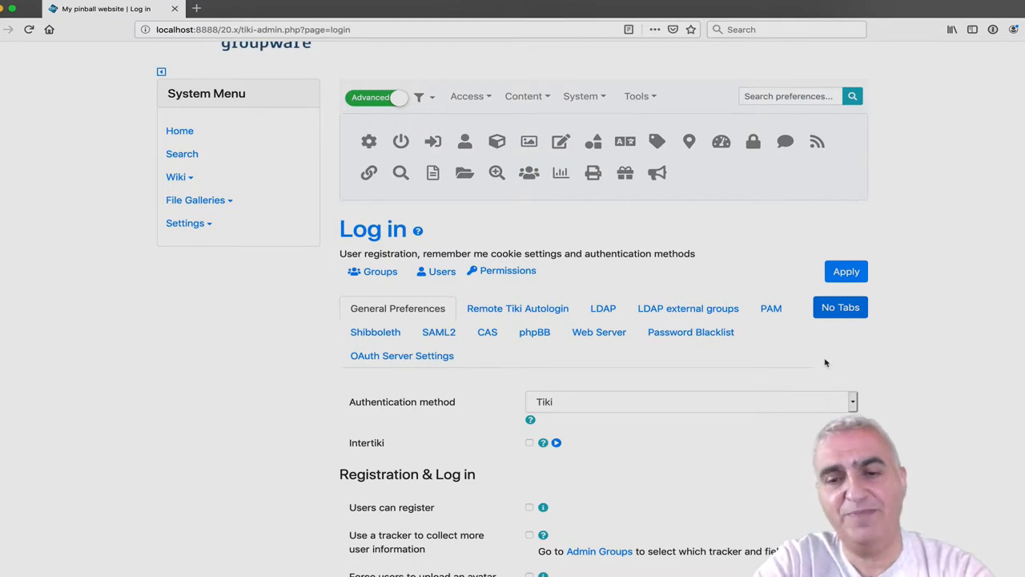
pyautogui.scroll(-3)
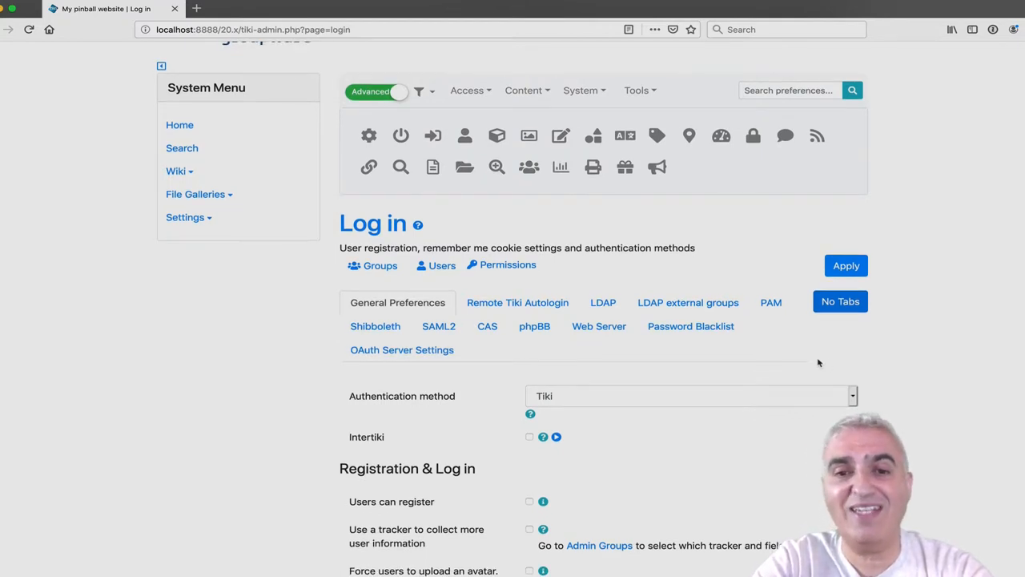
pyautogui.scroll(-3)
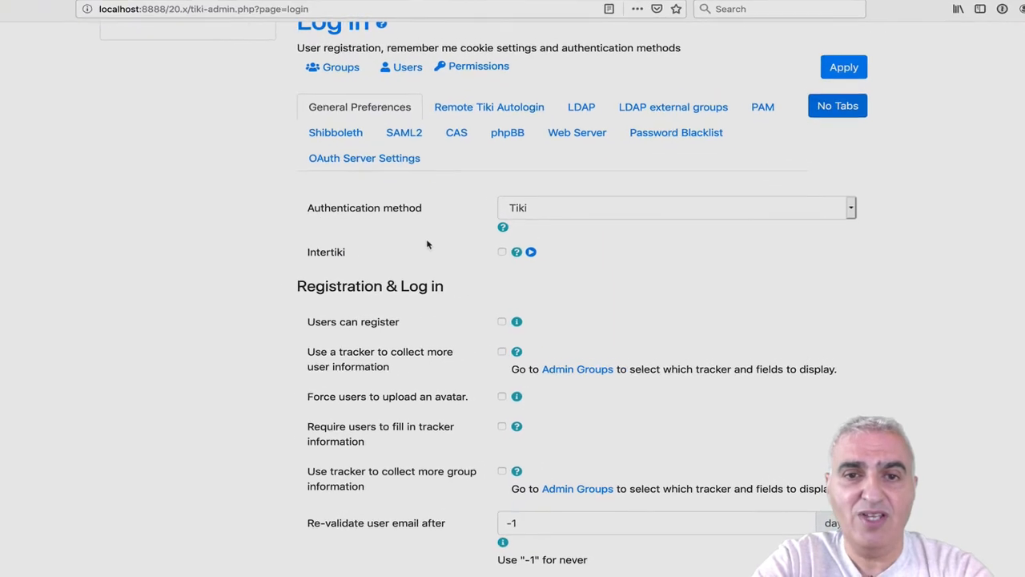
pyautogui.scroll(-3)
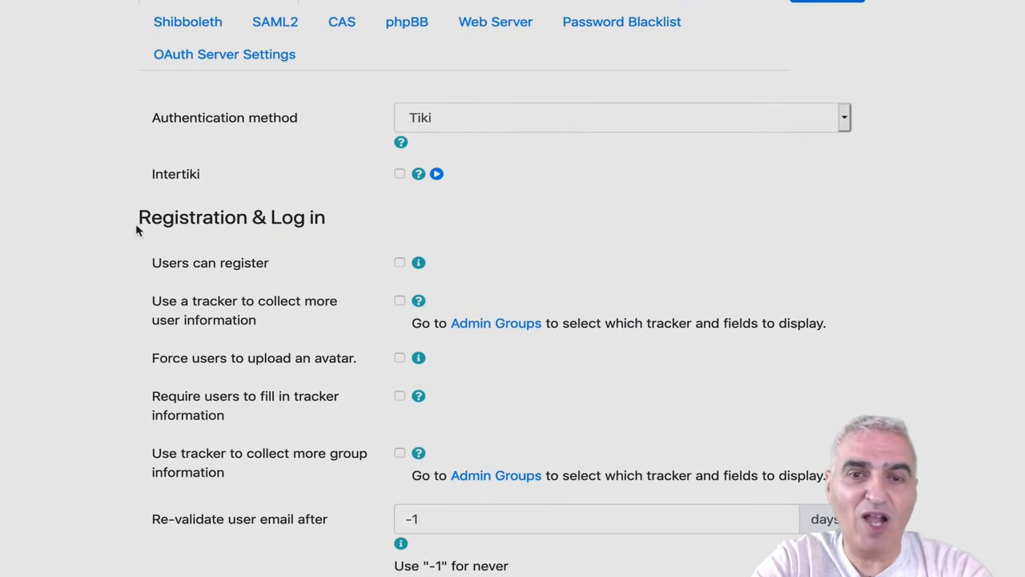
pyautogui.moveTo(298, 186)
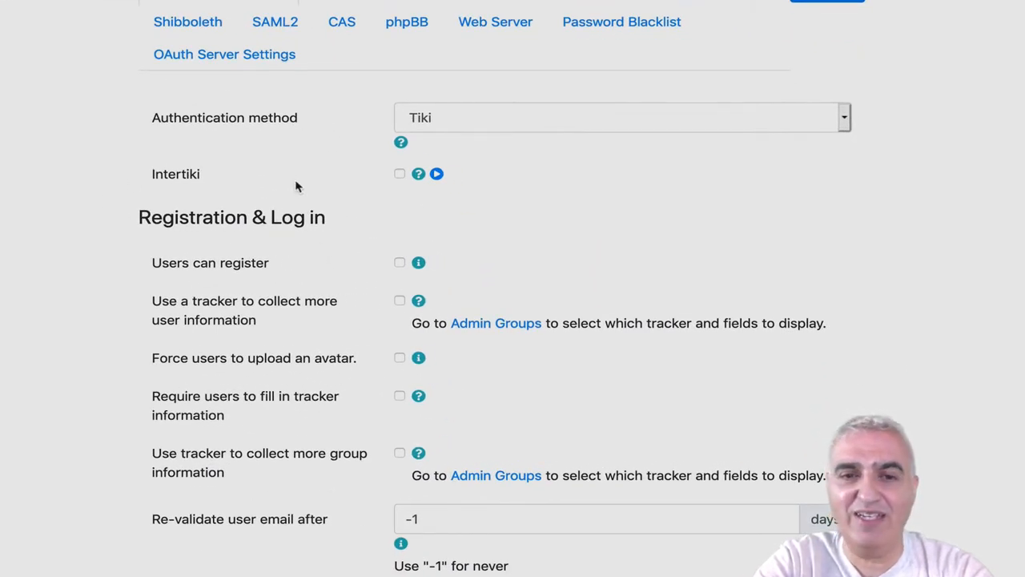
pyautogui.moveTo(233, 279)
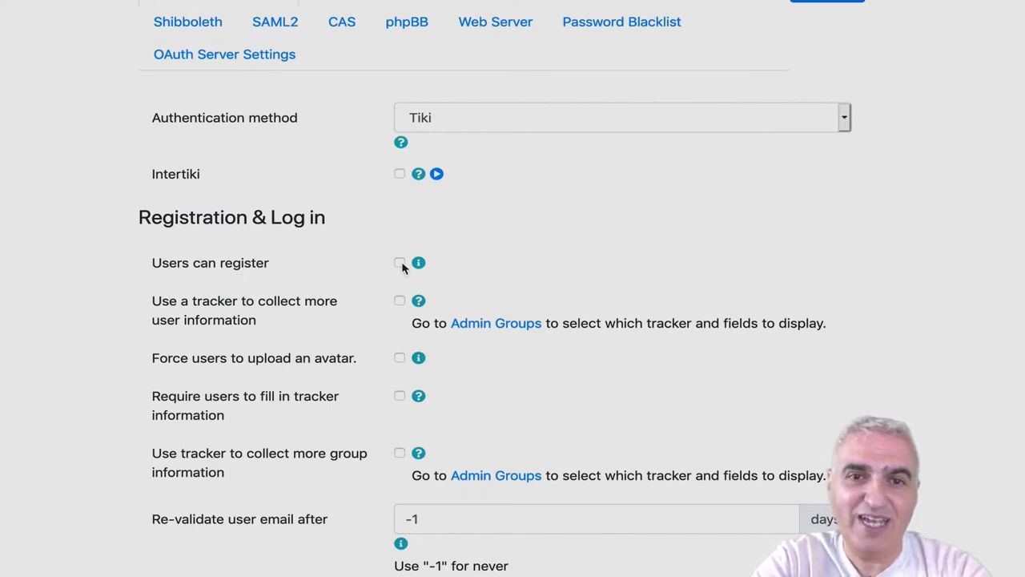
# Step: Enable 'Users can register' and review the email validation and CAPTCHA registration options
pyautogui.click(399, 263)
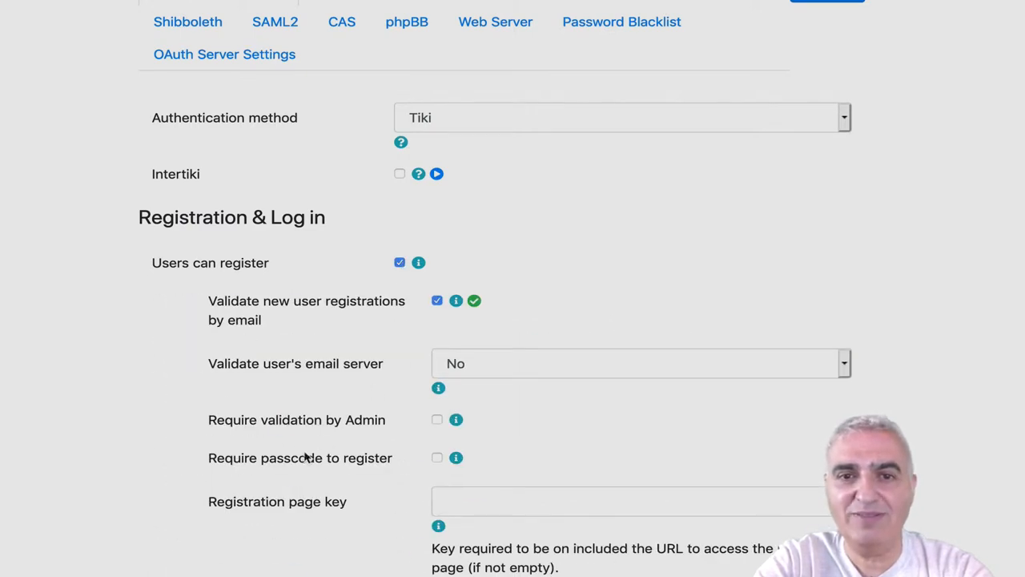
pyautogui.scroll(-3)
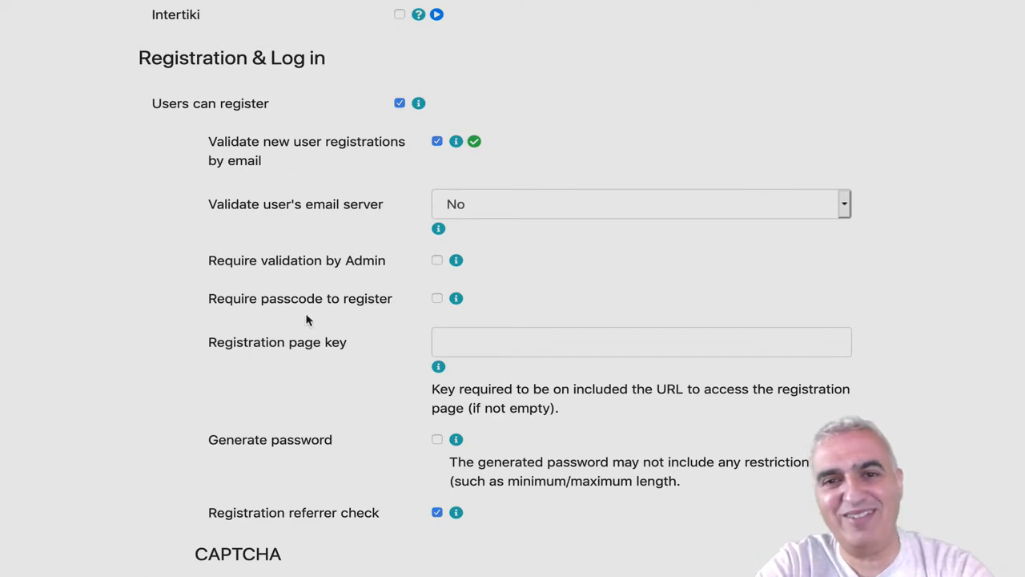
pyautogui.scroll(-3)
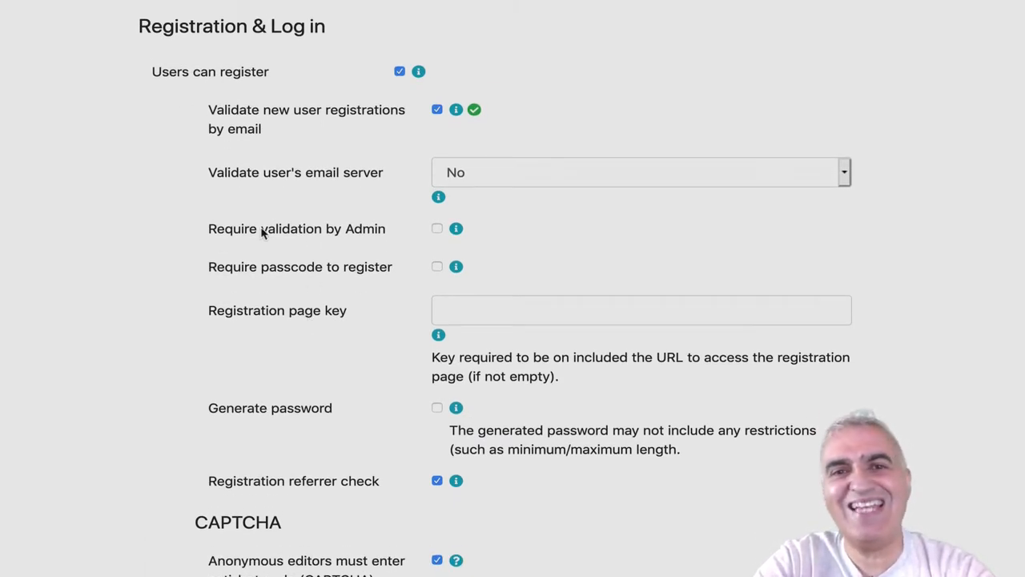
pyautogui.moveTo(243, 291)
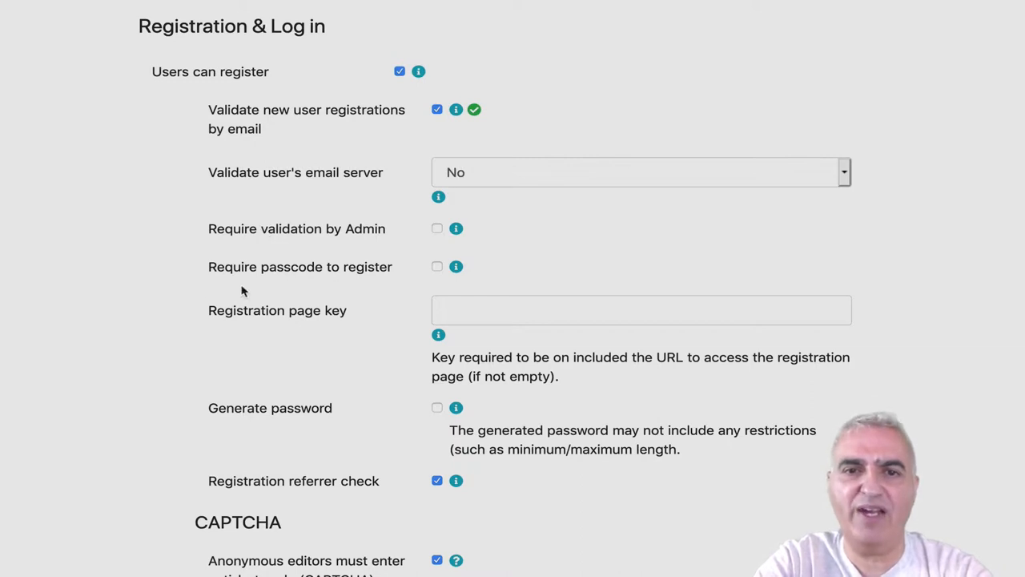
pyautogui.moveTo(381, 339)
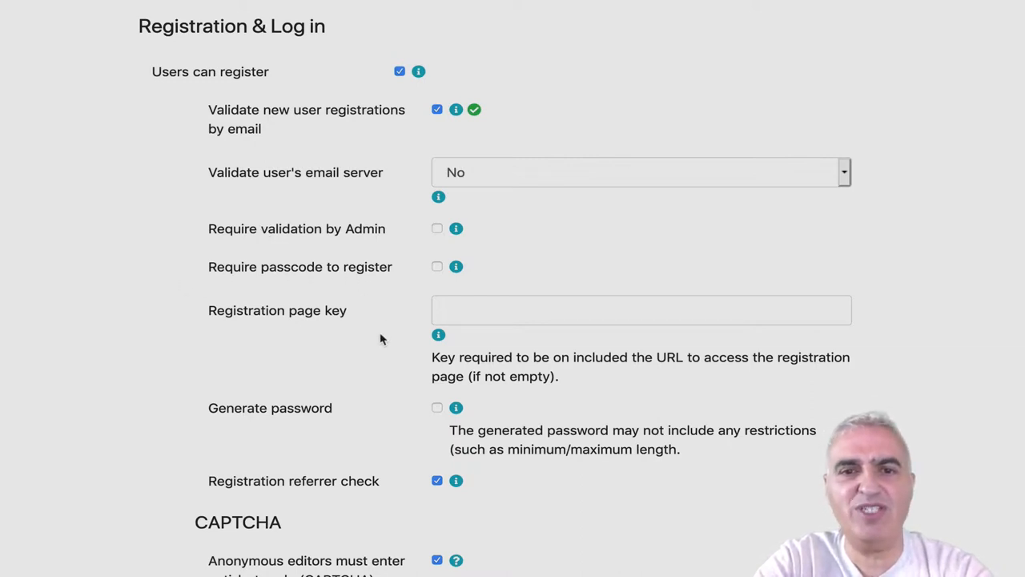
pyautogui.scroll(-3)
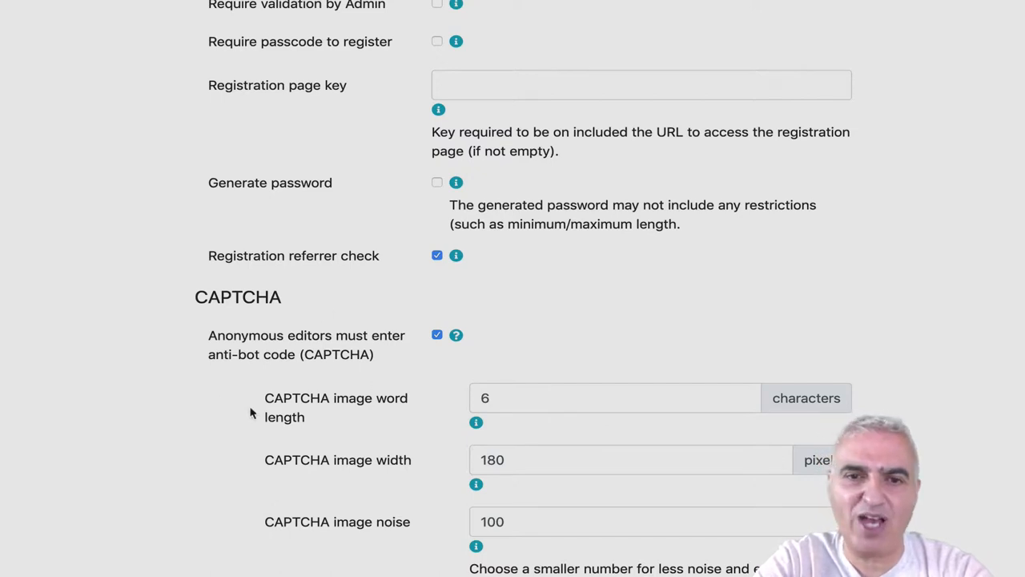
pyautogui.moveTo(415, 573)
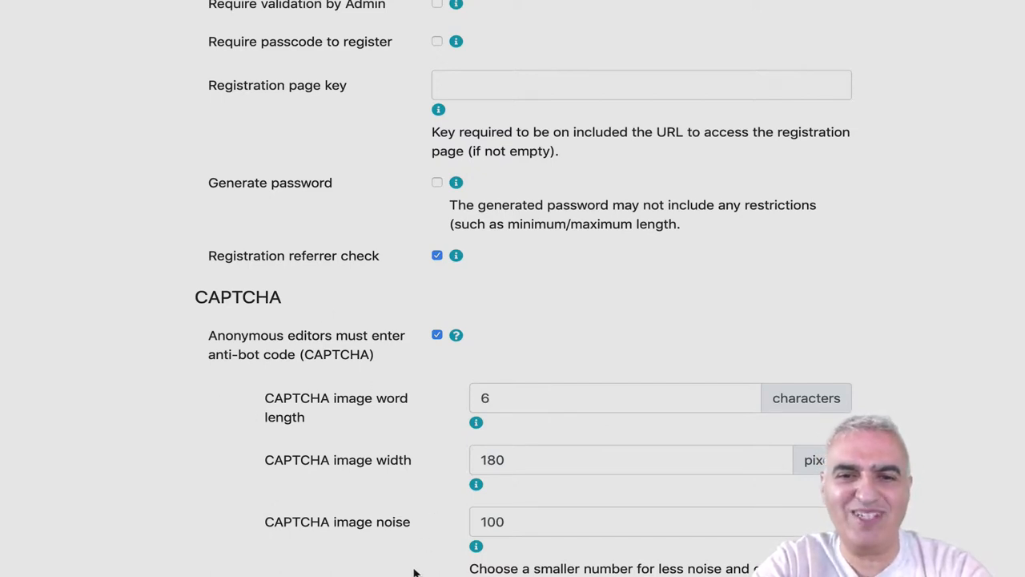
pyautogui.scroll(-3)
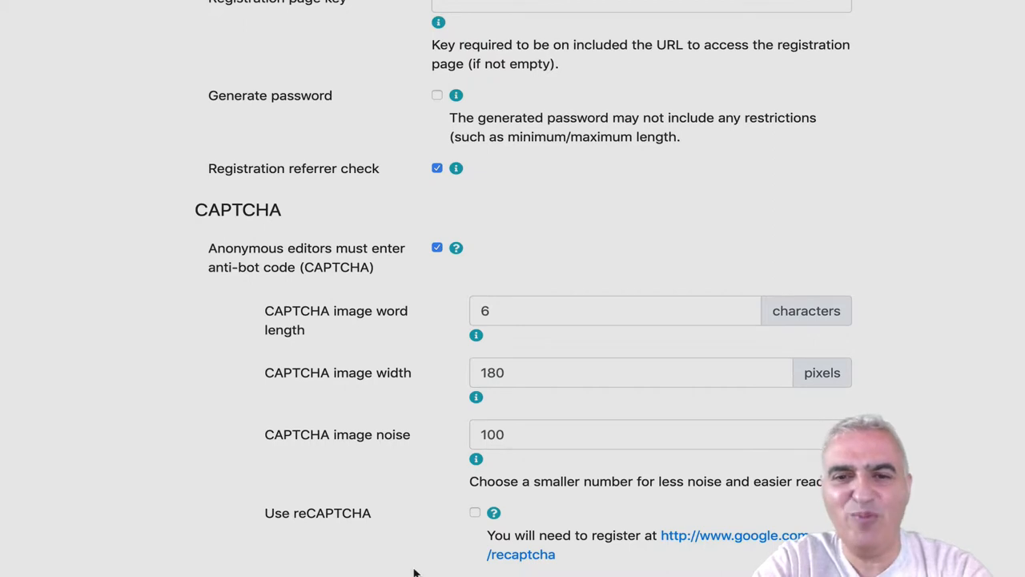
pyautogui.scroll(-3)
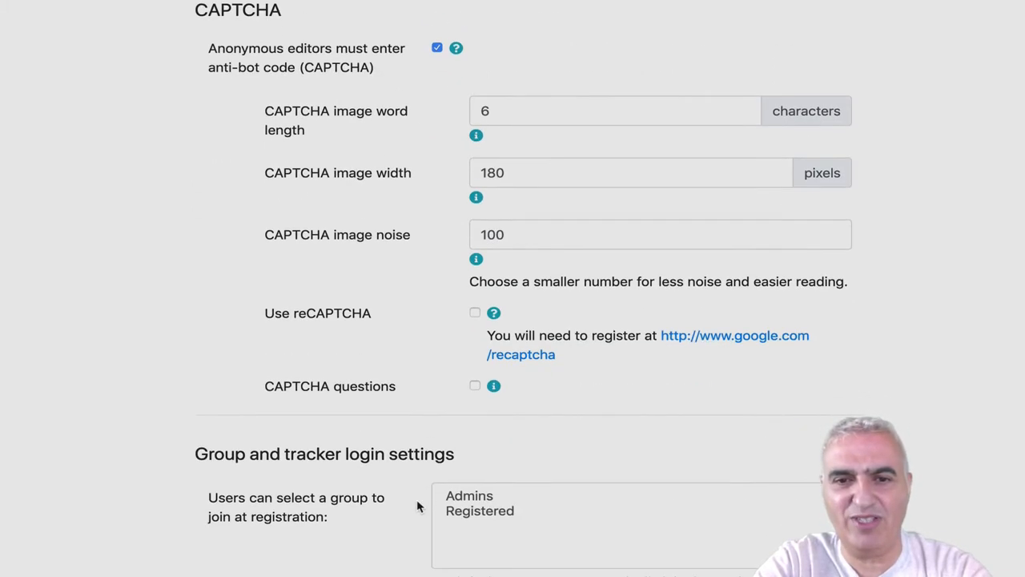
pyautogui.scroll(3)
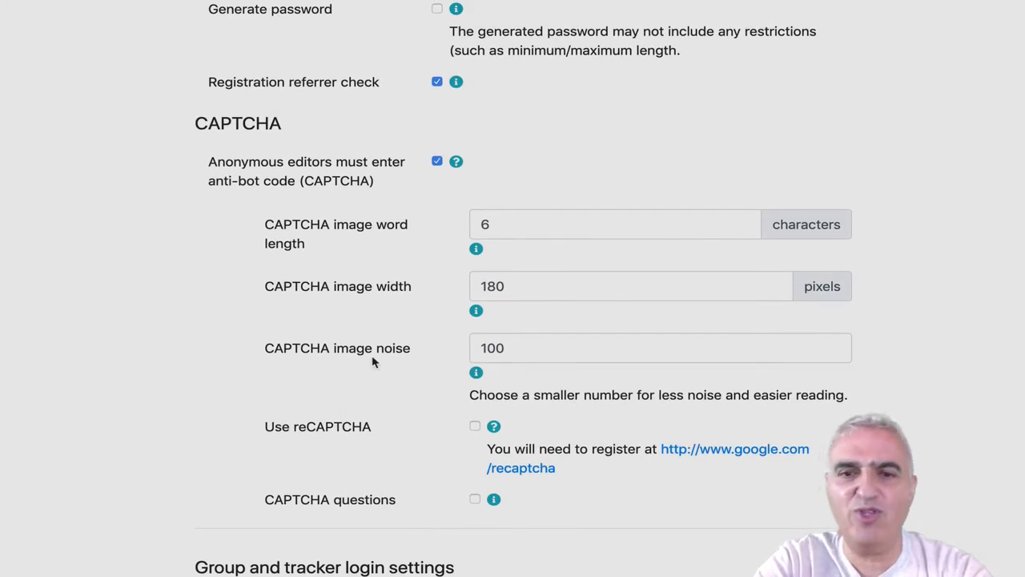
pyautogui.moveTo(508, 449)
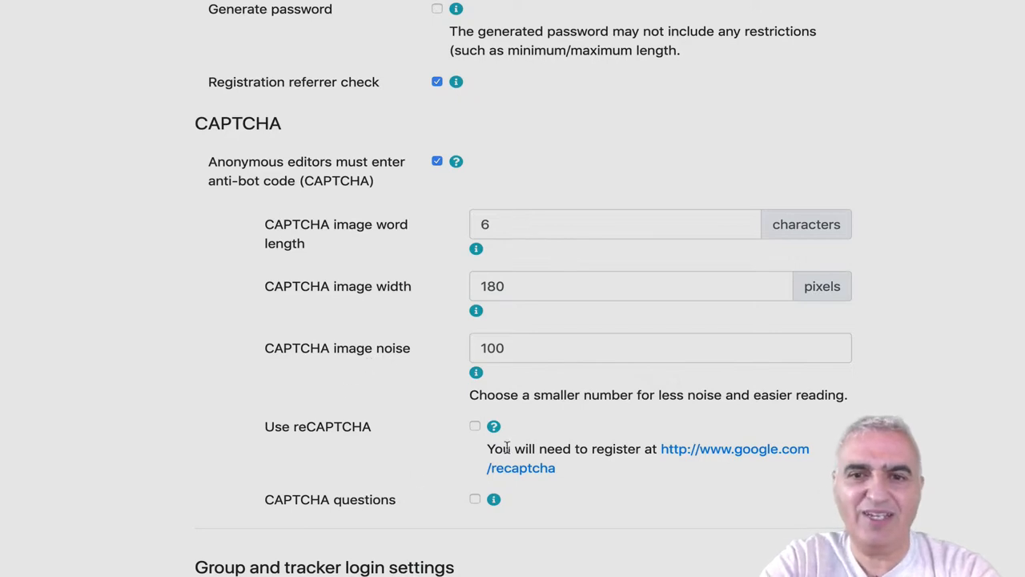
pyautogui.moveTo(777, 475)
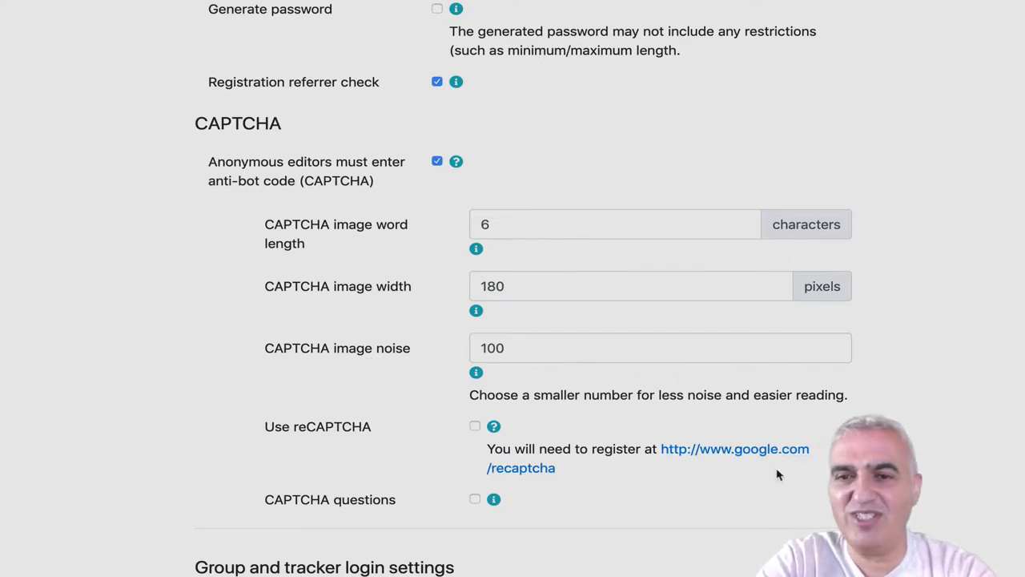
pyautogui.scroll(-3)
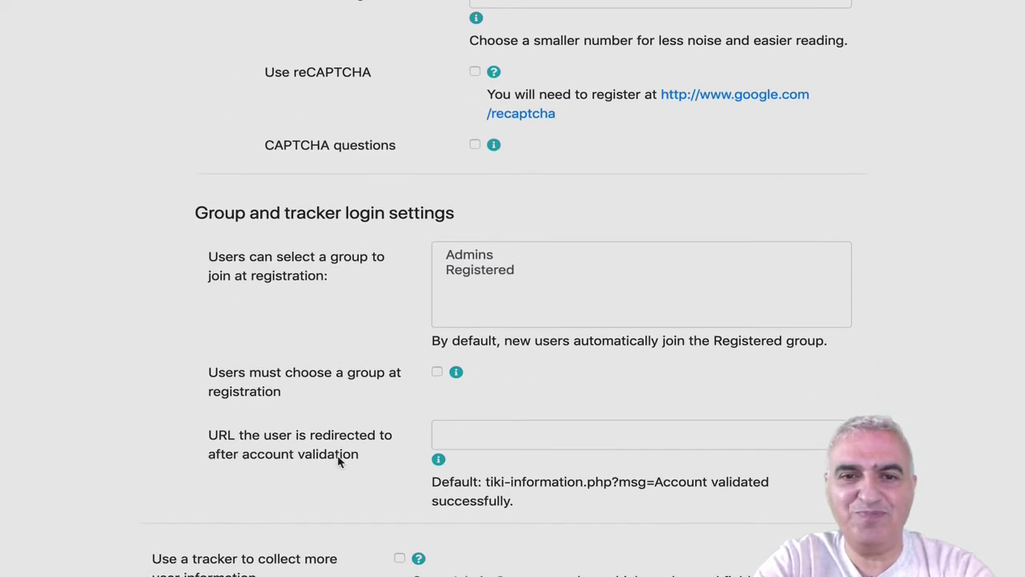
pyautogui.scroll(3)
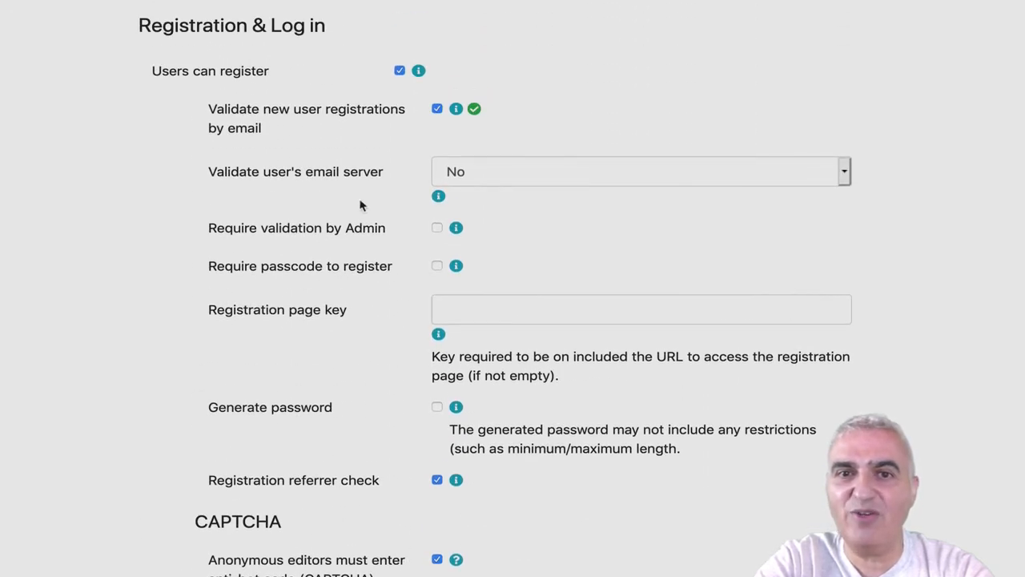
pyautogui.scroll(-3)
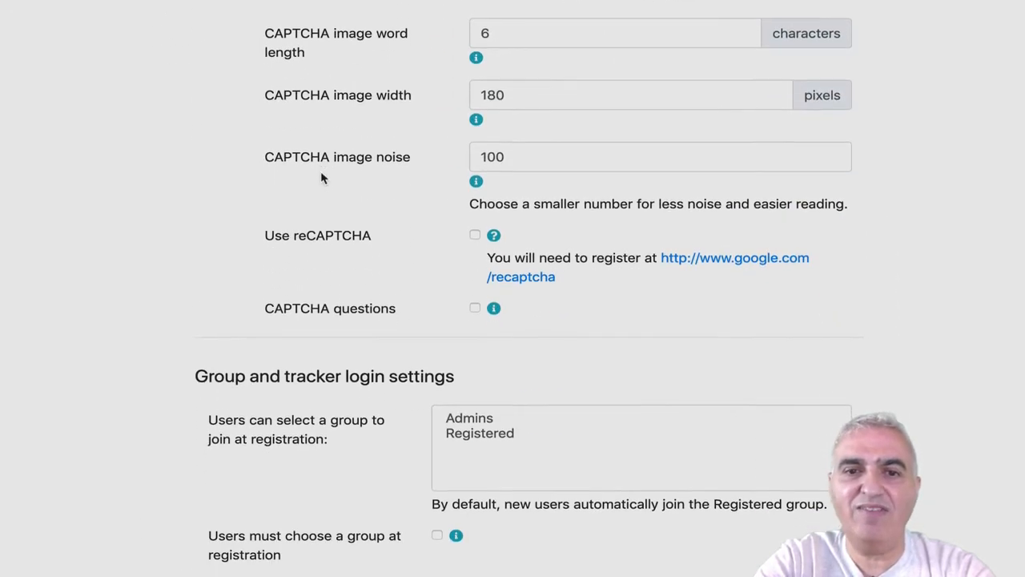
pyautogui.scroll(-3)
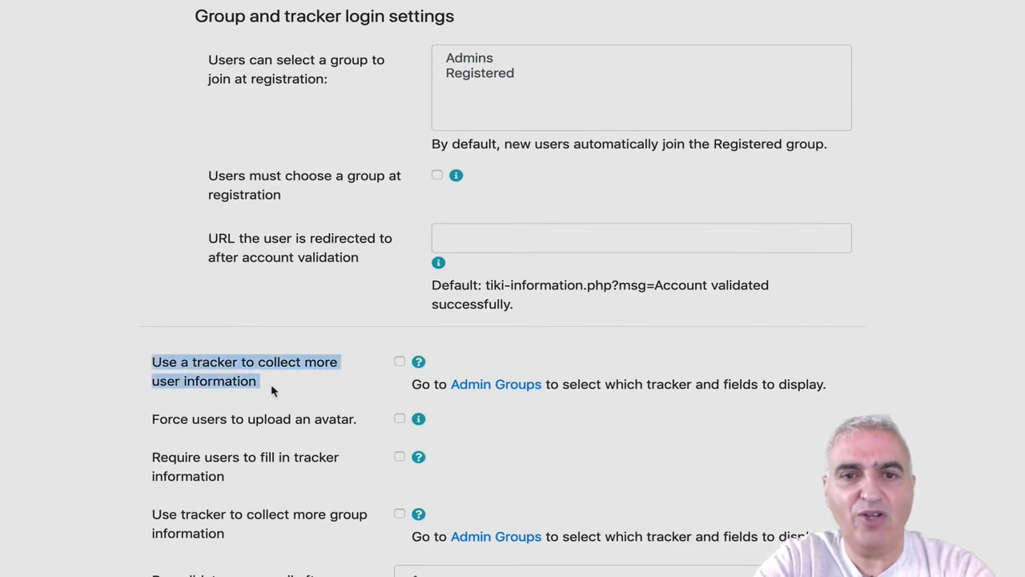
pyautogui.moveTo(293, 391)
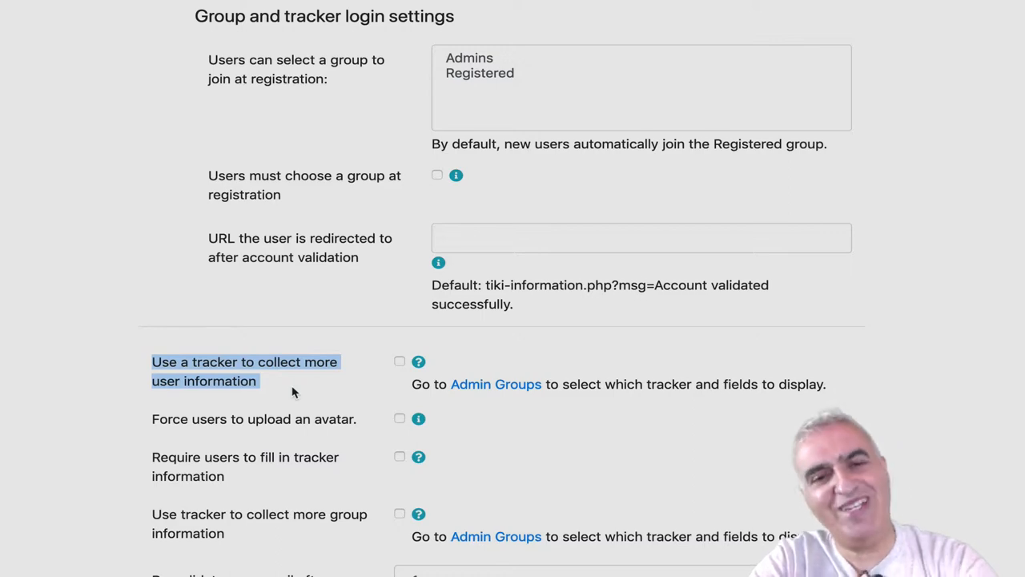
pyautogui.moveTo(317, 394)
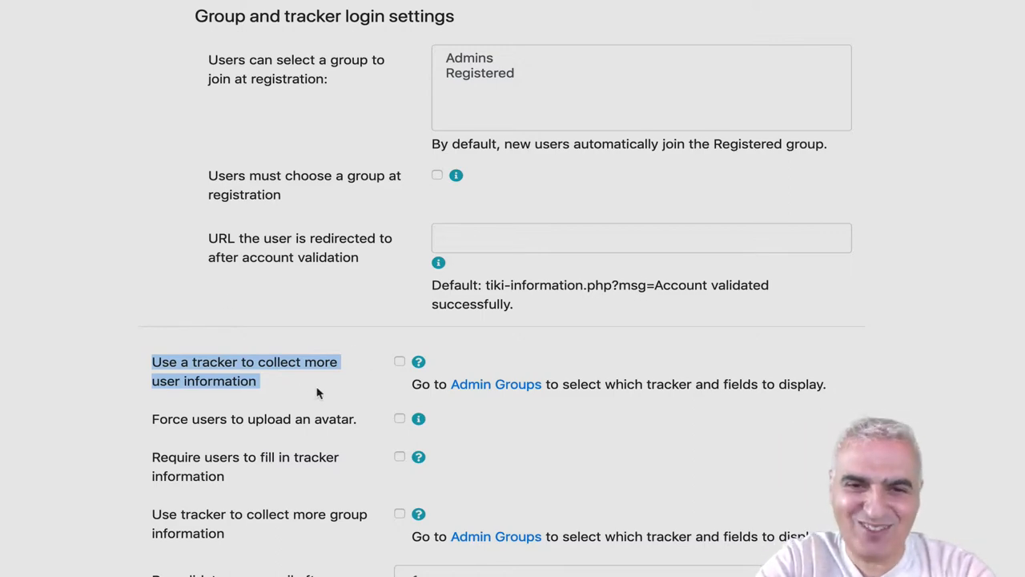
pyautogui.scroll(-3)
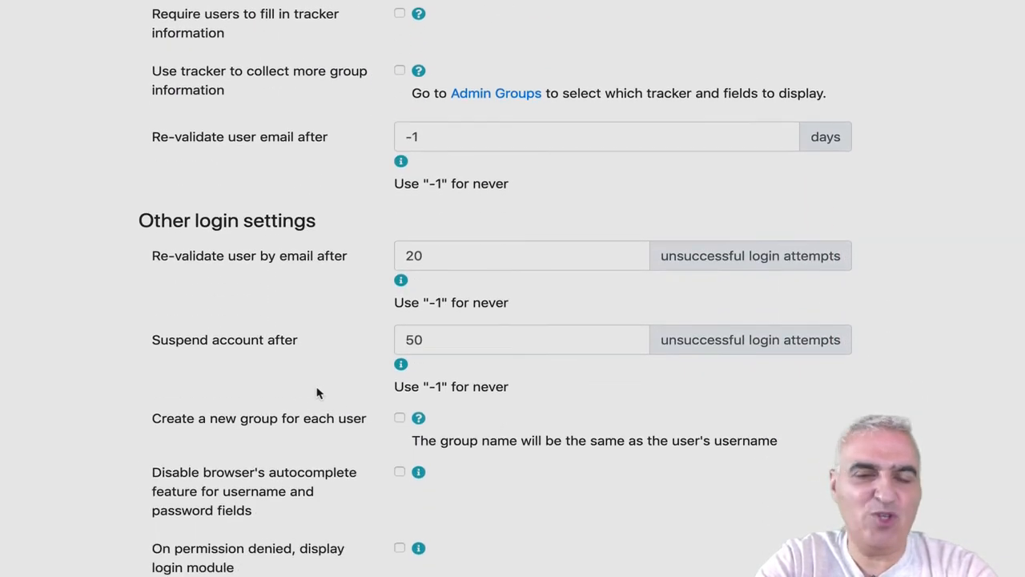
pyautogui.scroll(-3)
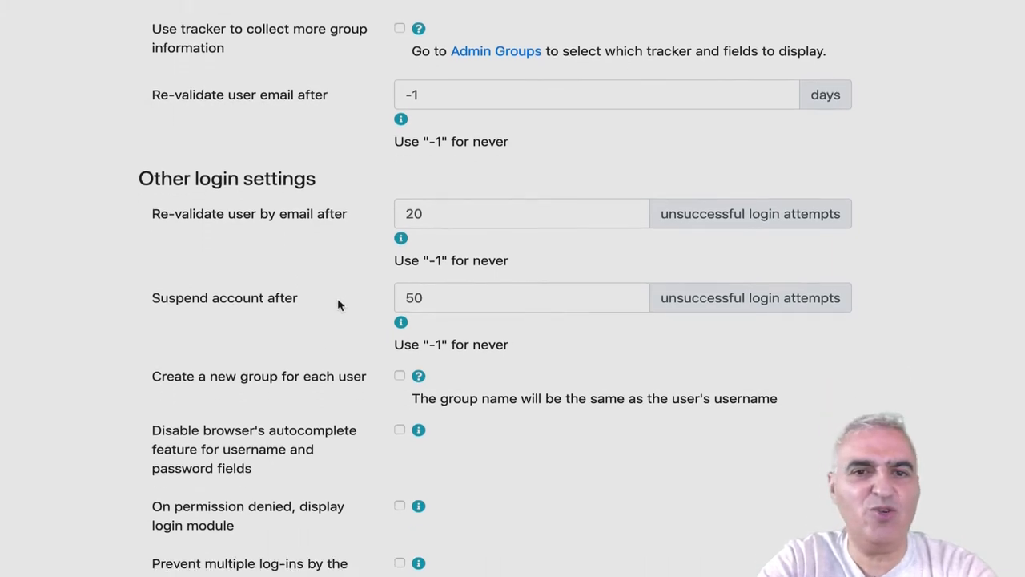
pyautogui.scroll(-3)
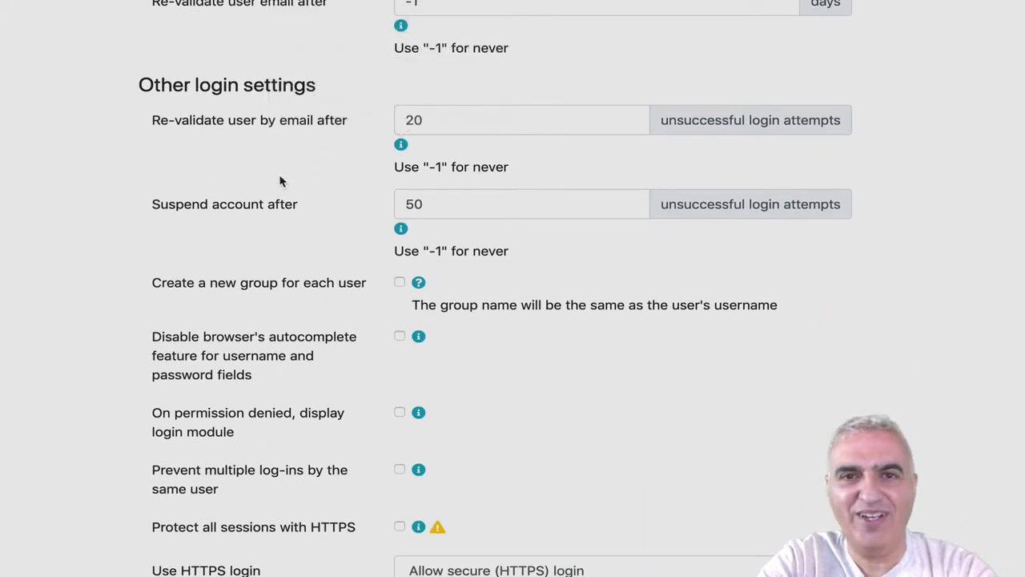
pyautogui.scroll(-3)
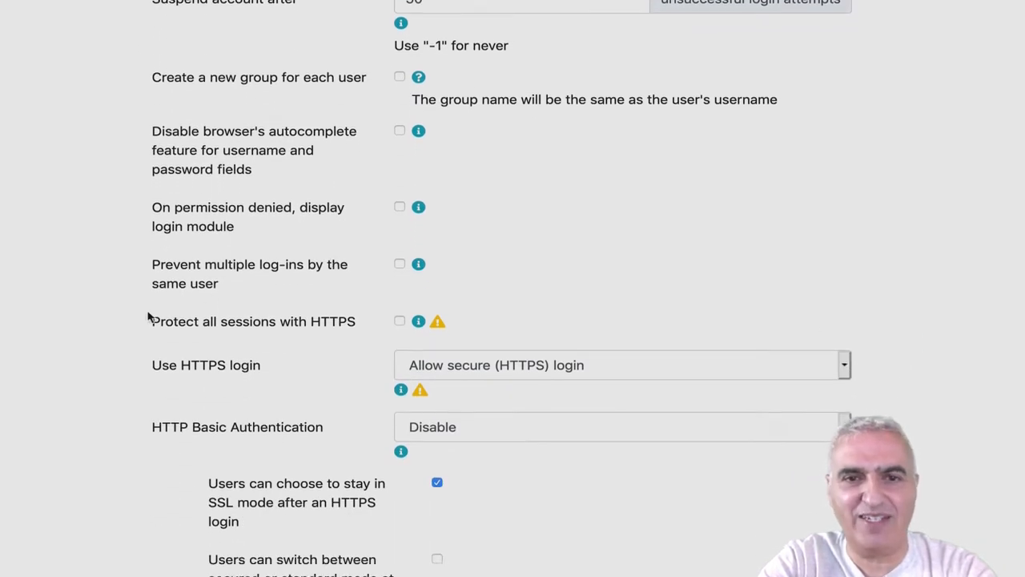
pyautogui.moveTo(256, 366)
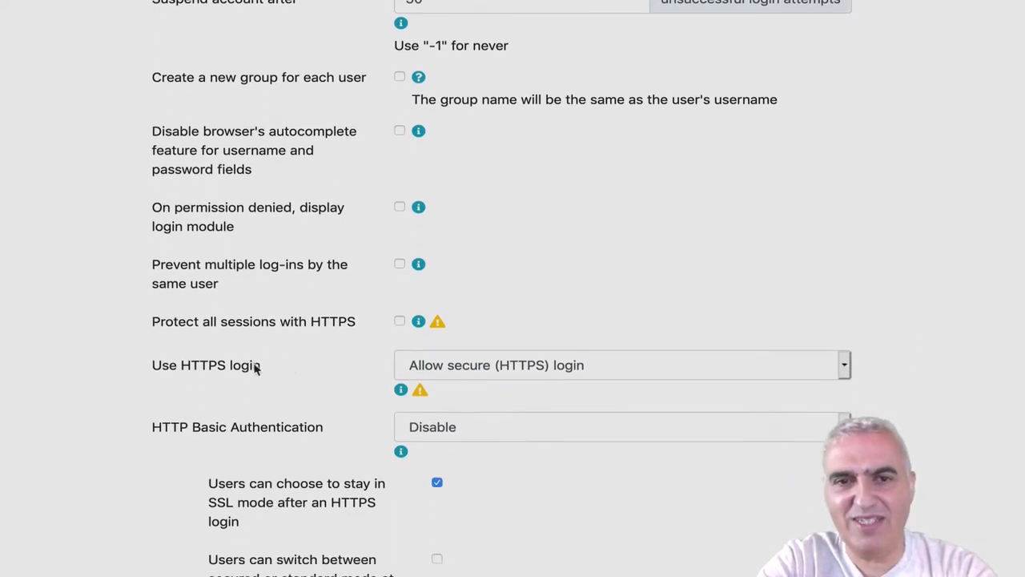
pyautogui.doubleClick(205, 365)
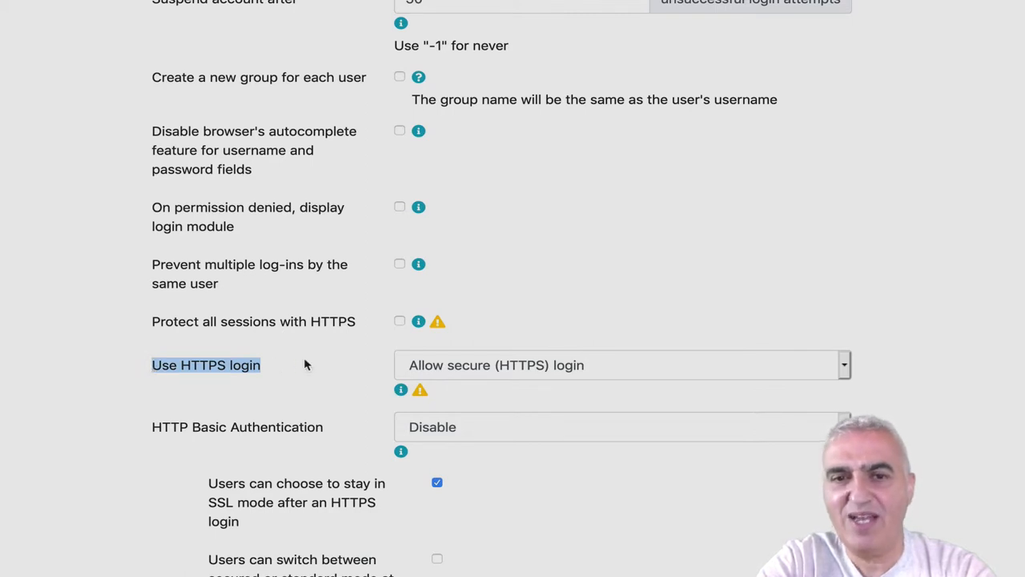
pyautogui.click(622, 365)
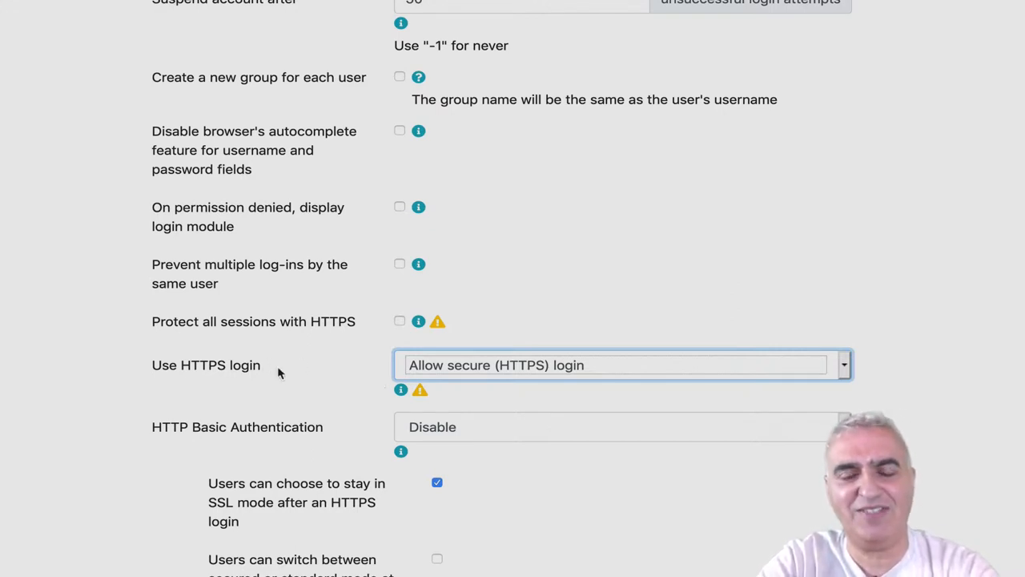
pyautogui.moveTo(281, 404)
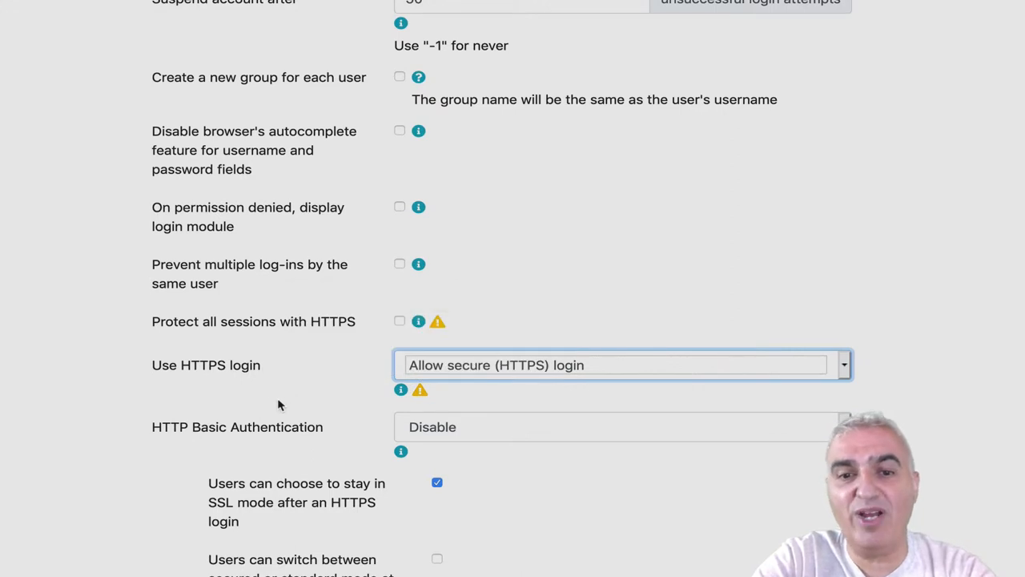
pyautogui.scroll(-3)
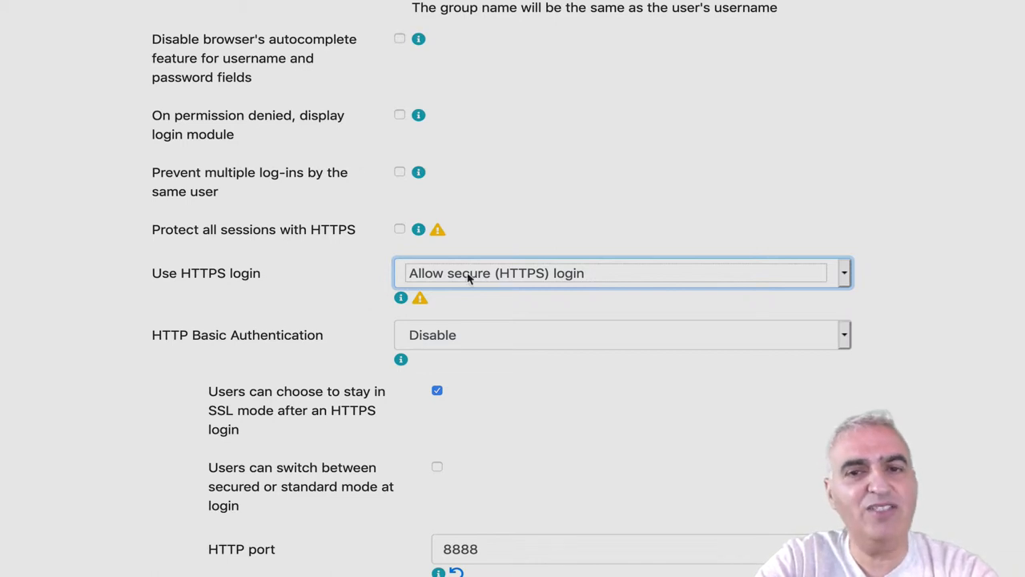
pyautogui.moveTo(329, 306)
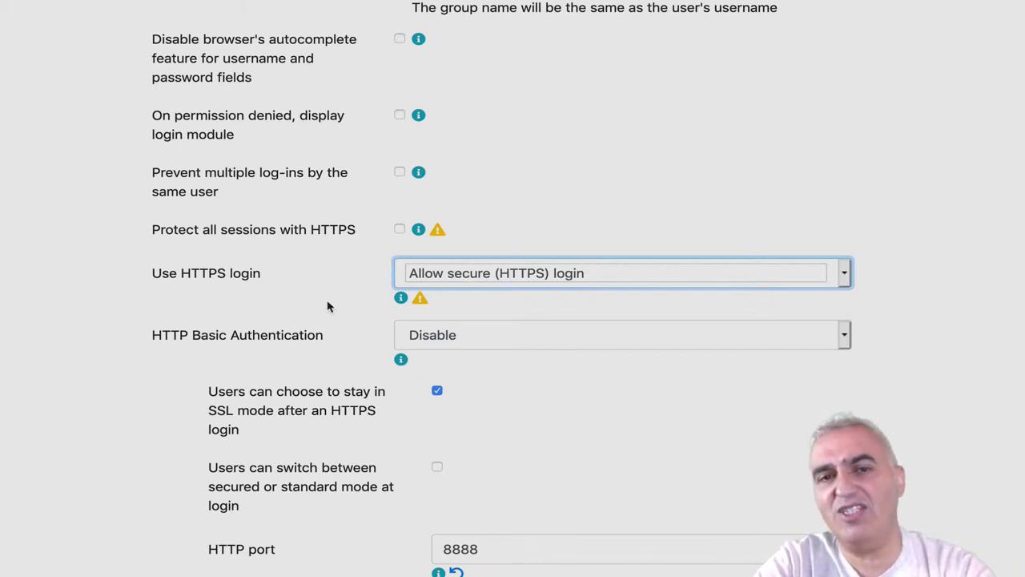
pyautogui.scroll(-3)
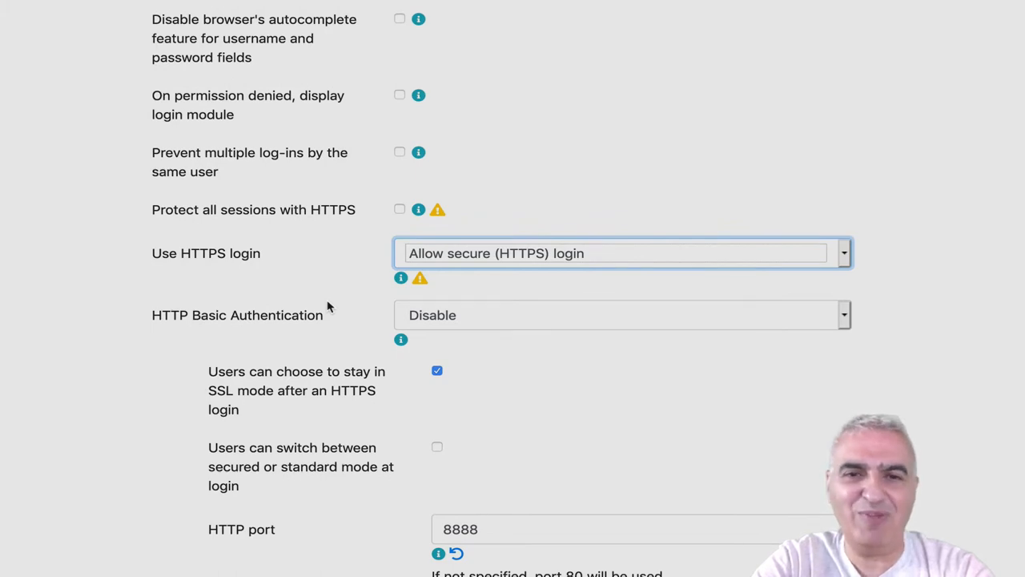
pyautogui.scroll(-3)
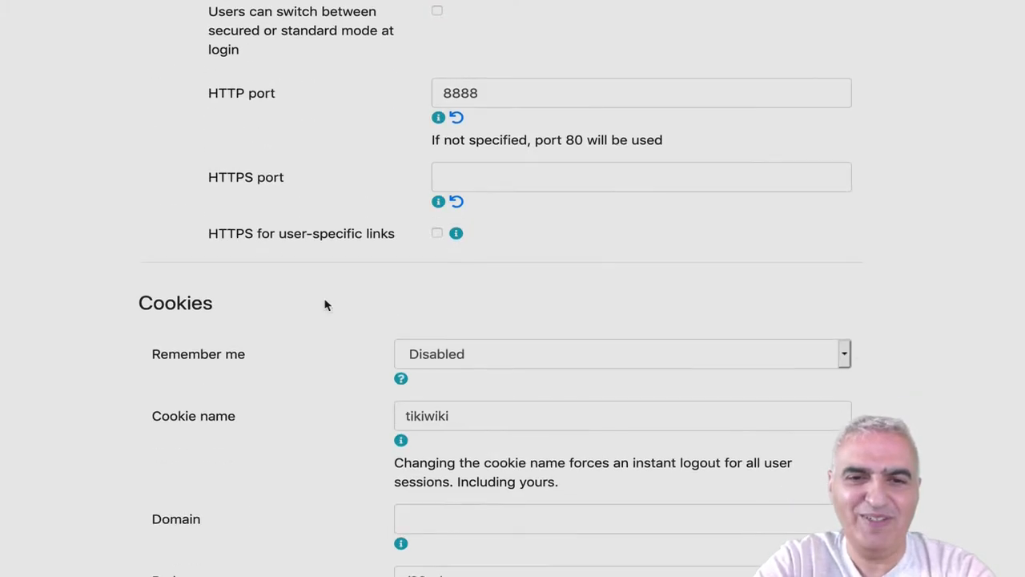
pyautogui.scroll(-3)
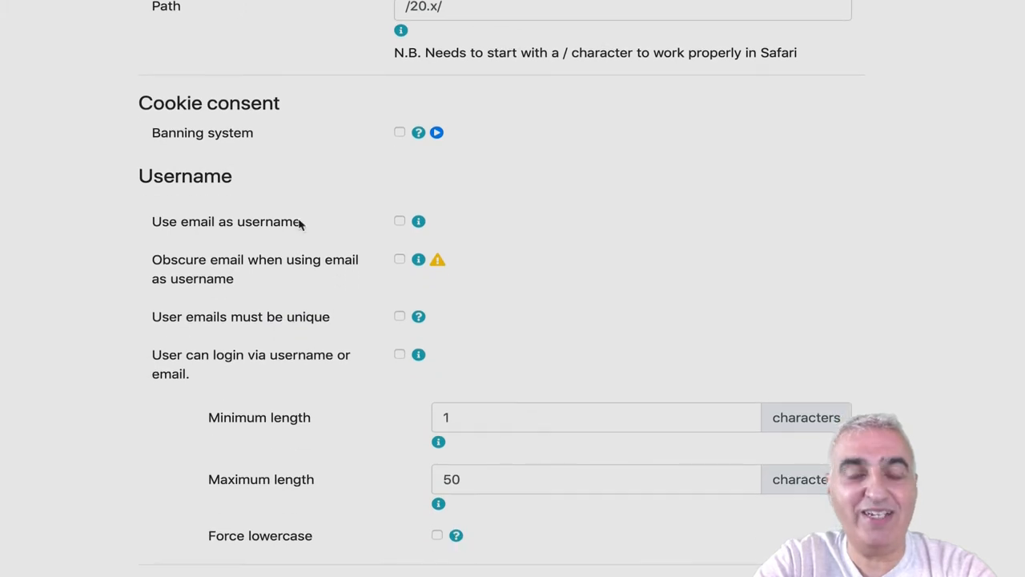
pyautogui.scroll(-3)
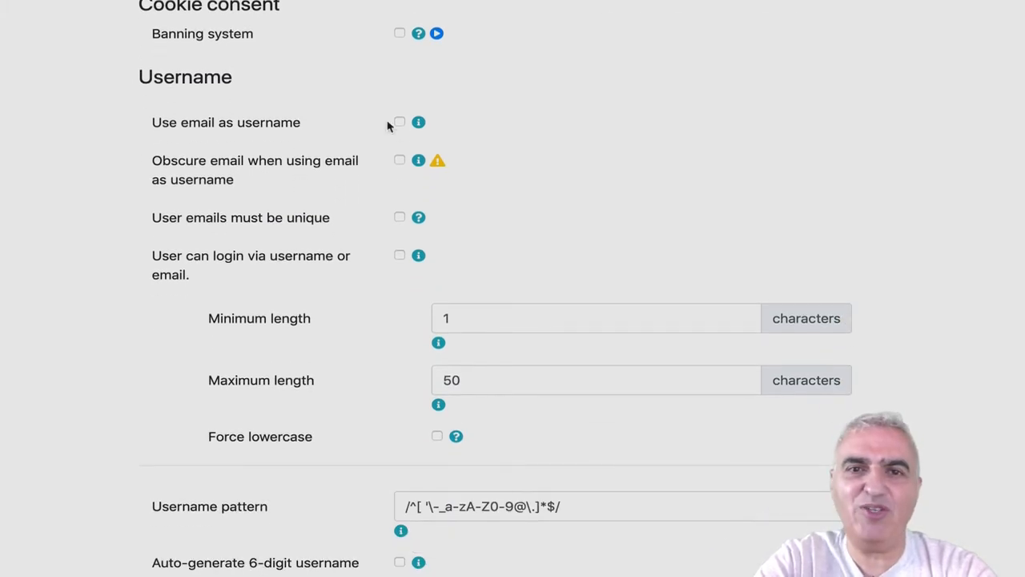
pyautogui.moveTo(213, 141)
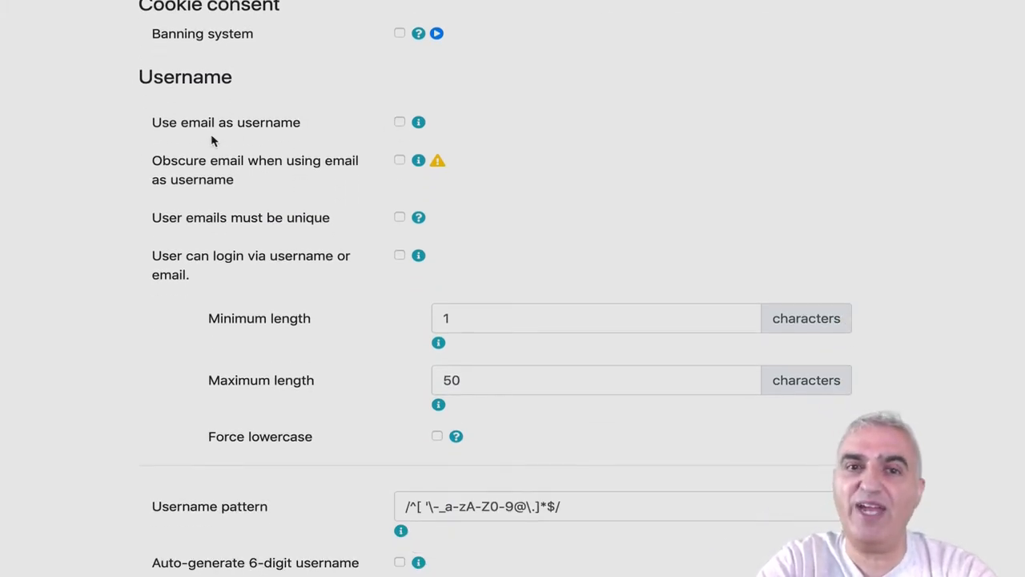
pyautogui.scroll(-3)
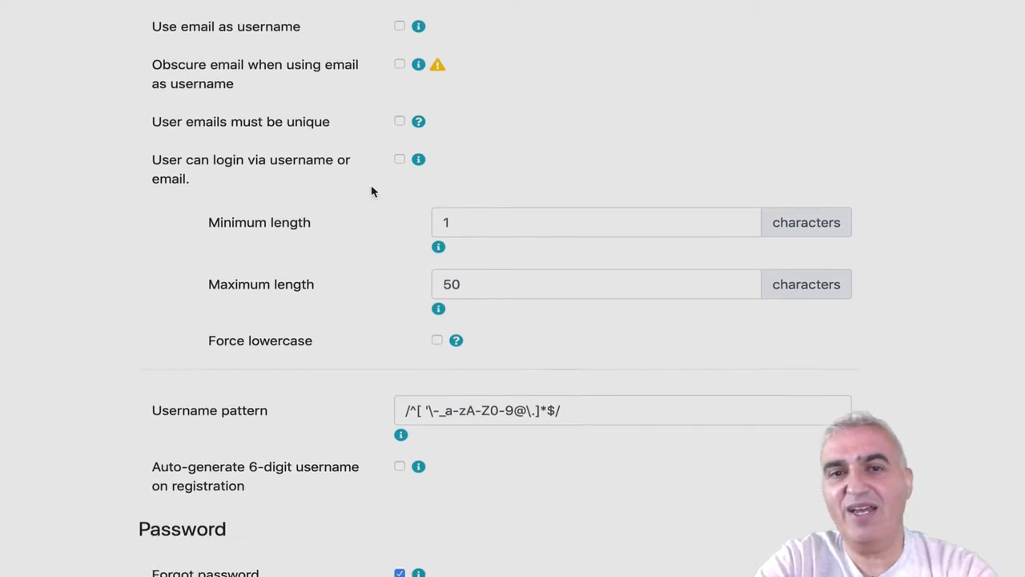
pyautogui.scroll(-3)
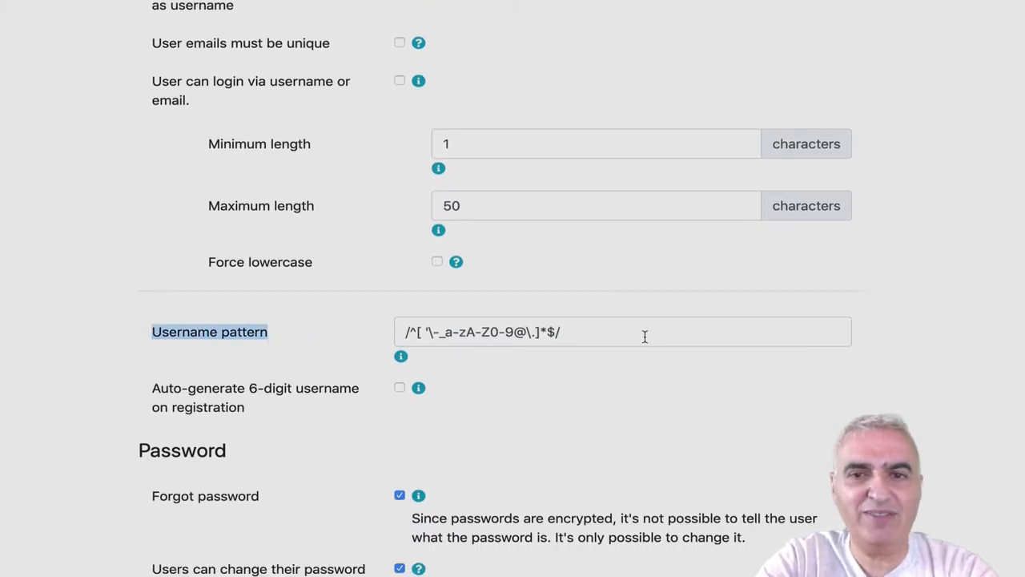
pyautogui.click(644, 331)
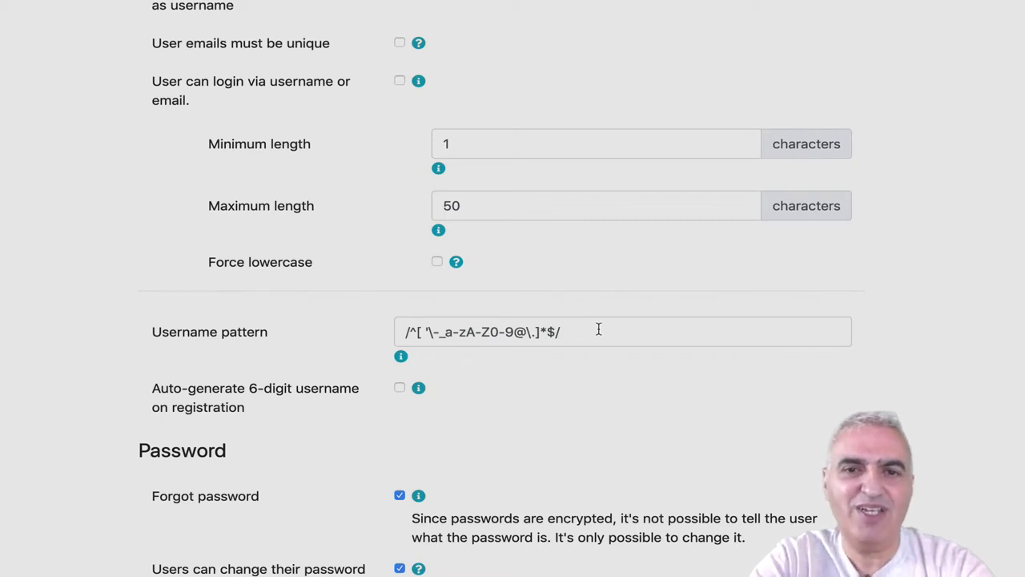
pyautogui.moveTo(574, 417)
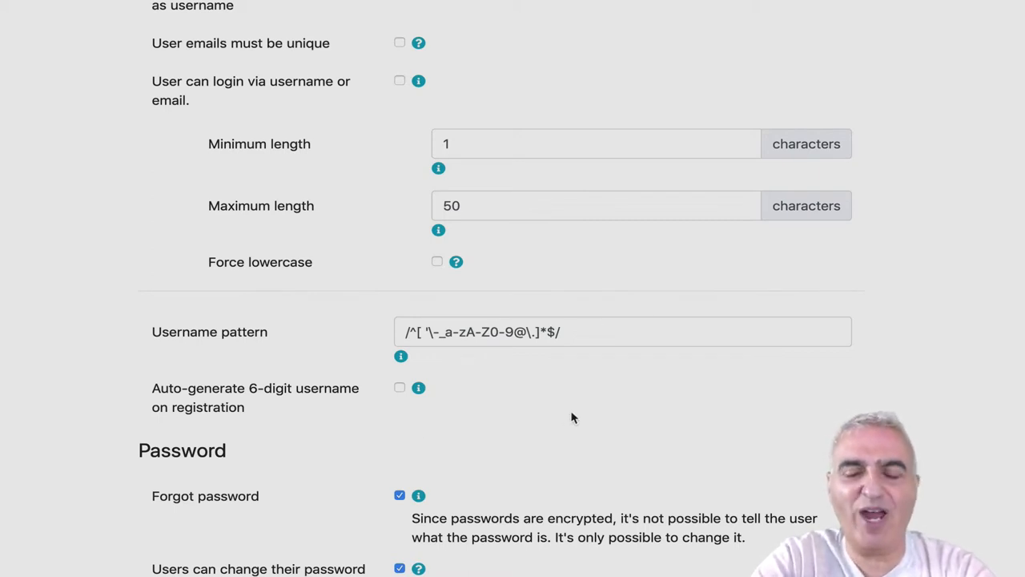
pyautogui.scroll(-3)
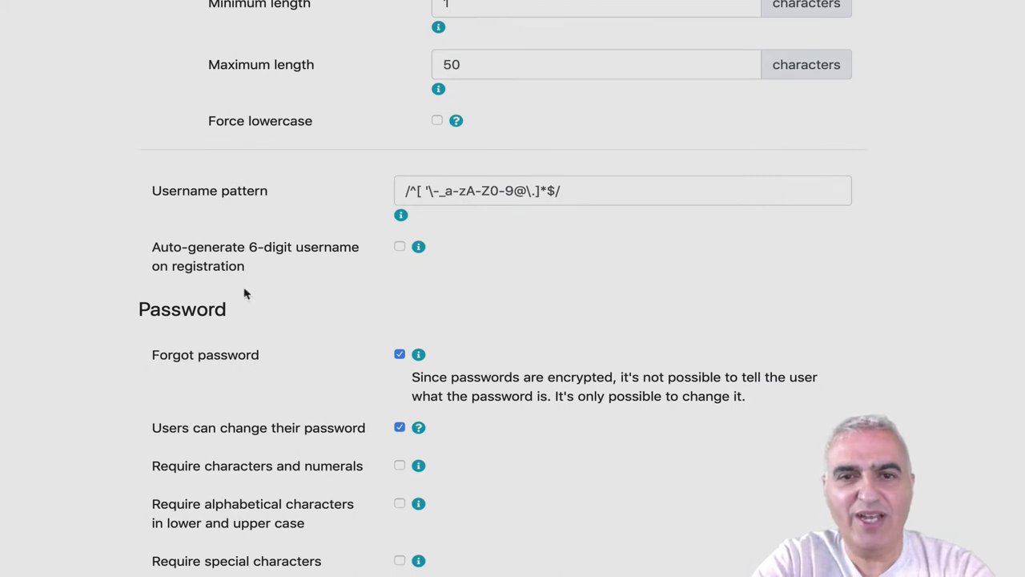
pyautogui.scroll(-3)
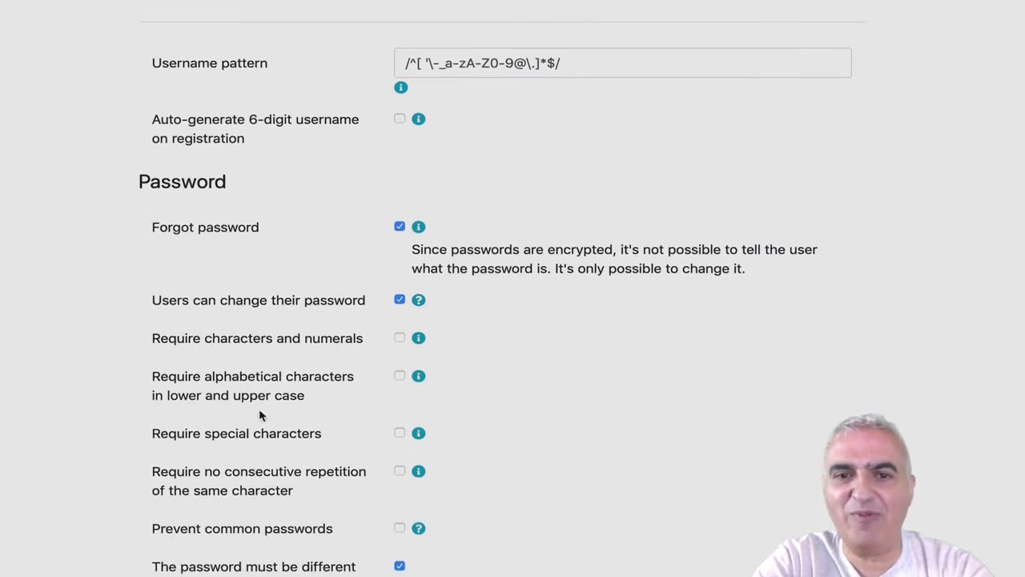
pyautogui.moveTo(327, 503)
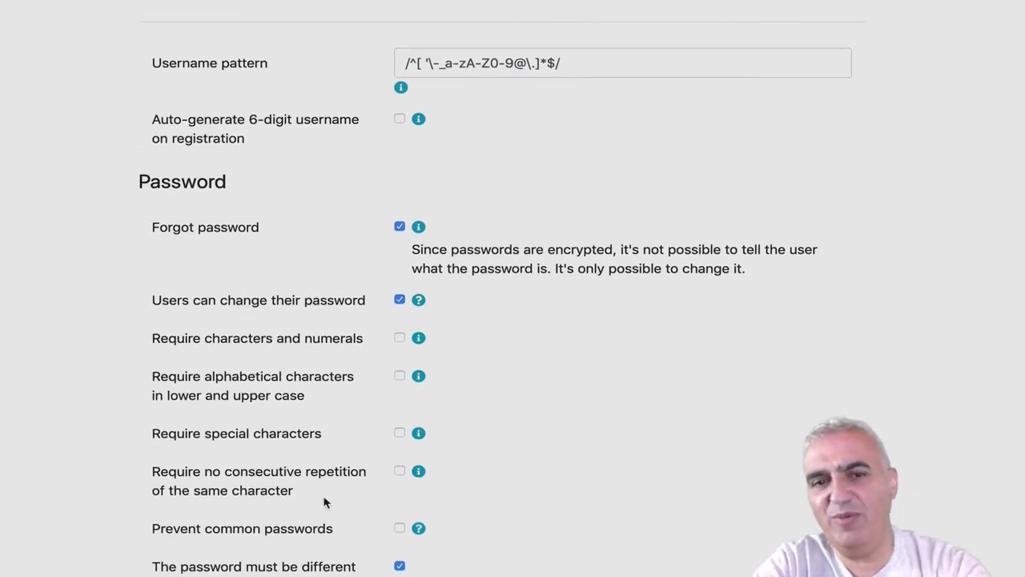
pyautogui.scroll(-3)
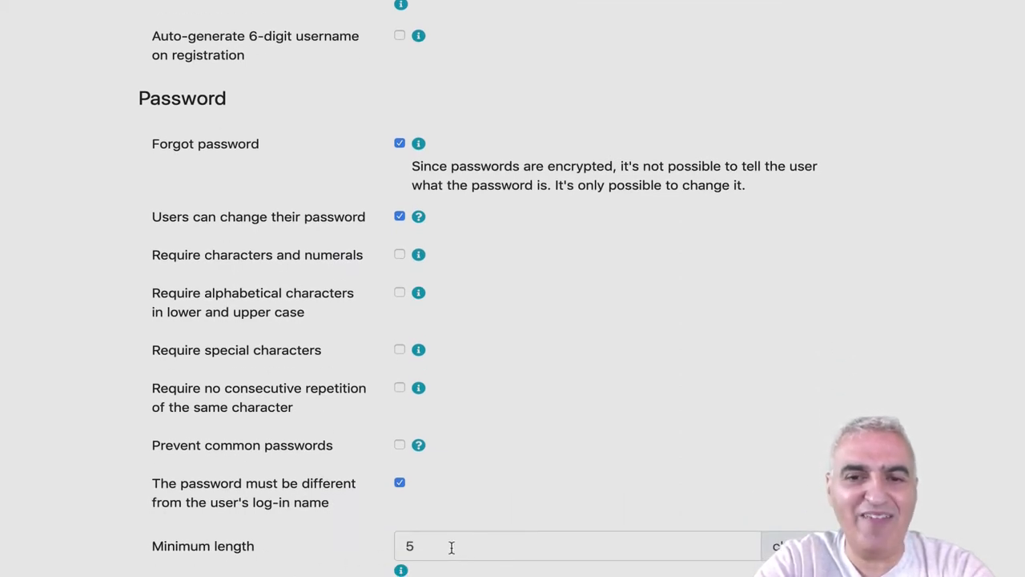
pyautogui.moveTo(591, 410)
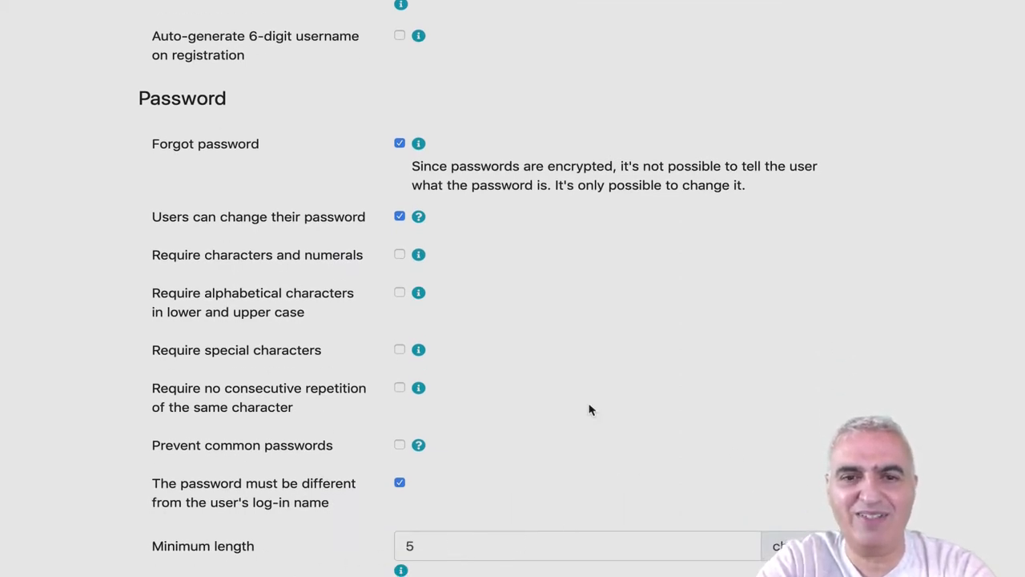
pyautogui.scroll(-3)
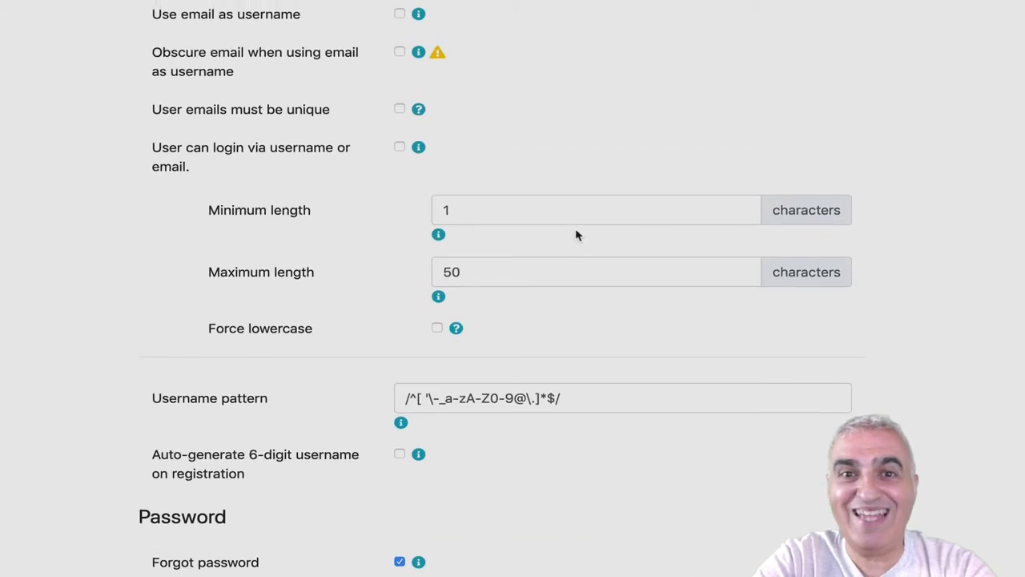
pyautogui.scroll(-3)
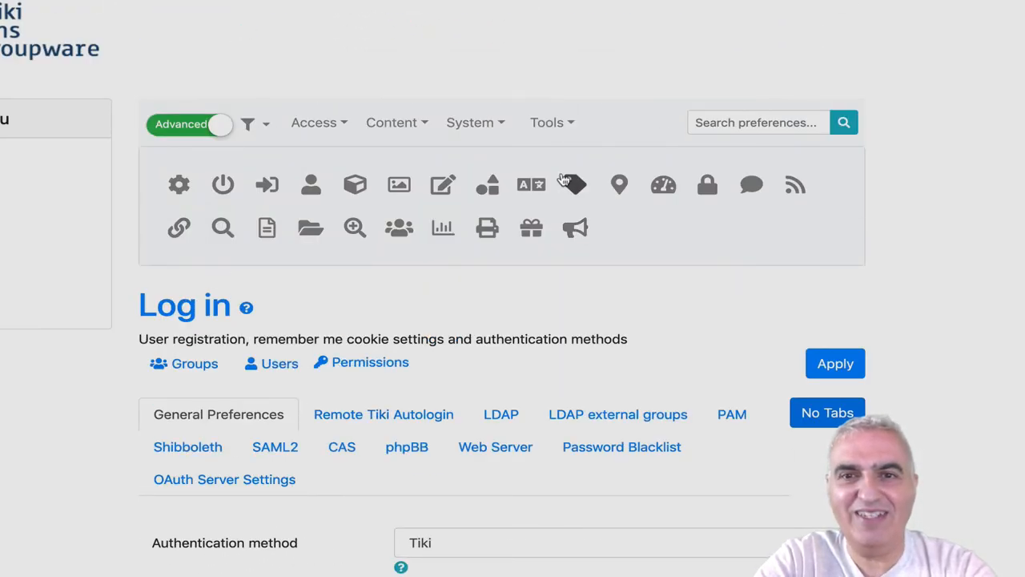
pyautogui.moveTo(326, 293)
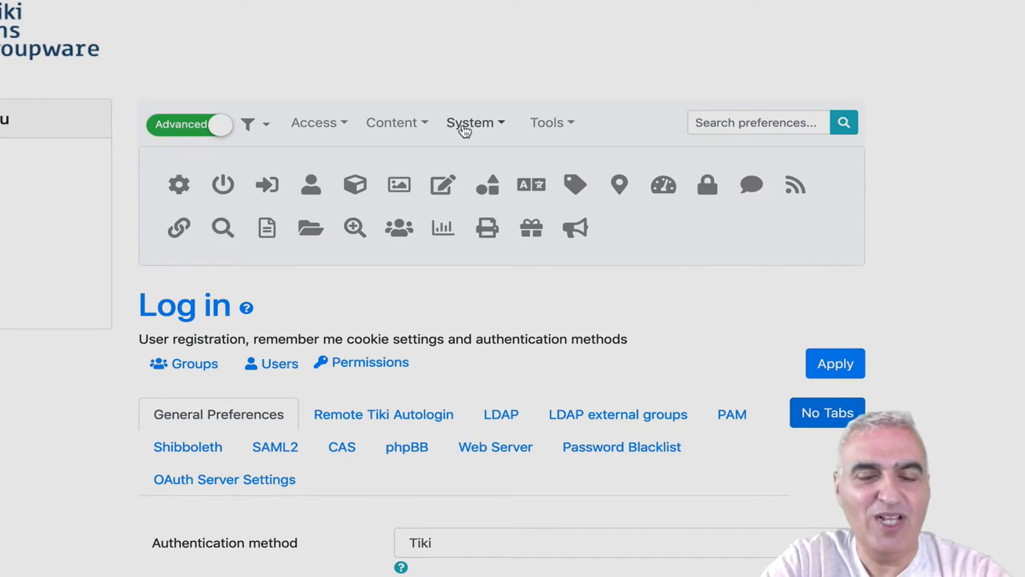
# Step: Expand the System category in the admin toolbar to list its sections
pyautogui.click(468, 121)
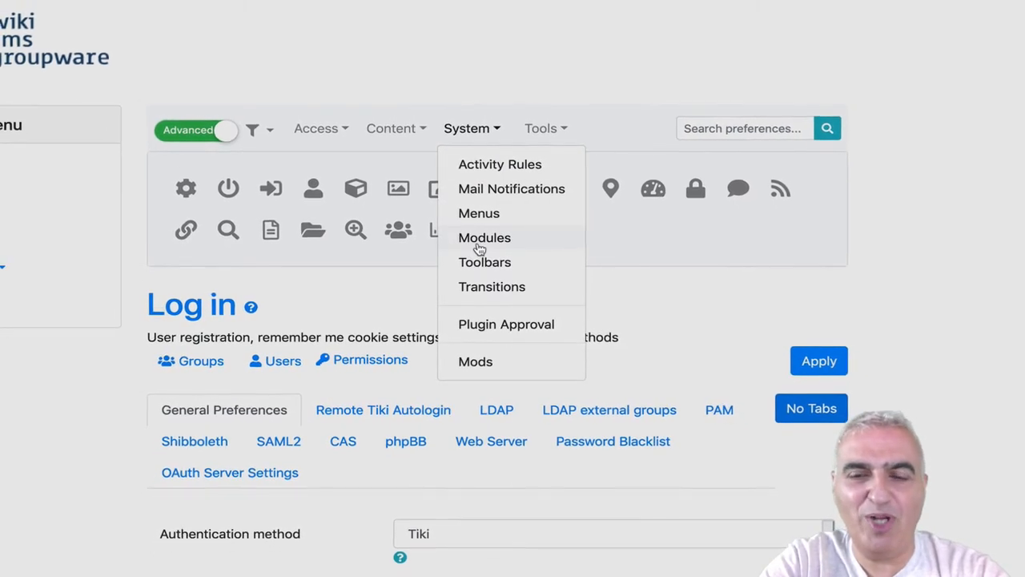
# Step: Edit the assigned logo module and show its Module settings with the Image URL and Title fields
pyautogui.click(483, 237)
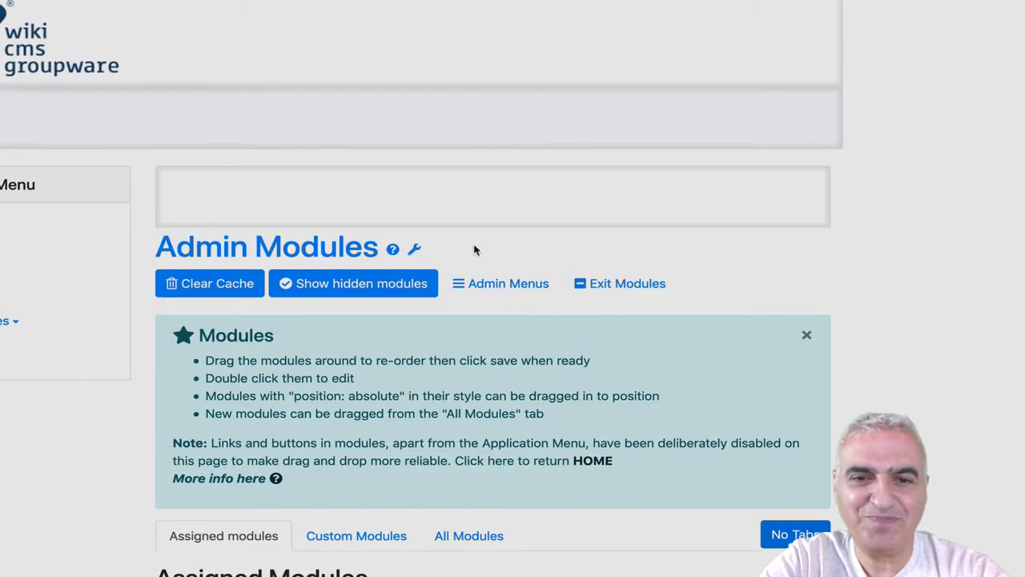
pyautogui.scroll(-3)
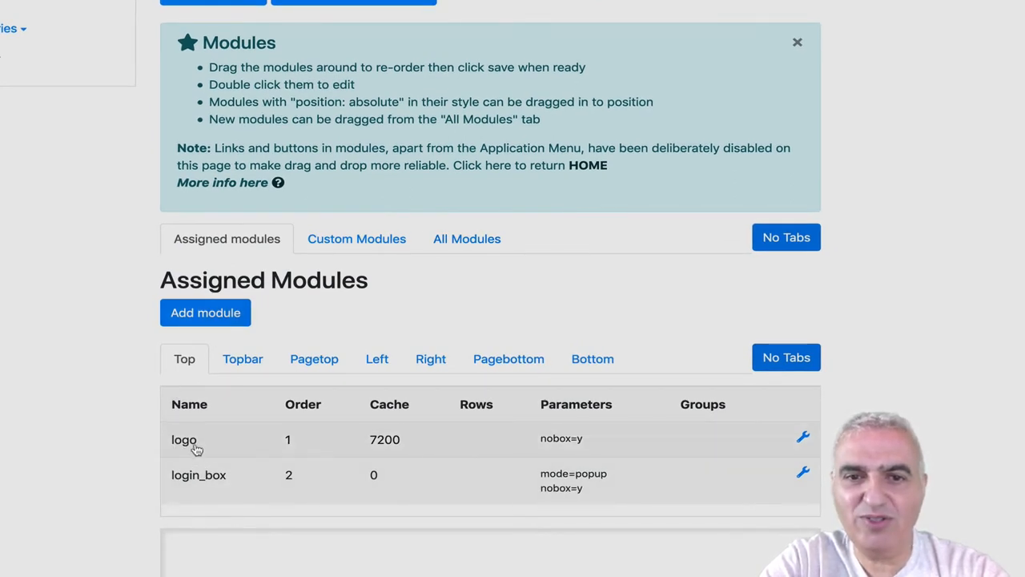
pyautogui.click(803, 435)
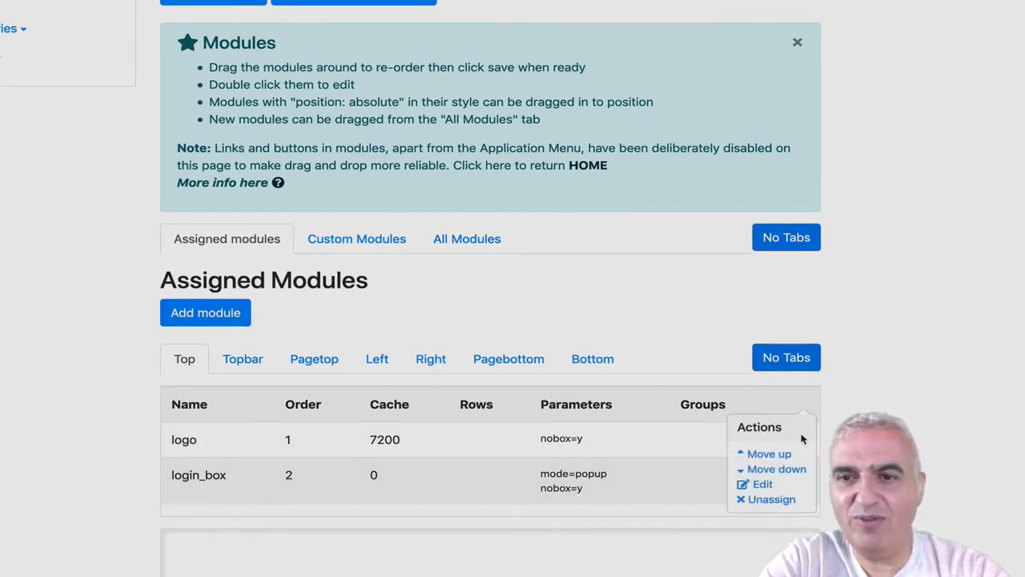
pyautogui.click(760, 484)
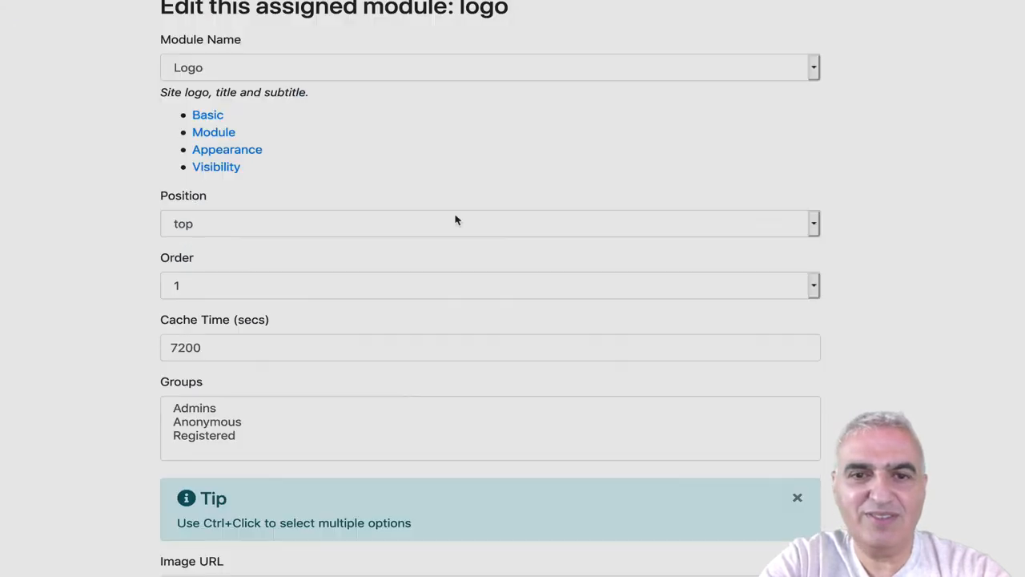
pyautogui.click(215, 132)
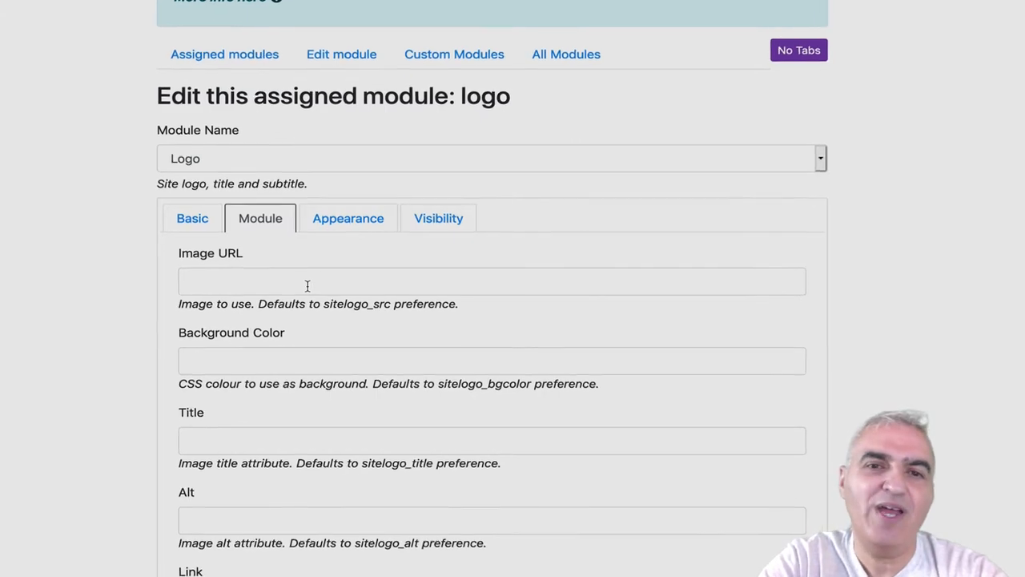
pyautogui.scroll(-3)
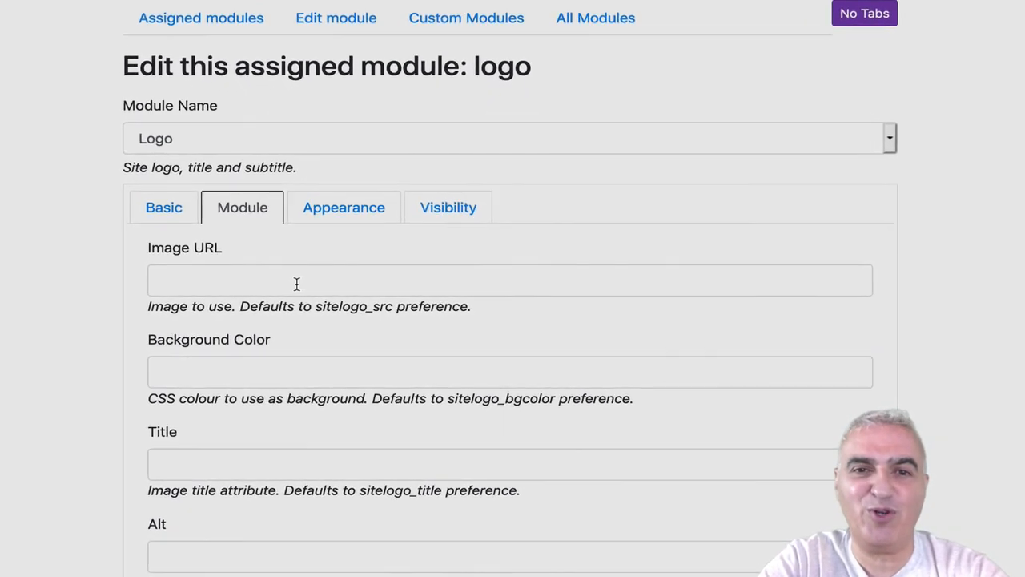
# Step: Set Logo Title to 'My pinball website' and Logo Subtitle to 'This is a tiki website'
pyautogui.scroll(-3)
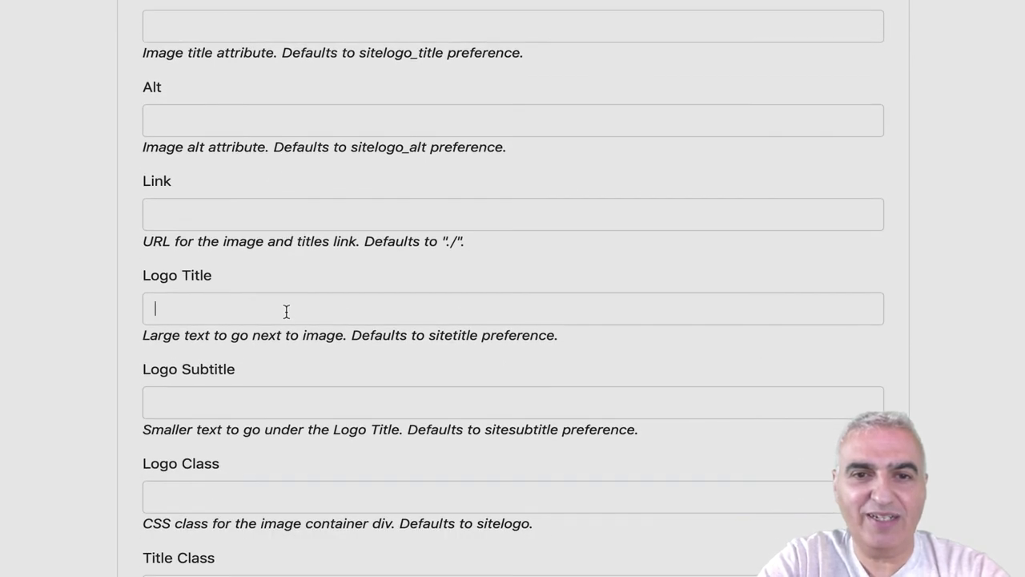
pyautogui.write('My pinb')
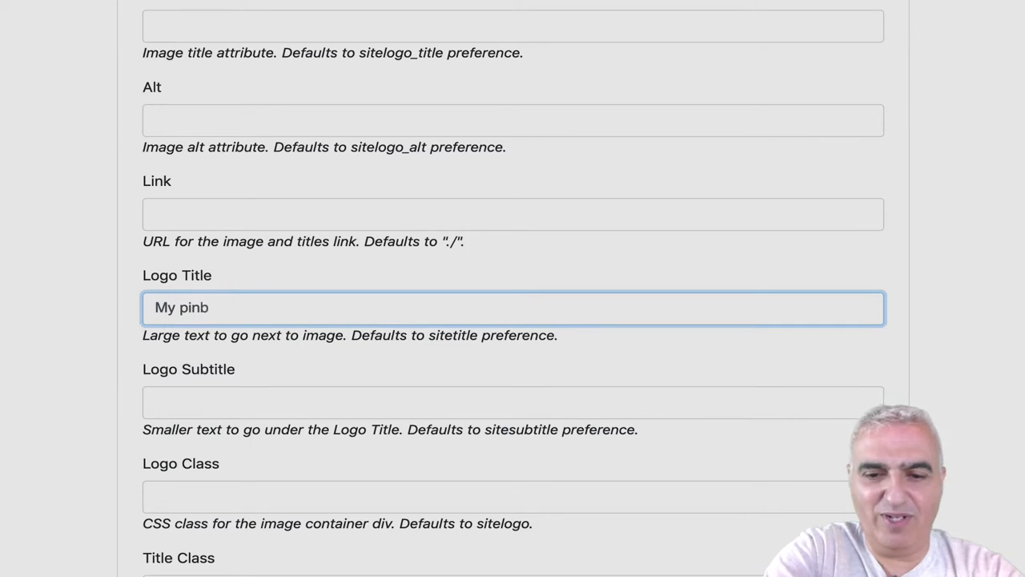
pyautogui.write('all website')
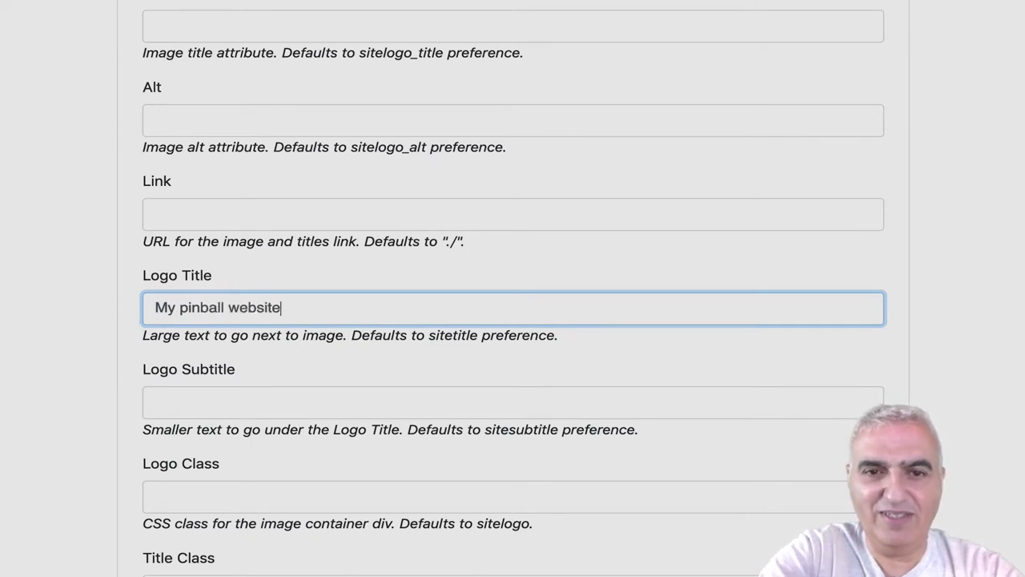
pyautogui.write('Th')
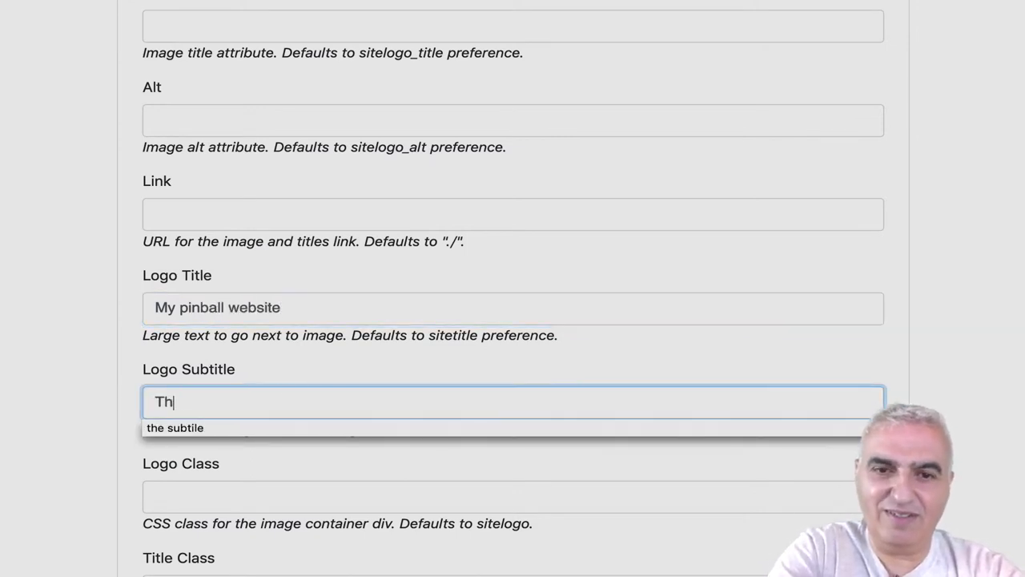
pyautogui.write('This is a t')
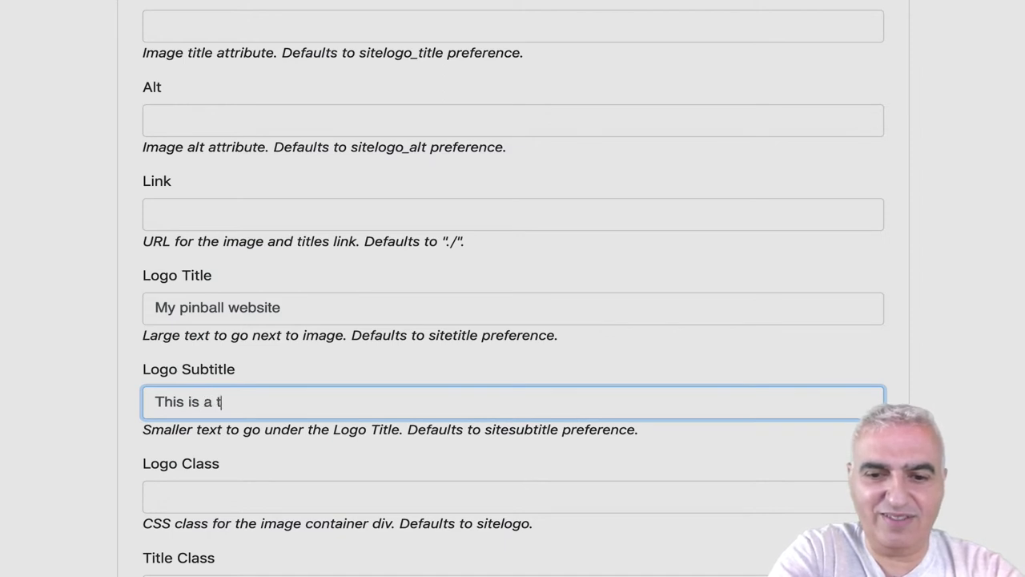
pyautogui.write('iki webos')
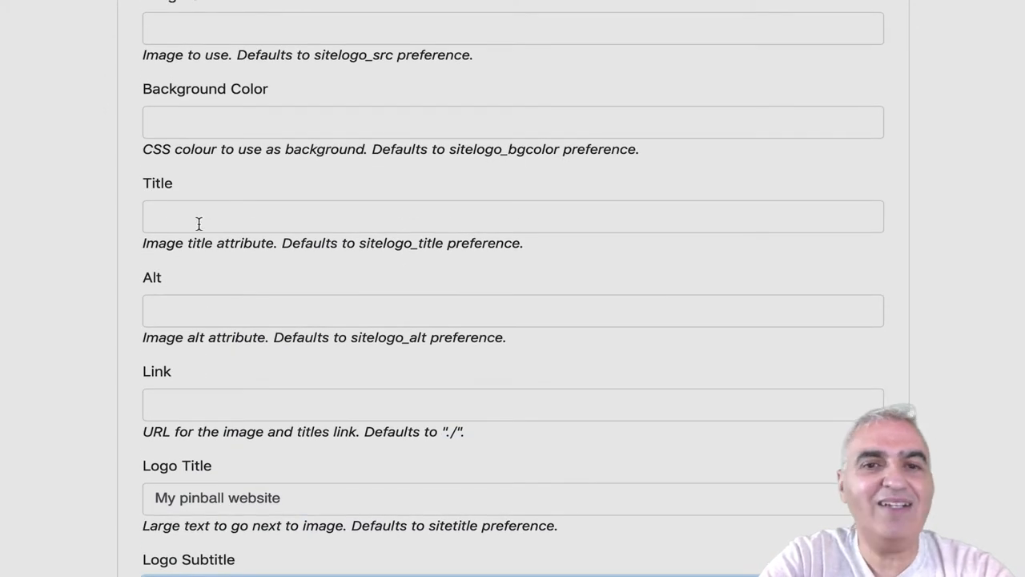
pyautogui.moveTo(178, 378)
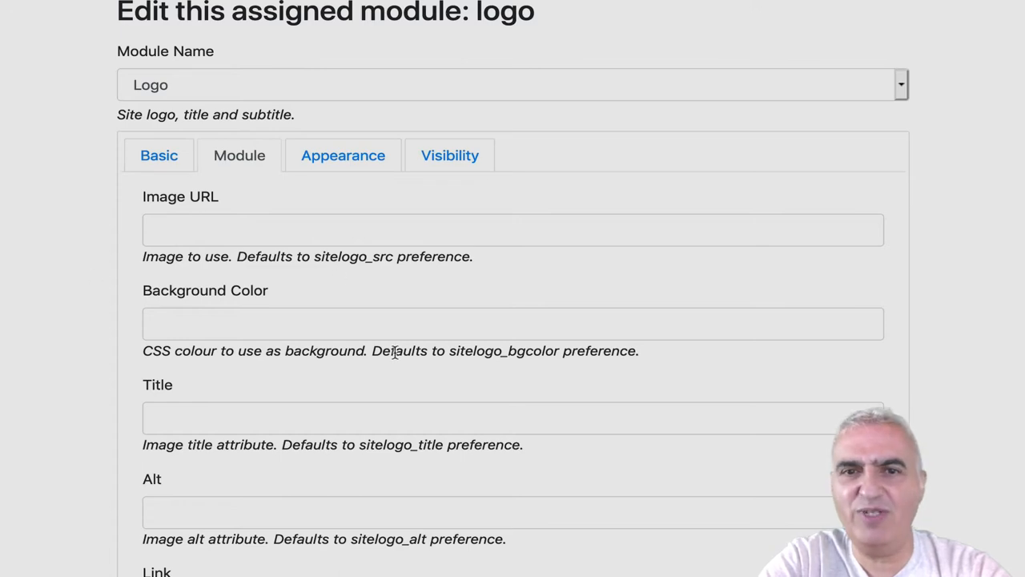
# Step: Start an Image URL entry with '/im' and save the logo module
pyautogui.scroll(-3)
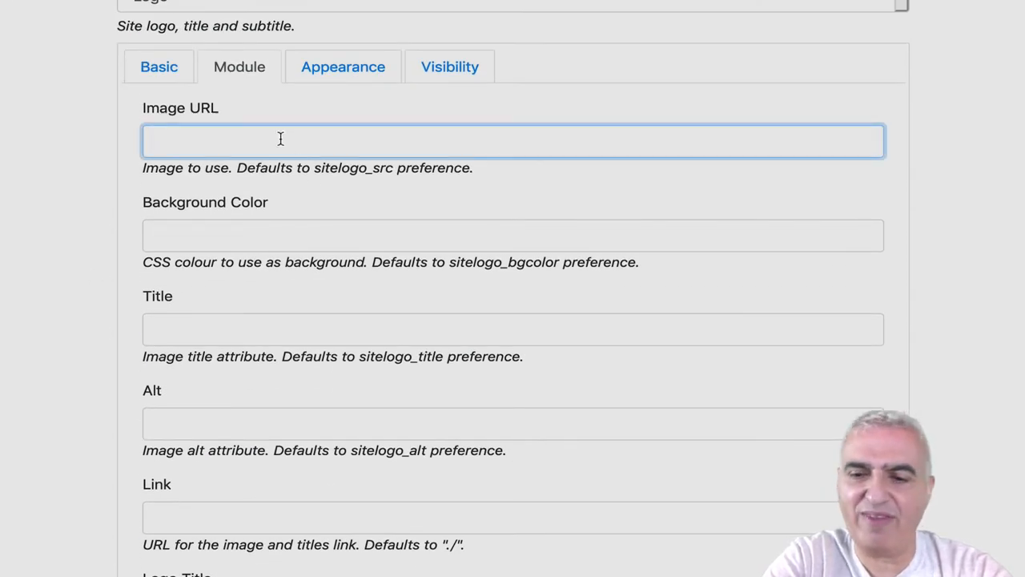
pyautogui.write('/im')
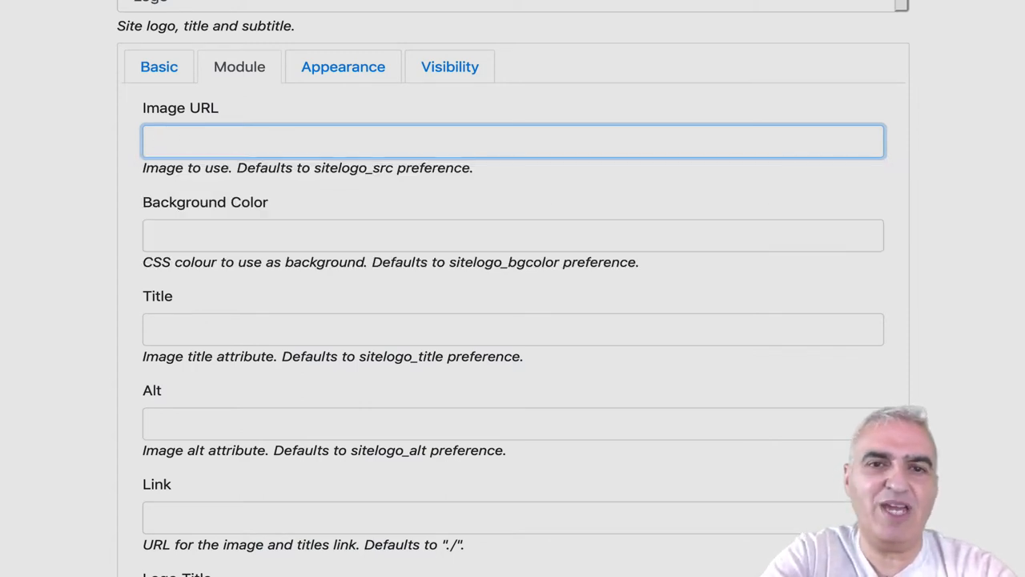
pyautogui.scroll(-3)
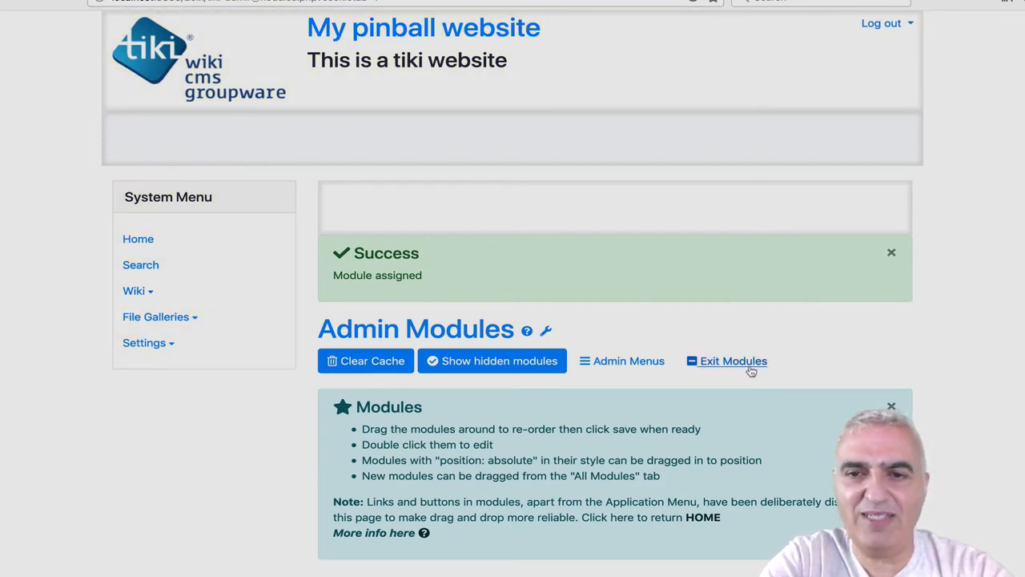
# Step: Upload the Virtual Pinball Cabinet 5 image through File Galleries > Upload File
pyautogui.click(734, 362)
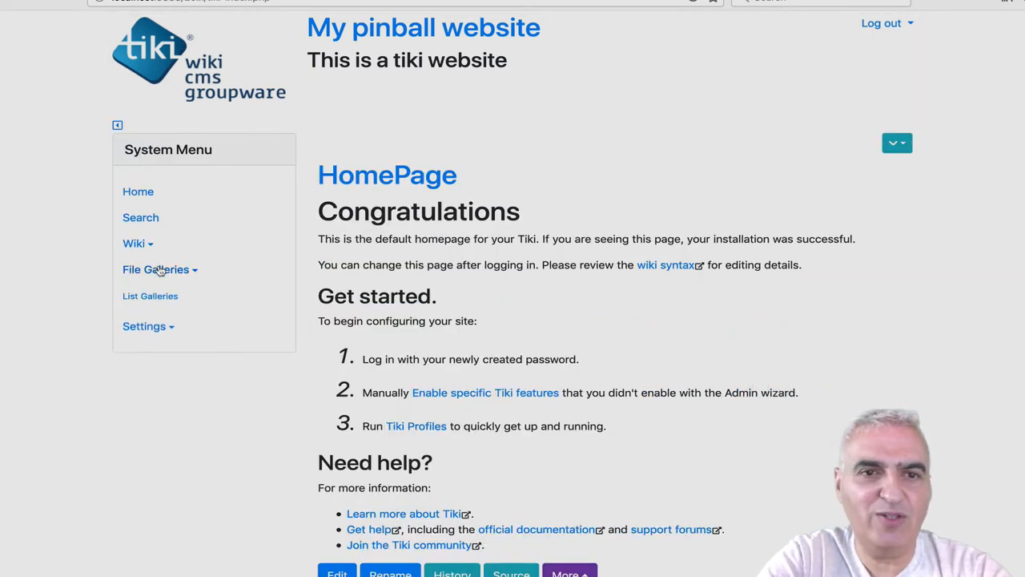
pyautogui.click(156, 269)
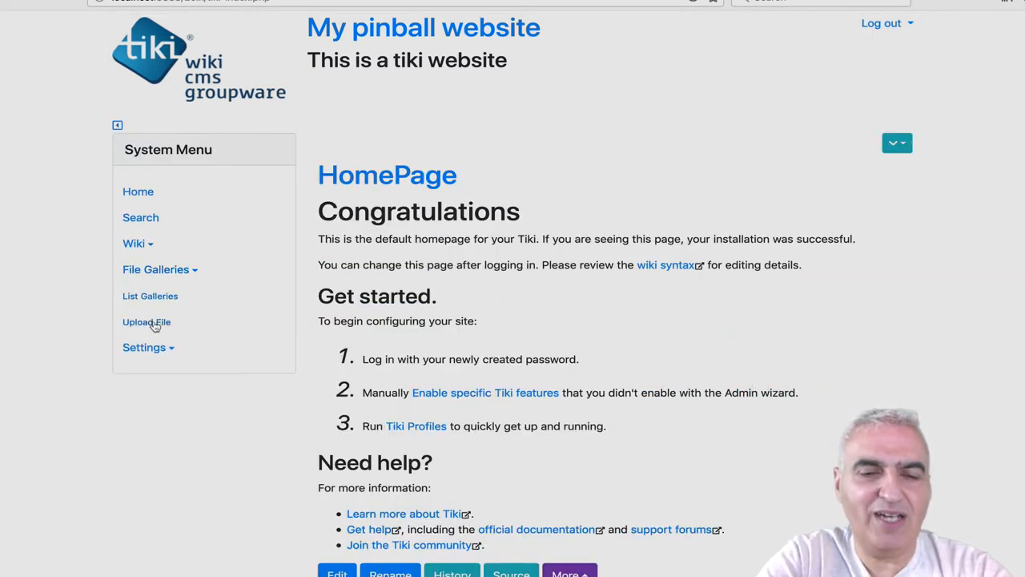
pyautogui.click(146, 322)
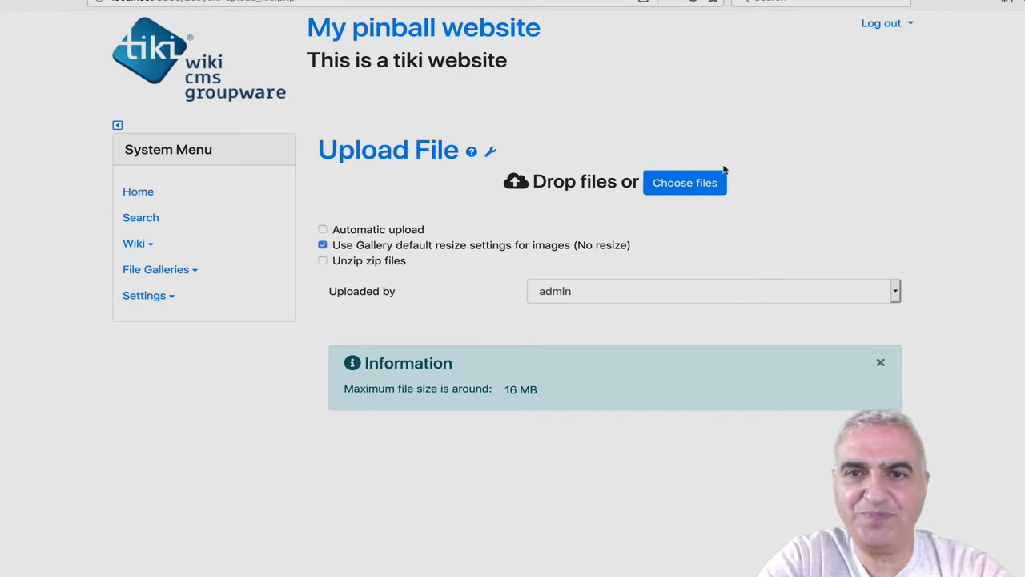
pyautogui.click(686, 182)
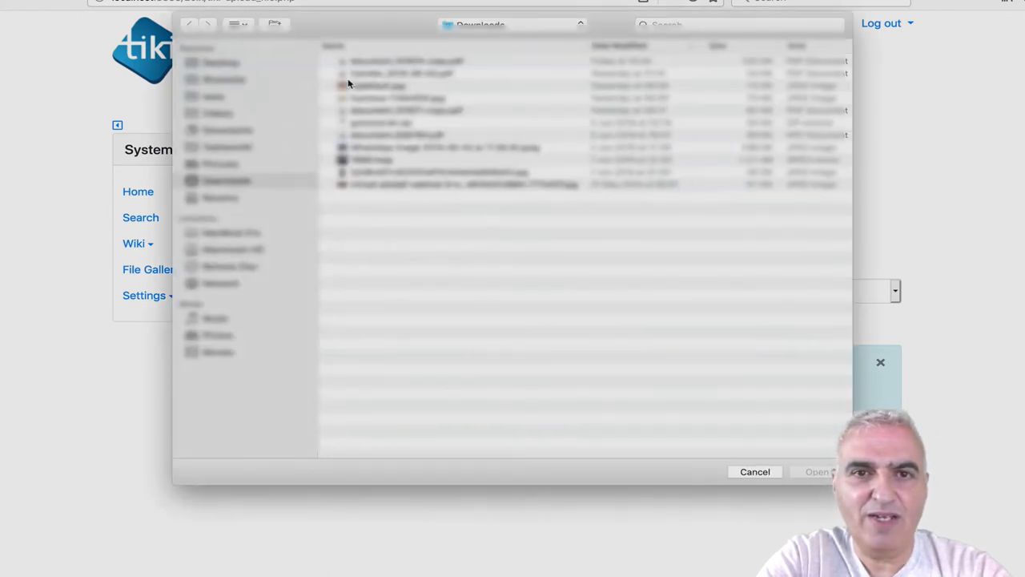
pyautogui.click(224, 62)
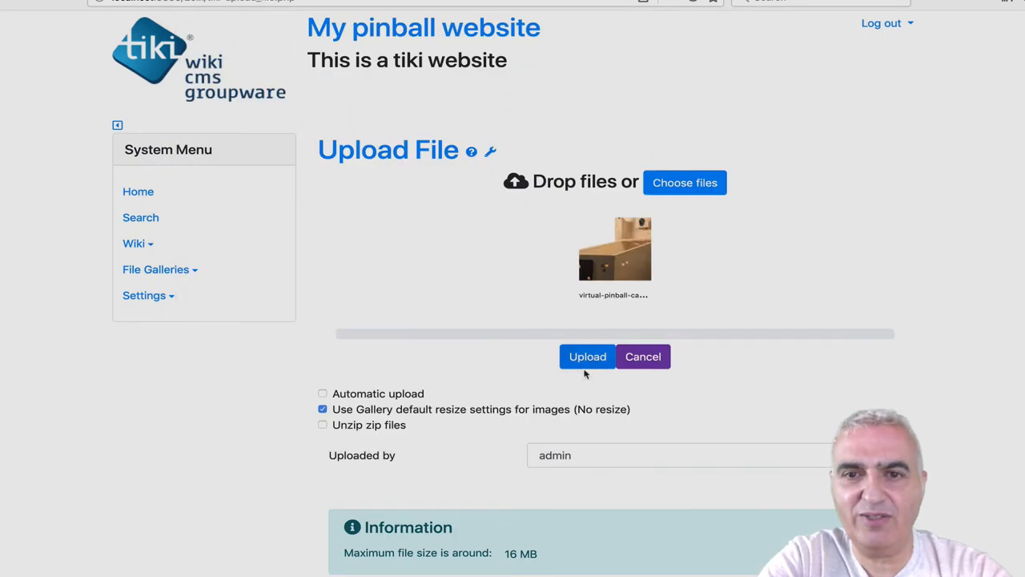
pyautogui.click(586, 356)
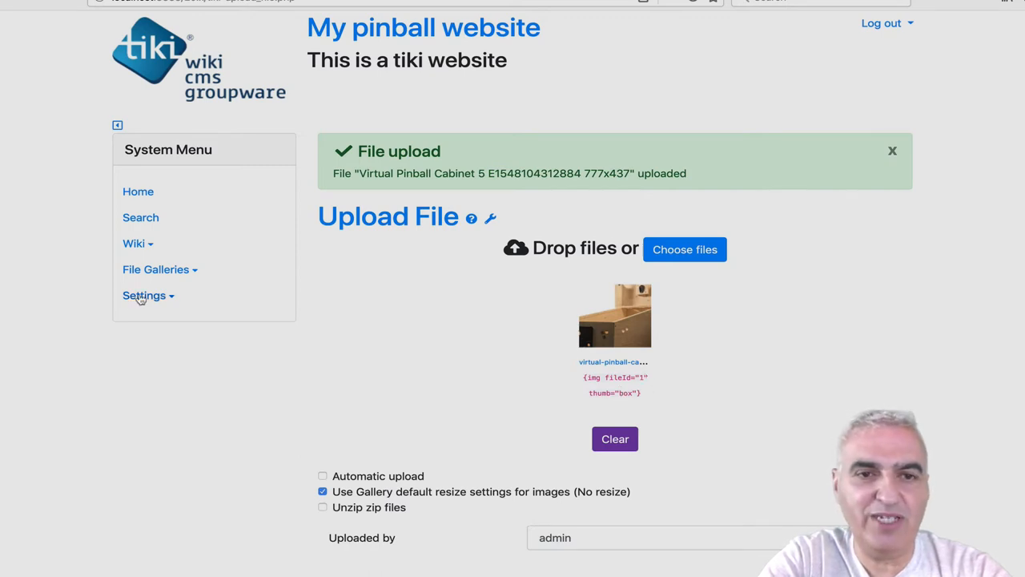
# Step: Edit the logo module again and set Image URL to the uploaded image's display URL
pyautogui.click(144, 295)
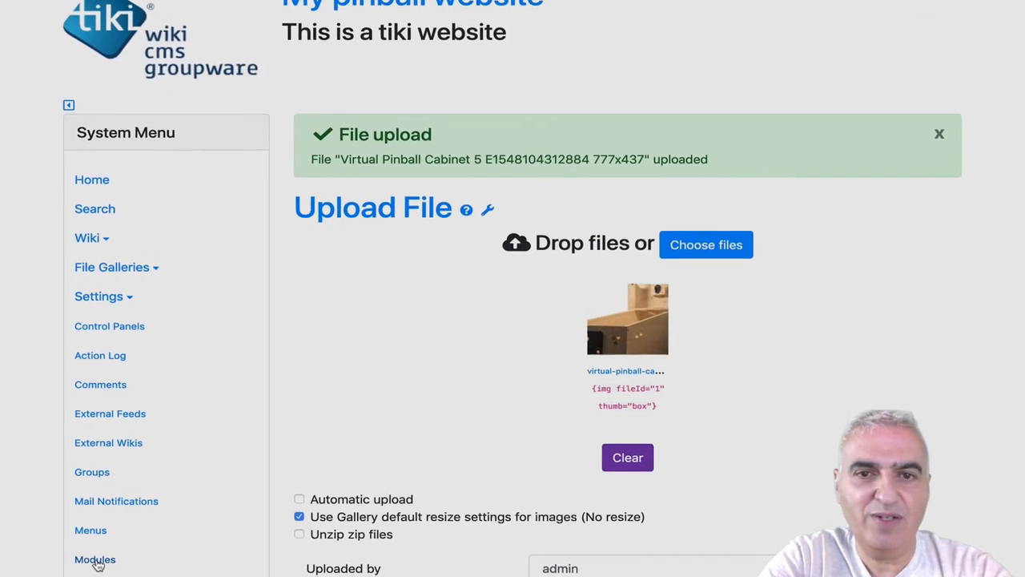
pyautogui.click(87, 559)
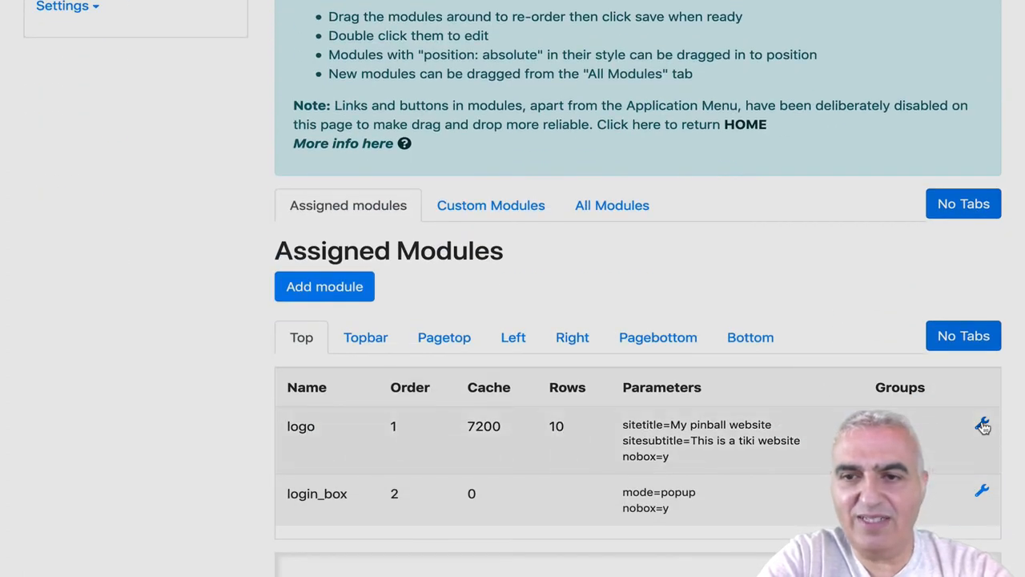
pyautogui.click(981, 426)
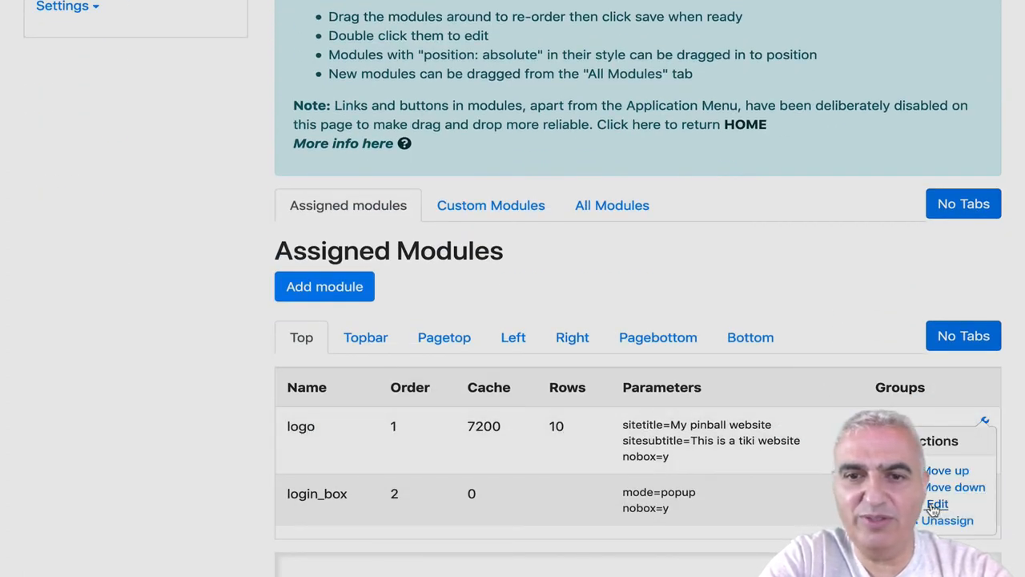
pyautogui.click(939, 503)
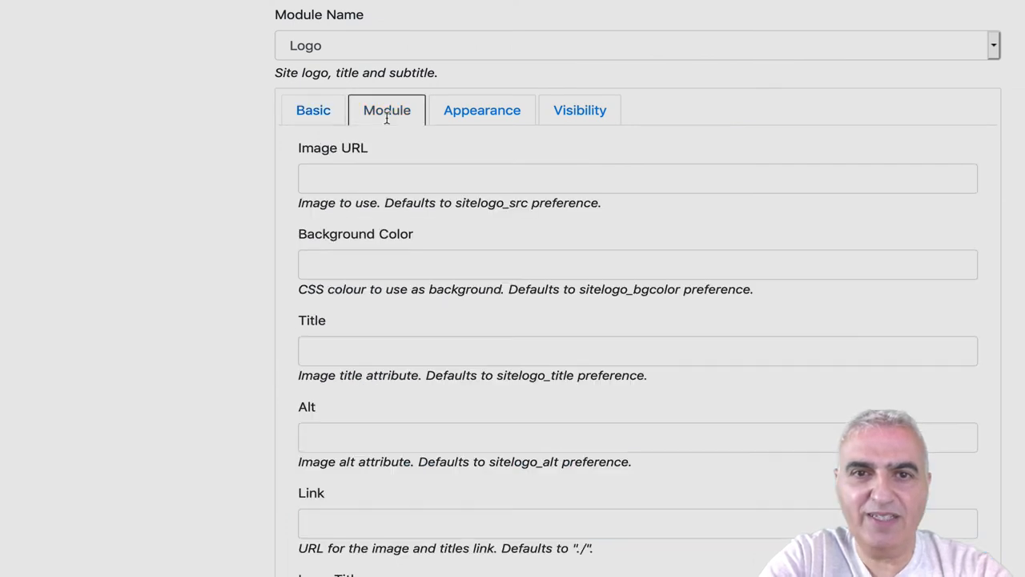
pyautogui.write('disp')
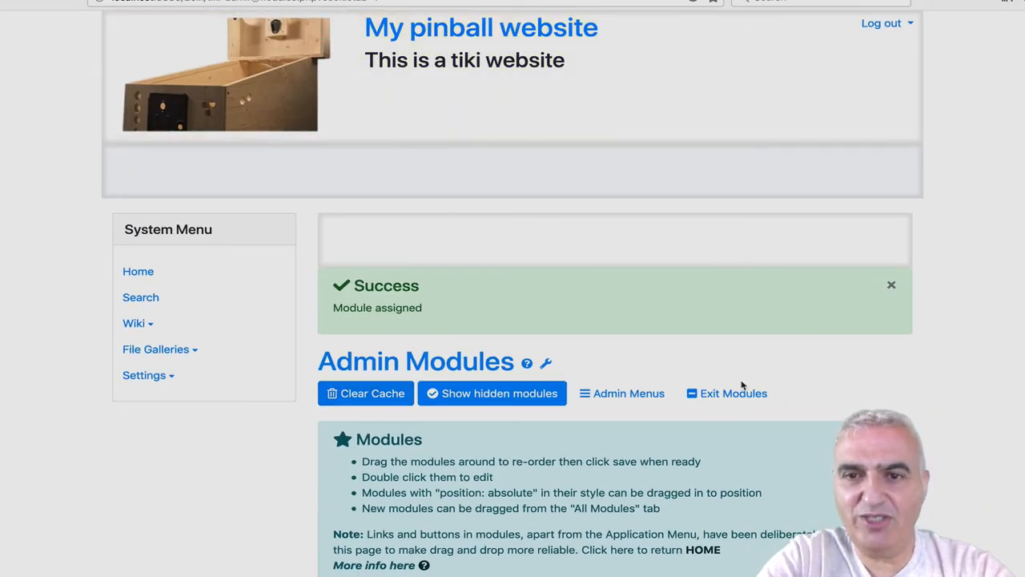
# Step: Review the homepage header now showing the pinball logo, title and subtitle
pyautogui.scroll(-3)
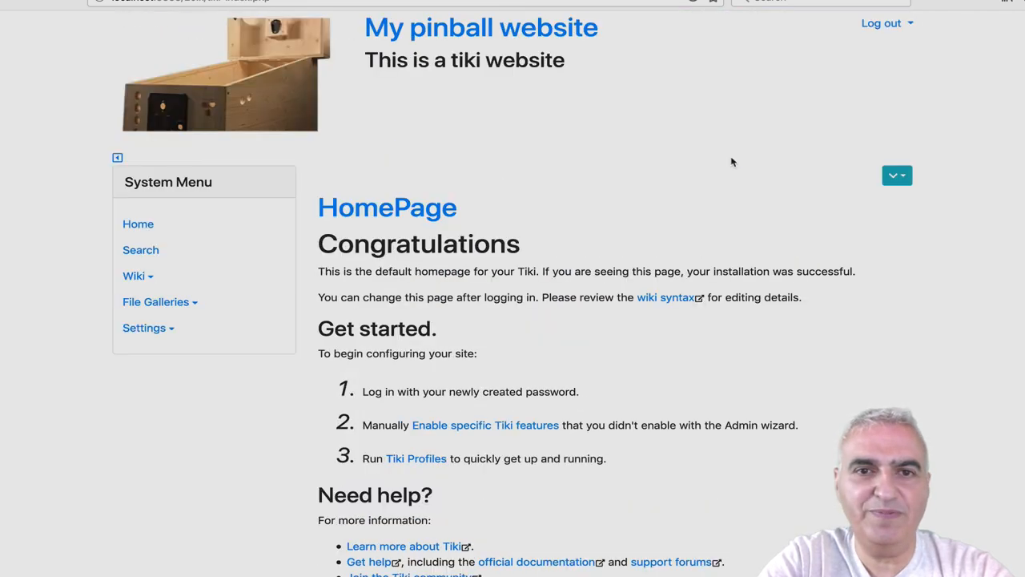
pyautogui.moveTo(473, 50)
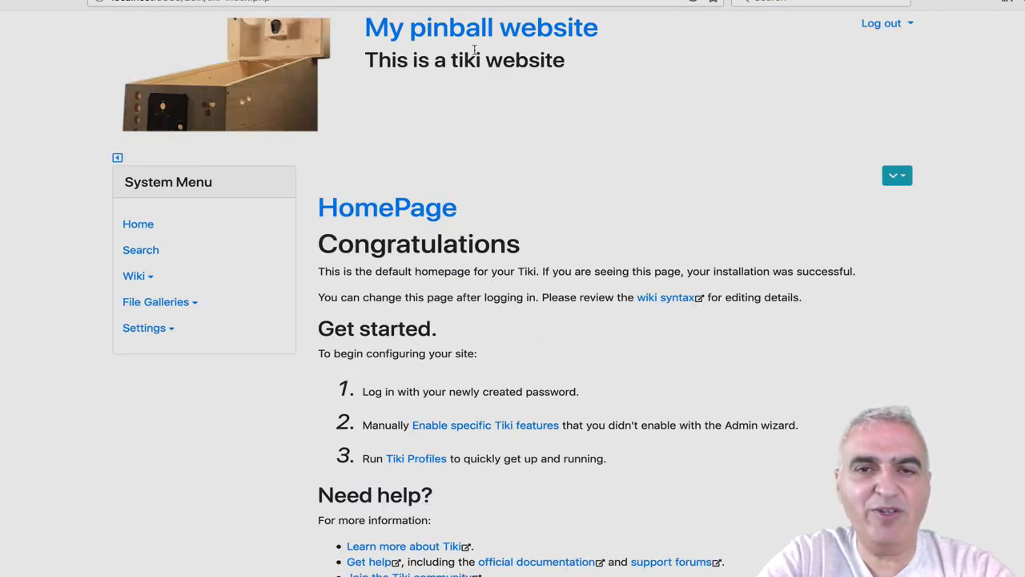
pyautogui.moveTo(237, 63)
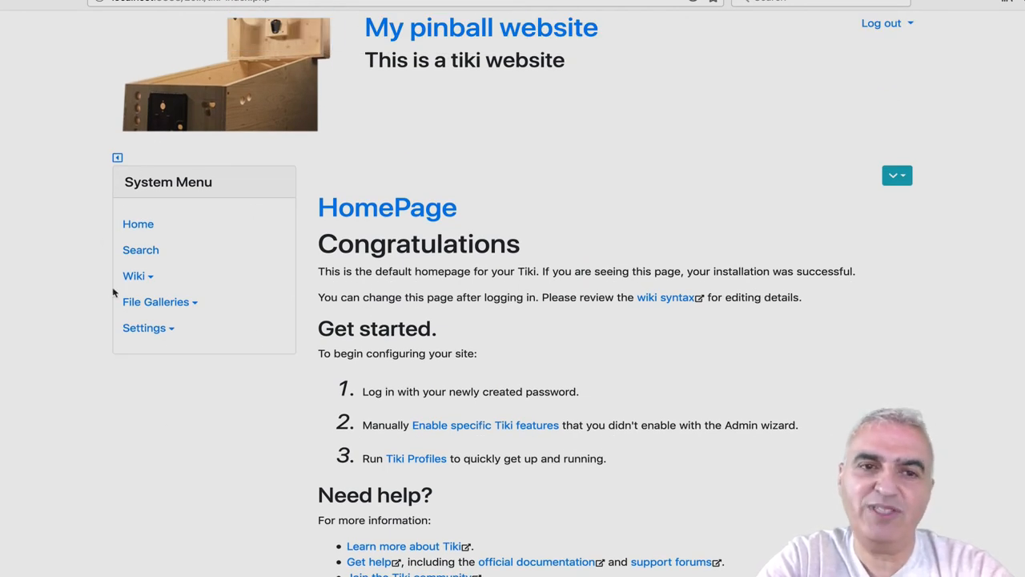
pyautogui.moveTo(242, 282)
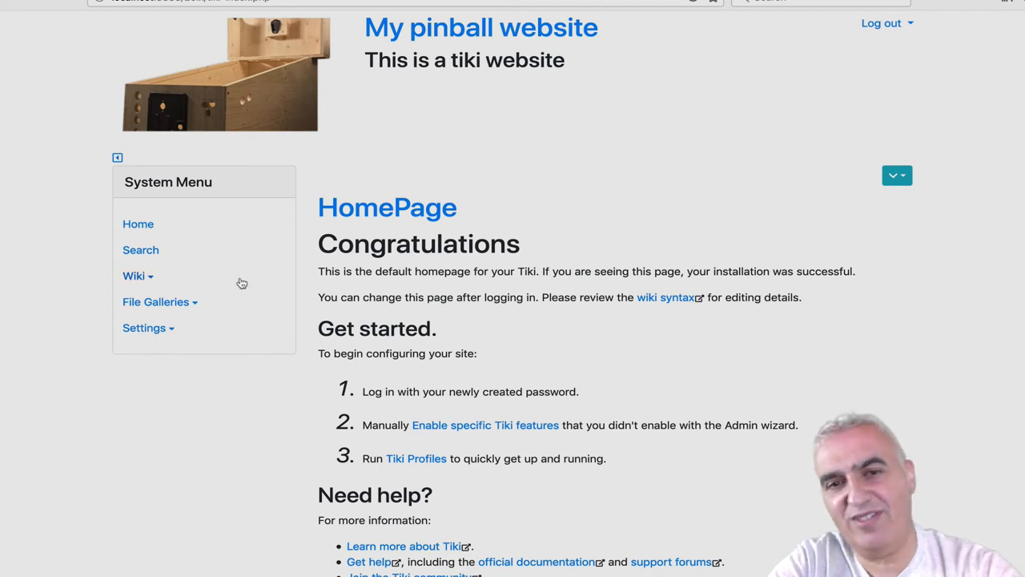